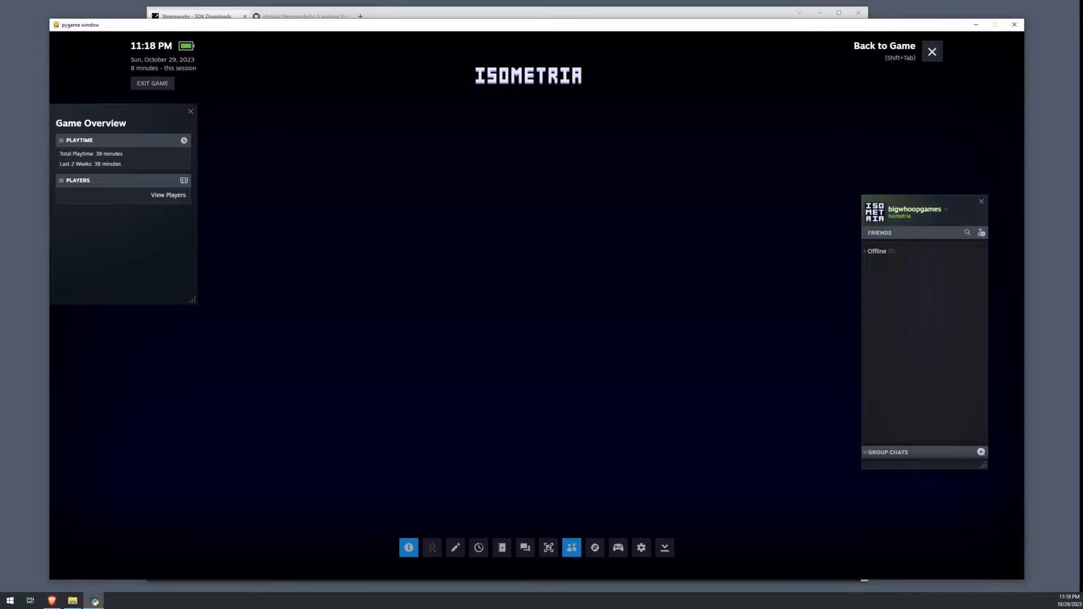
Look up SDK release 1.55 in the Steamworks releases table, then view the SteamworksPy GitHub repository
click(932, 51)
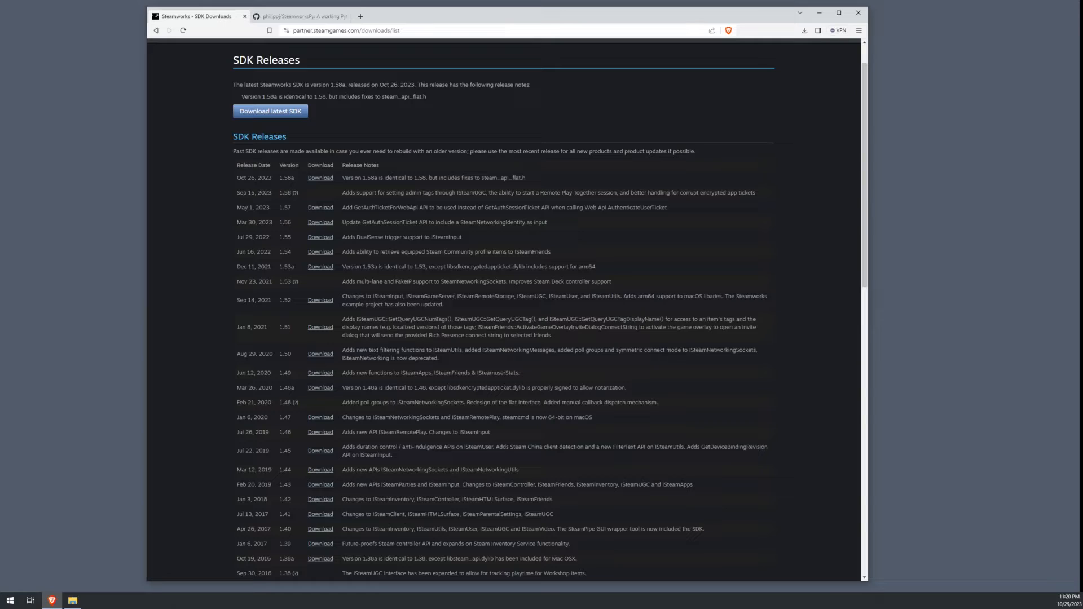
double_click(284, 237)
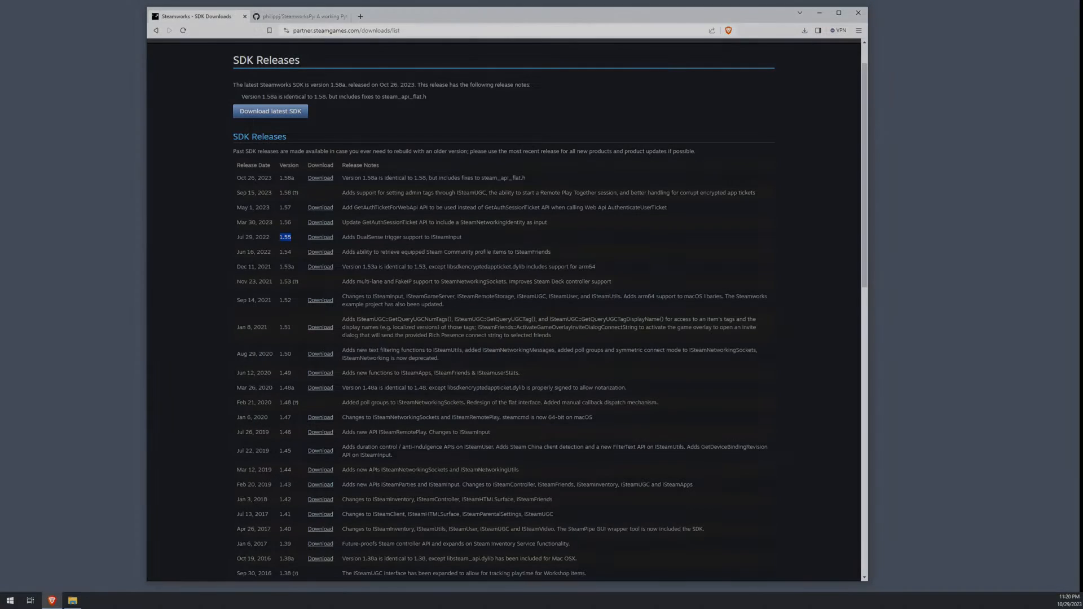
click(298, 15)
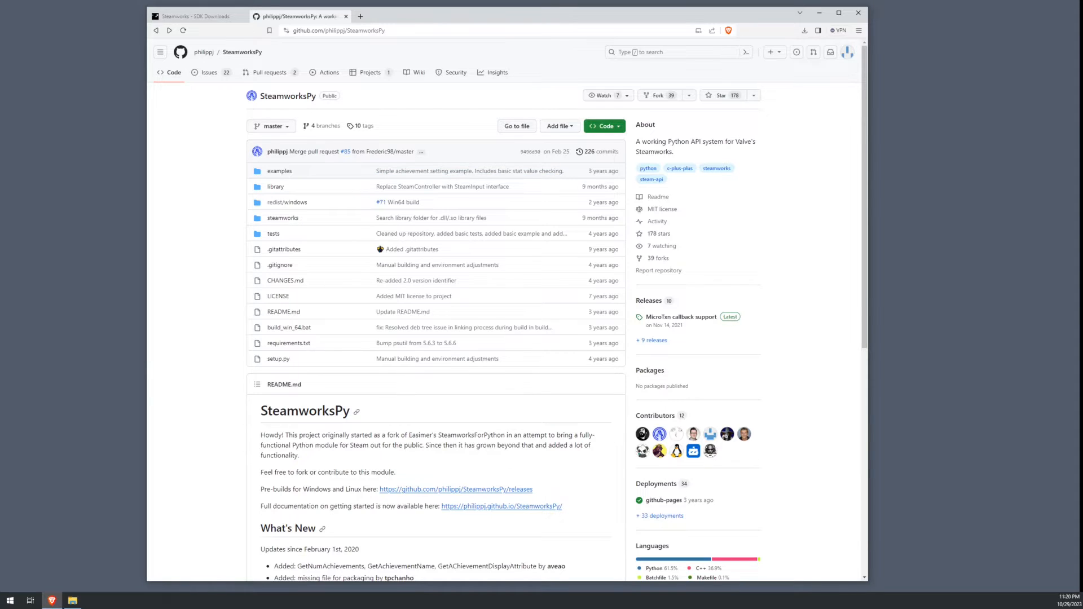
click(602, 125)
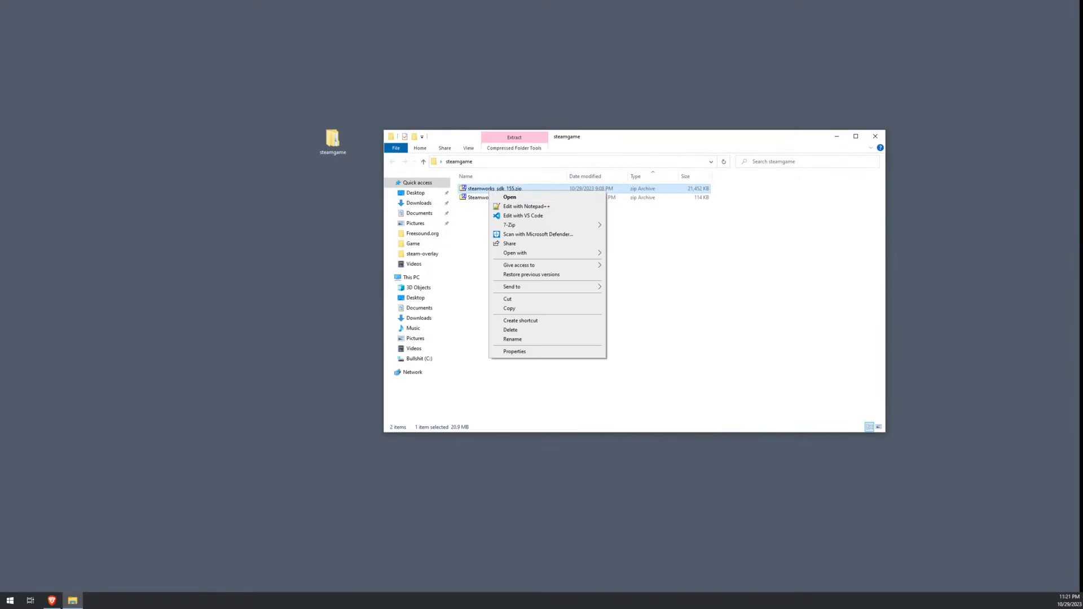
mouse_move(509, 225)
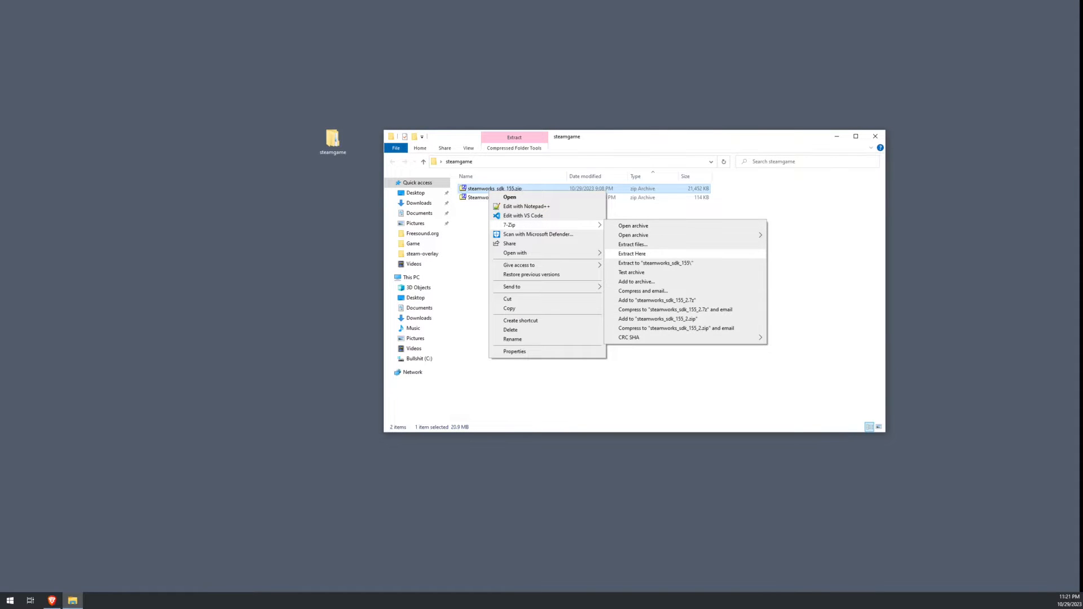
Extract the Steamworks SDK and SteamworksPy-master zips into the steamgame folder with 7-Zip
click(654, 263)
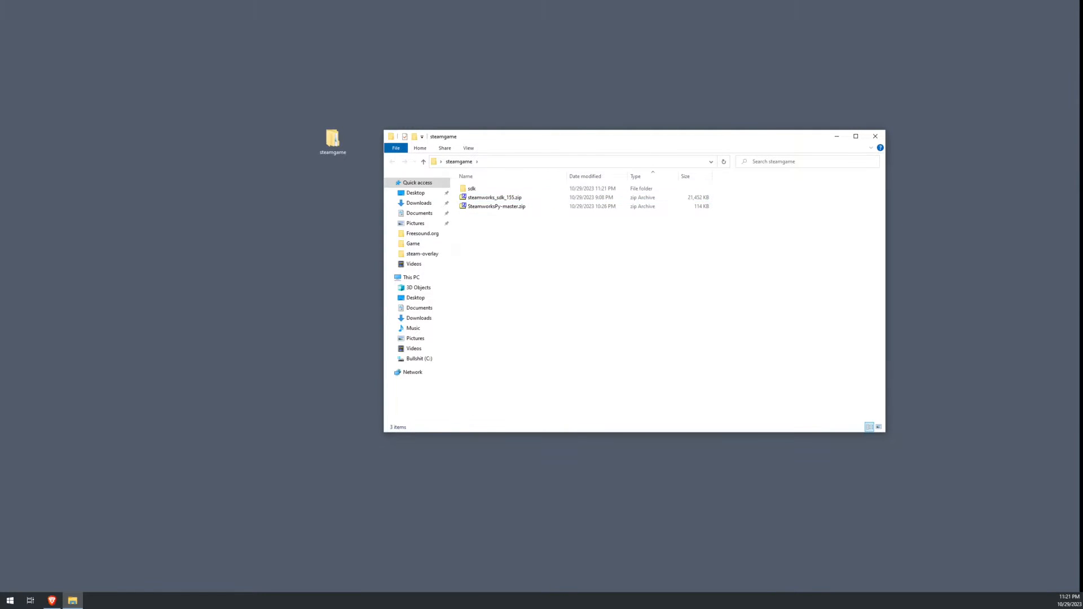
right_click(496, 205)
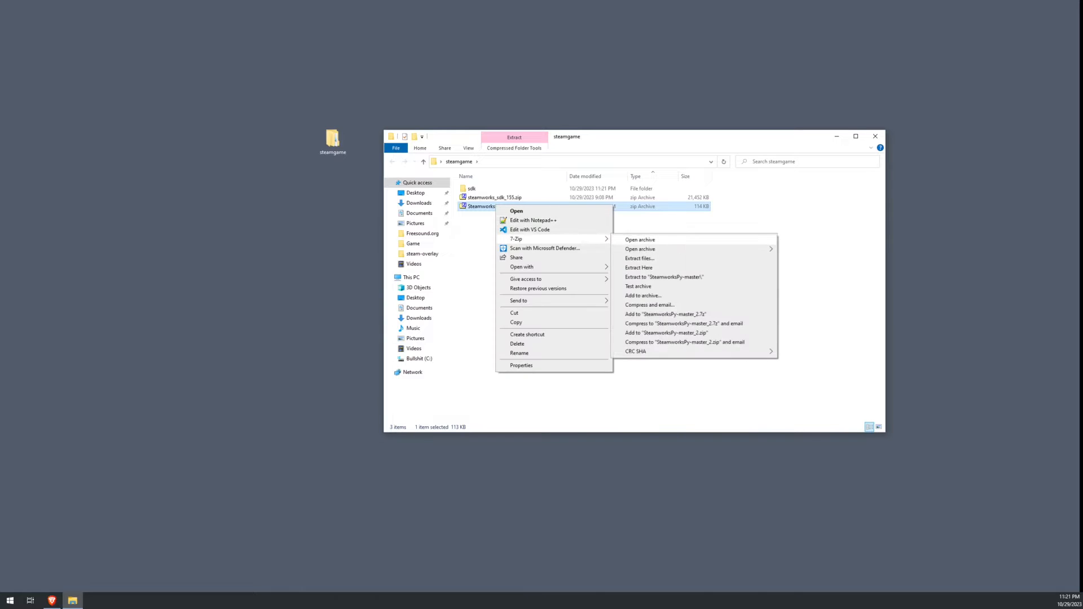
click(639, 267)
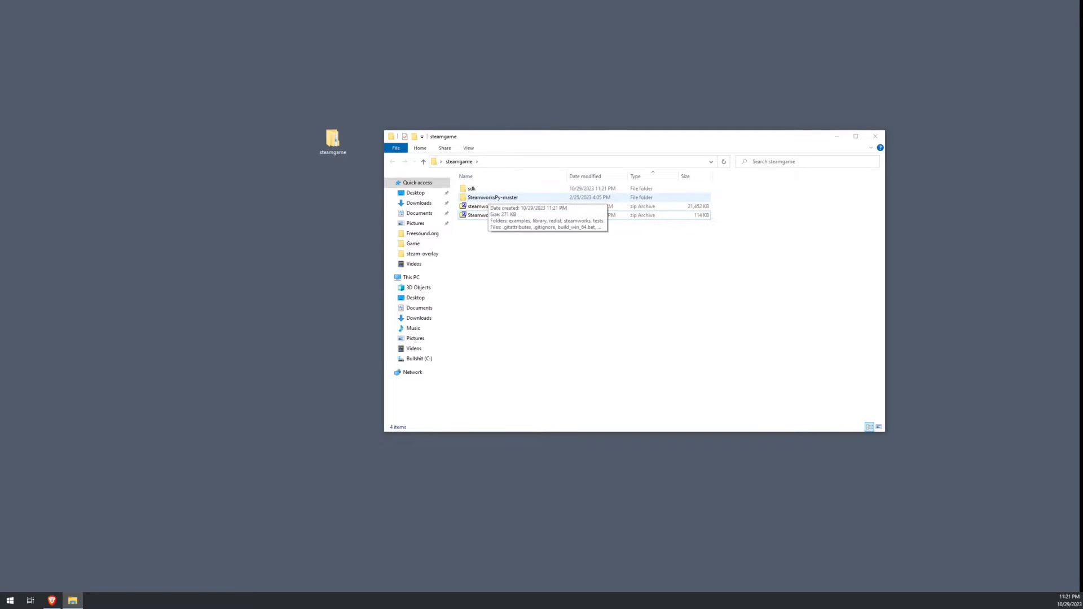
Browse into SteamworksPy-master\redist\windows and bring up actions for the extracted sdk folder
double_click(493, 197)
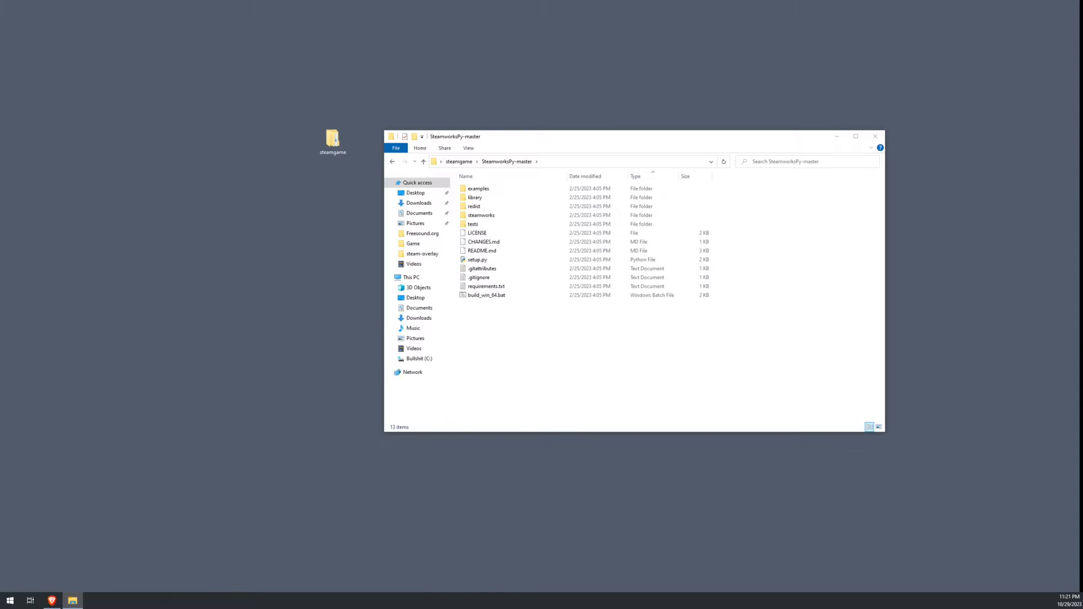
click(475, 205)
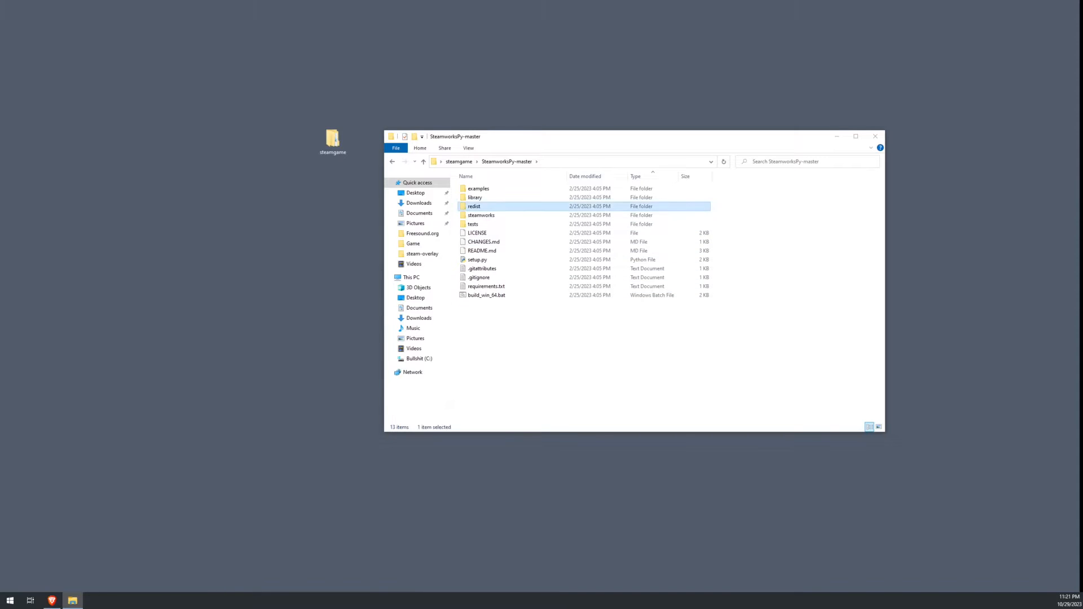
double_click(474, 206)
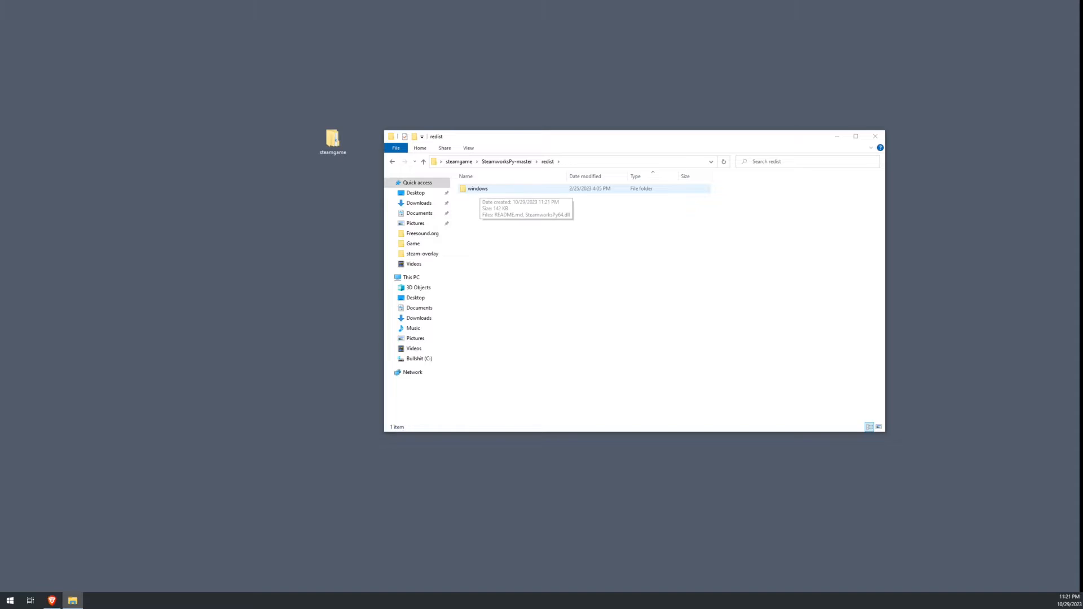
double_click(477, 188)
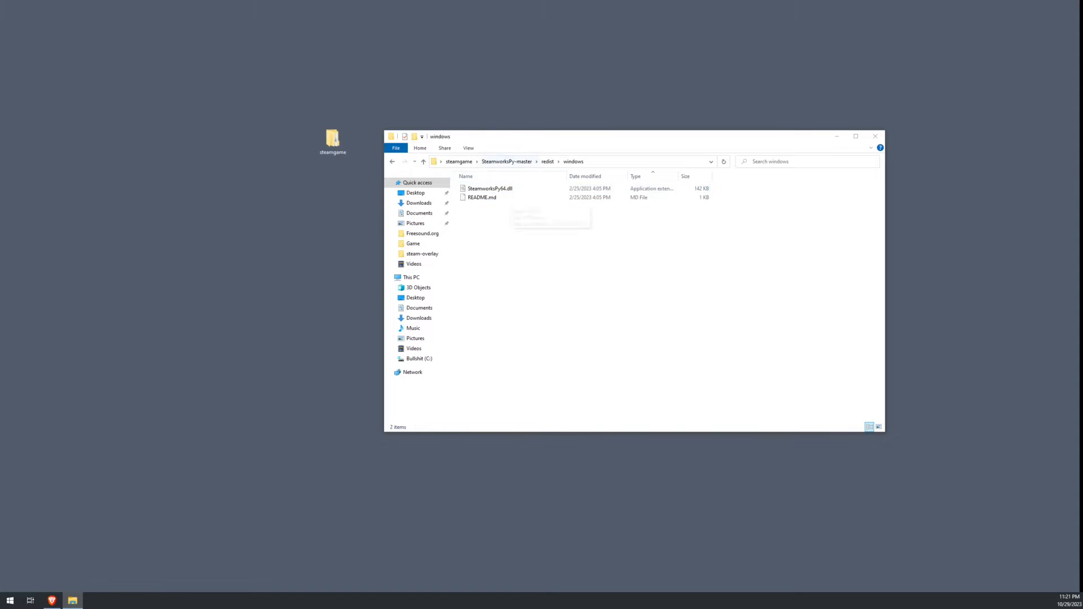
mouse_move(481, 197)
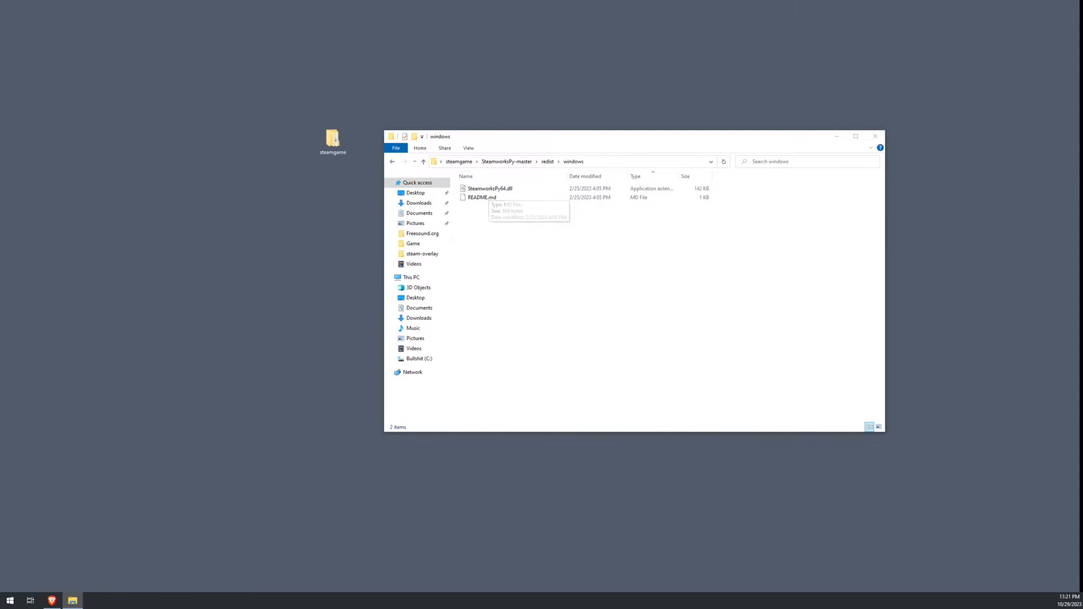
right_click(472, 189)
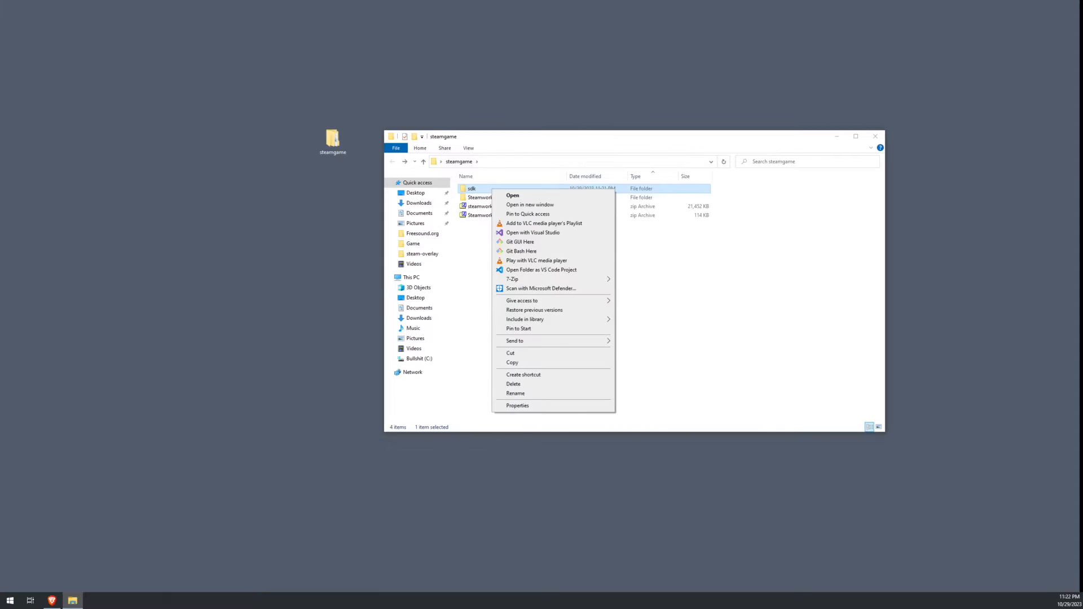
Show the sdk folder in its own window and navigate into its public folder
click(512, 195)
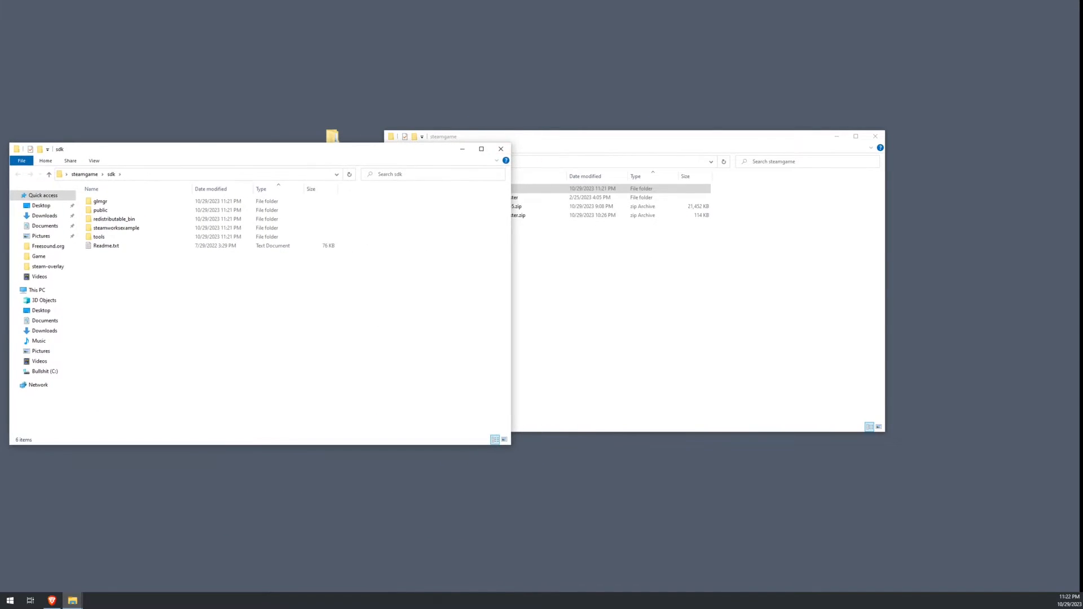
click(610, 201)
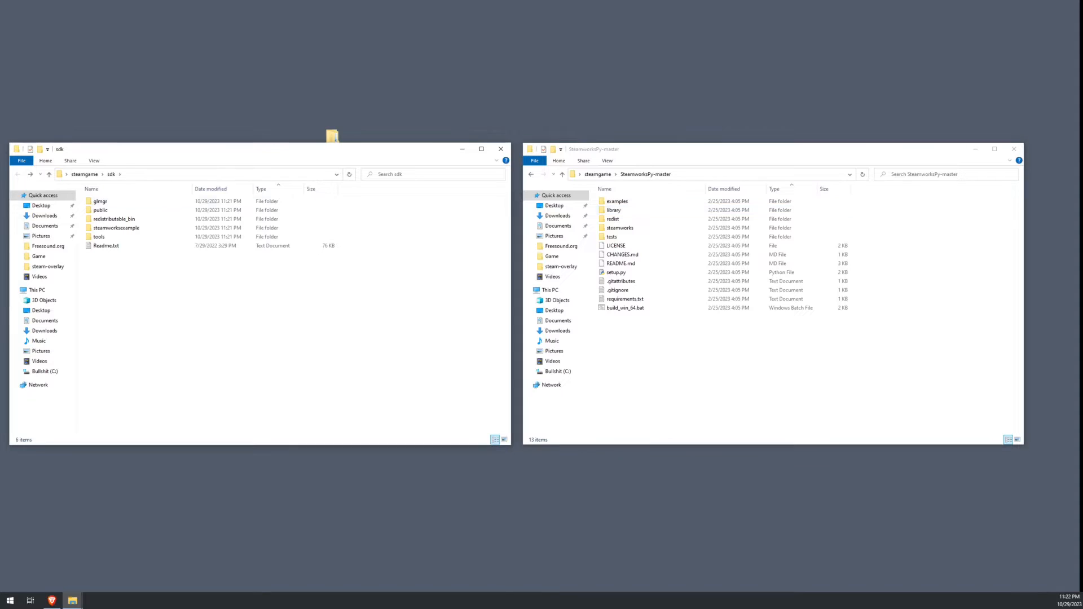
click(114, 219)
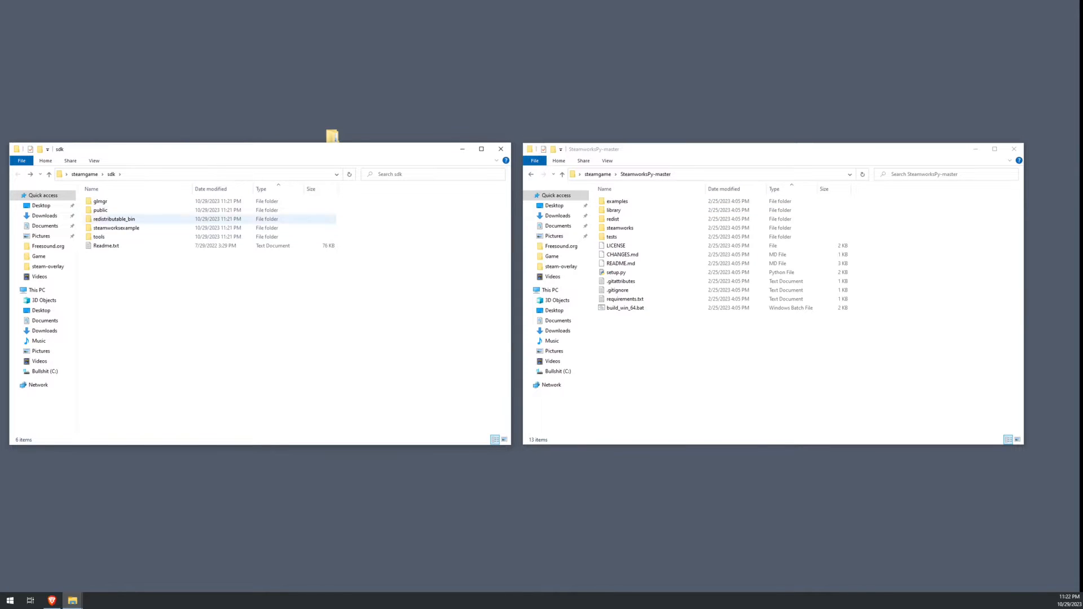
double_click(100, 210)
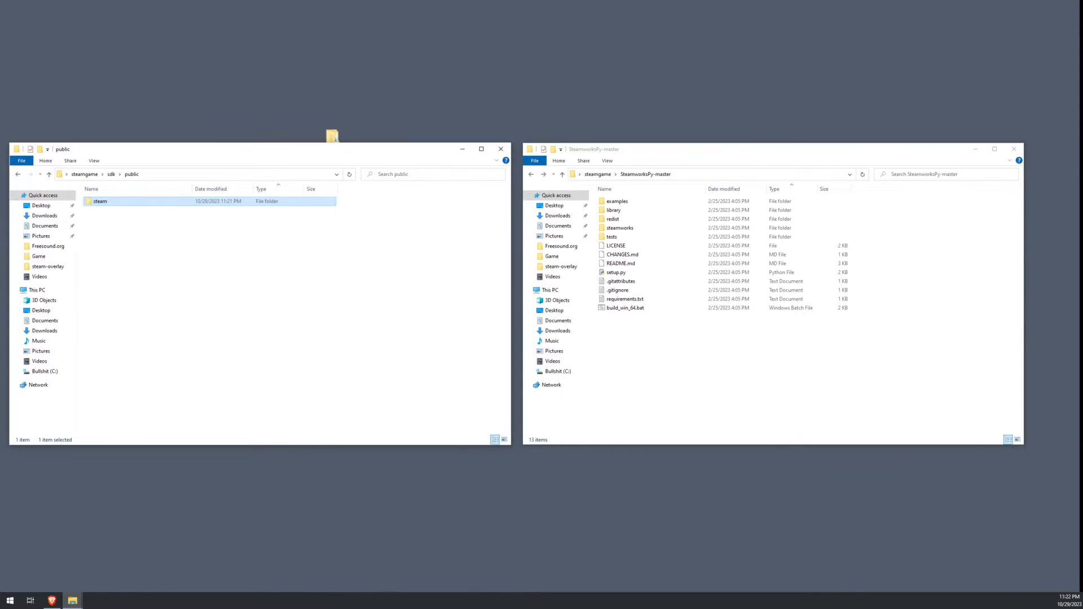
Navigate the second window to SteamworksPy-master\library\sdk to receive the public\steam folder
click(614, 210)
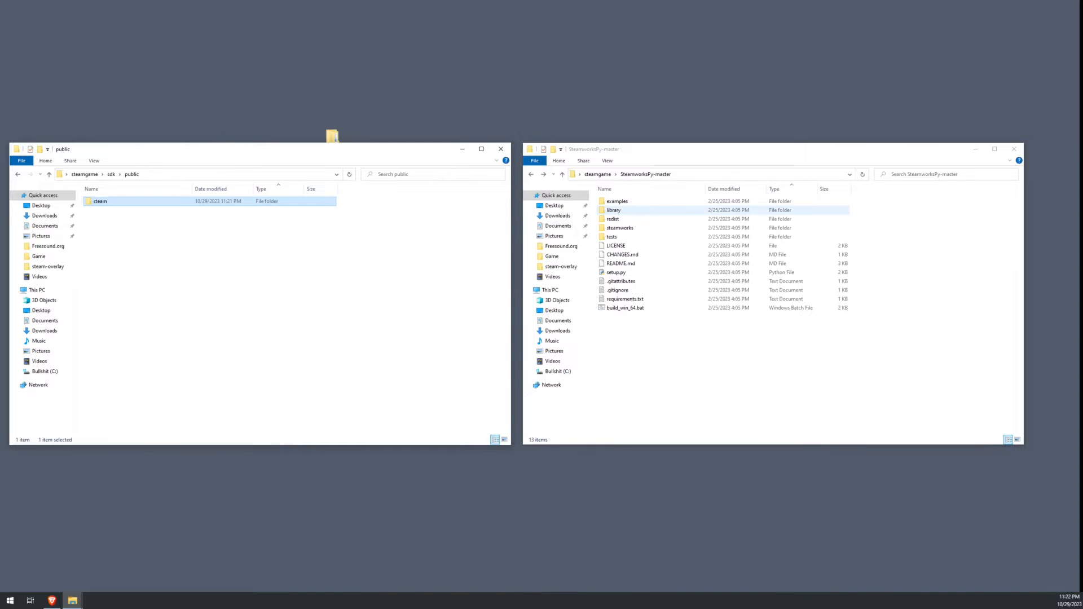
double_click(613, 210)
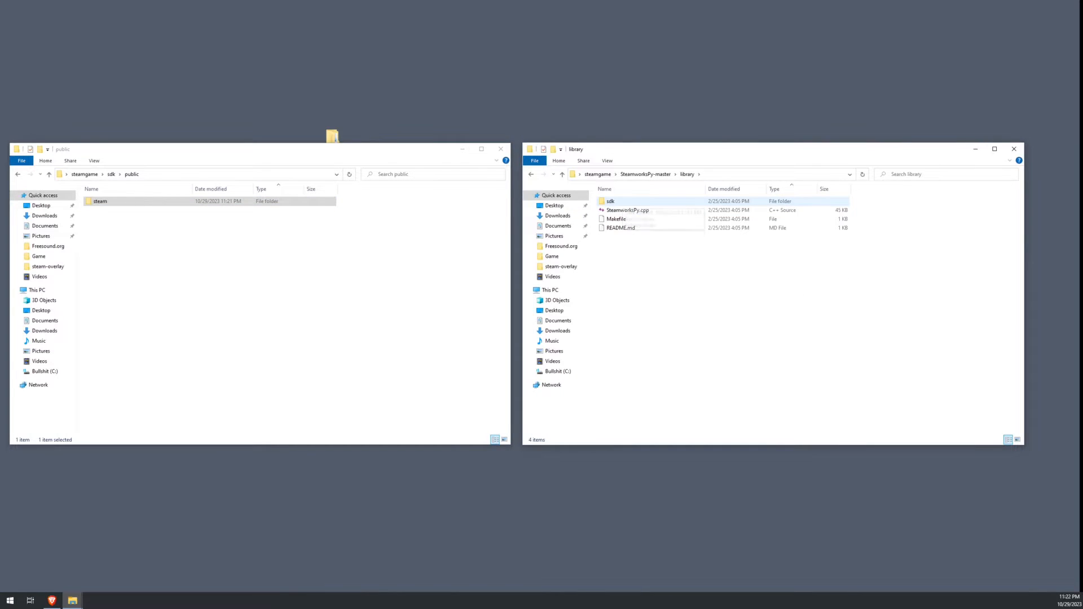
double_click(610, 200)
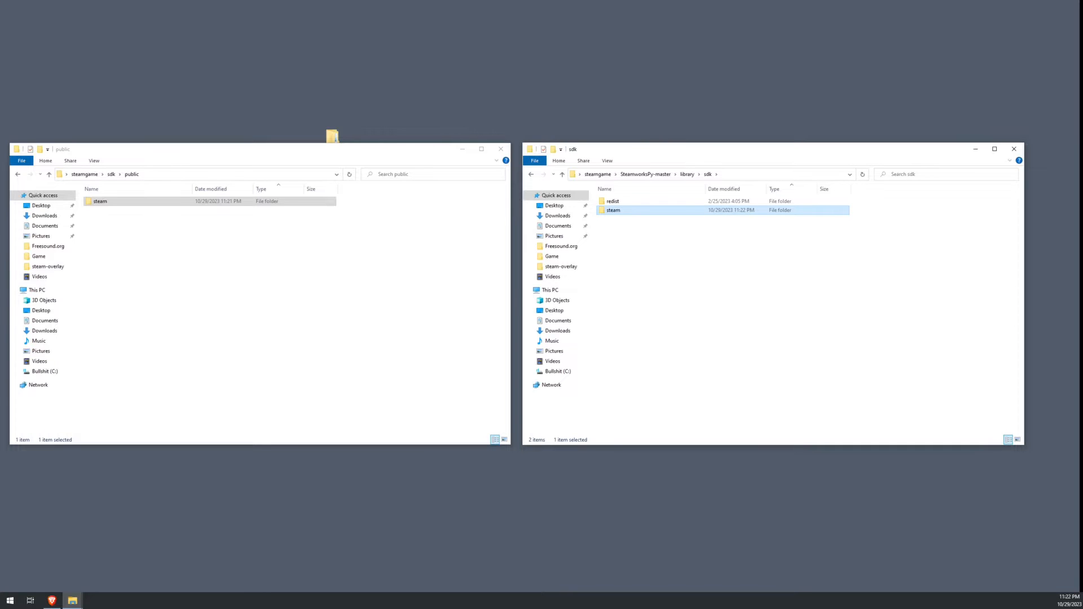
click(17, 174)
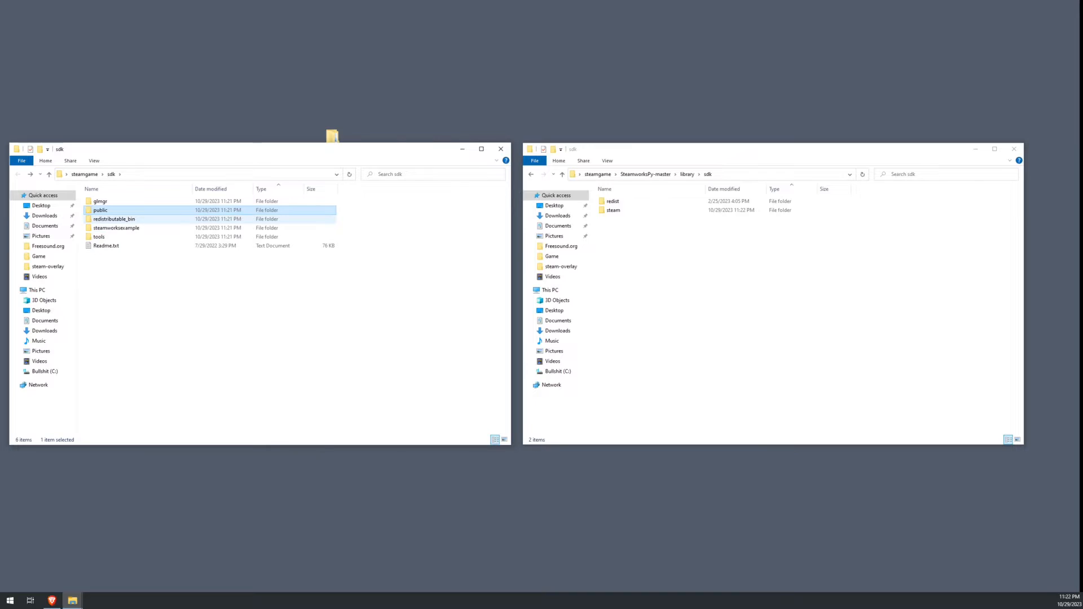
Browse sdk\redistributable_bin\win64 for steam_api64.dll and .lib, with library\sdk\redist as destination
double_click(114, 219)
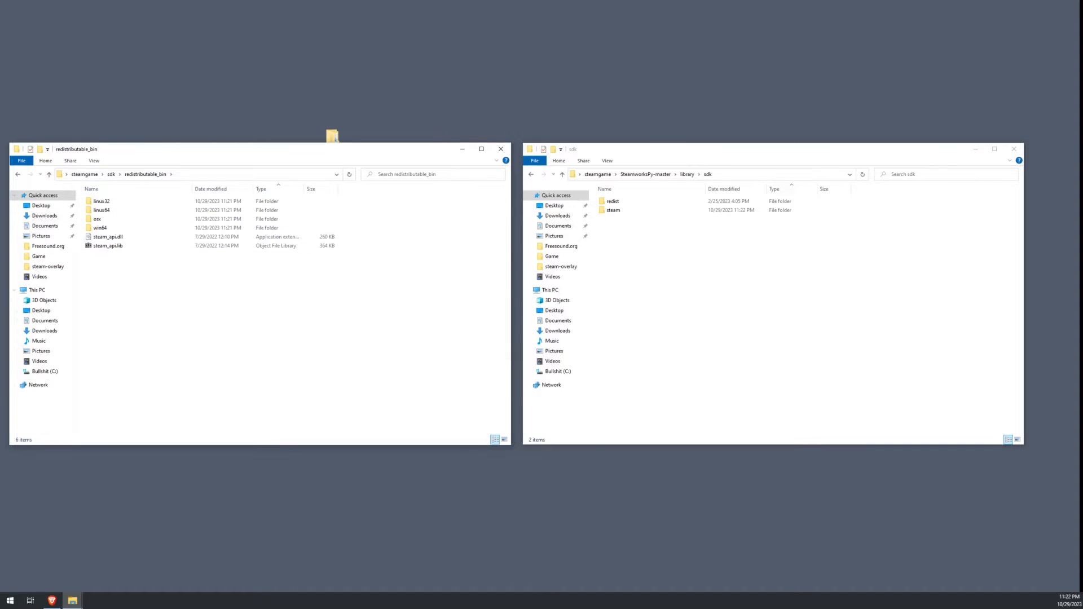
drag(108, 236, 108, 260)
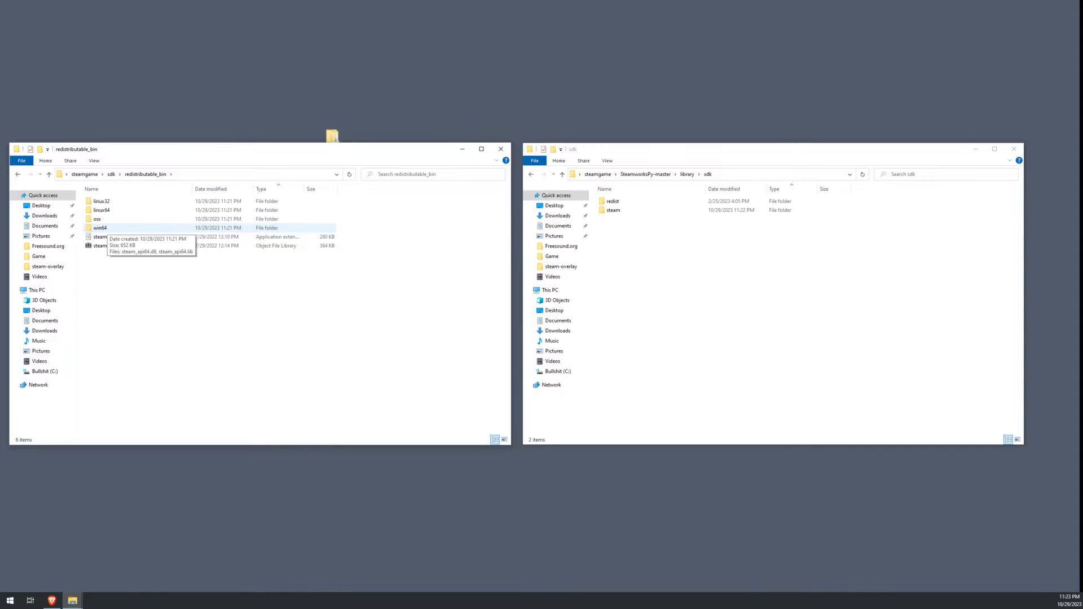
double_click(100, 226)
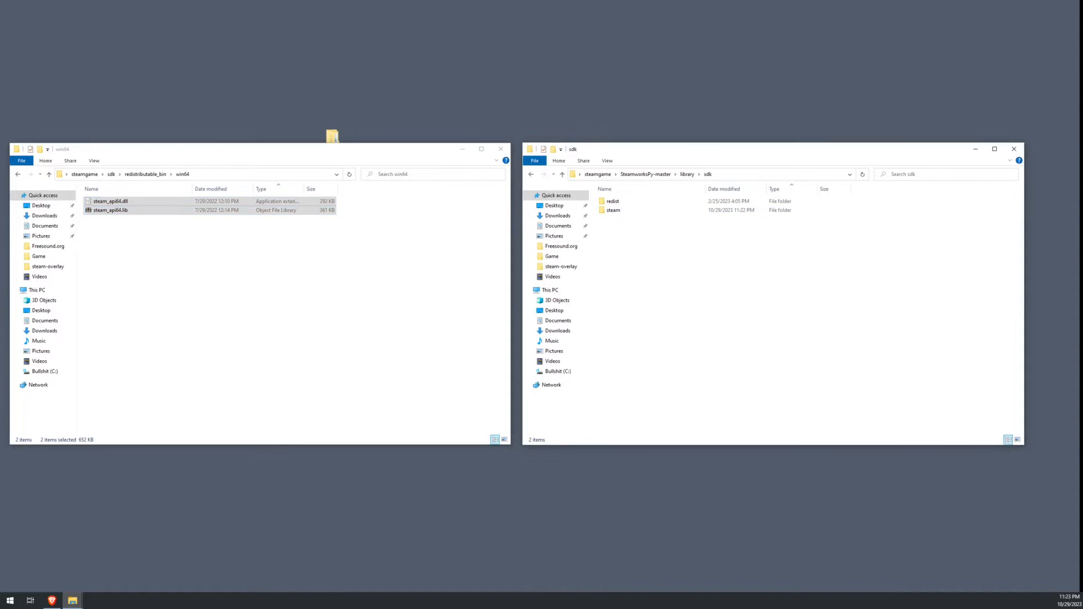
click(613, 201)
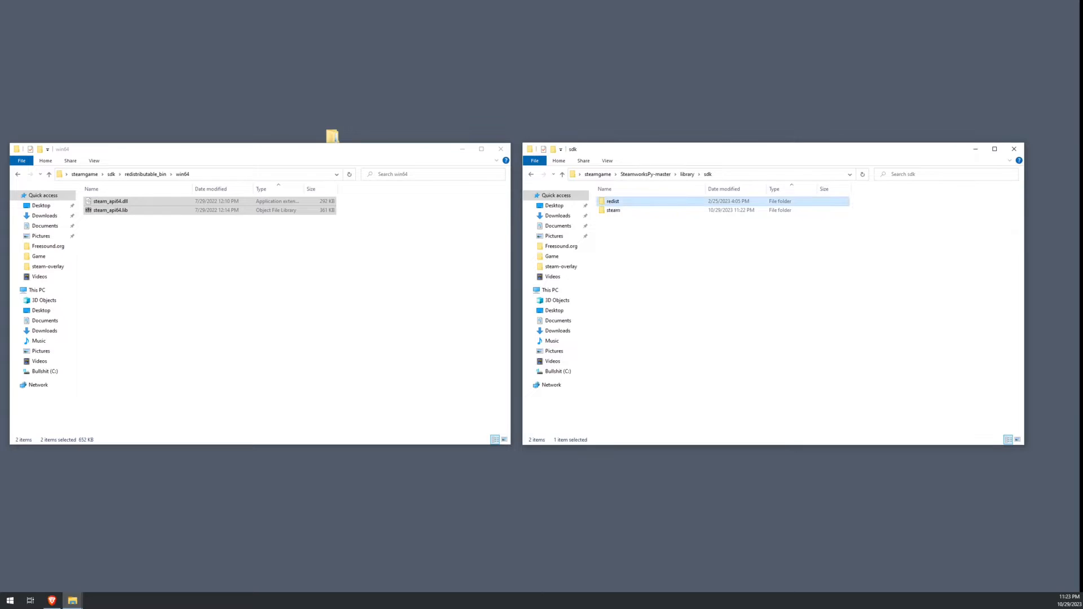
double_click(613, 201)
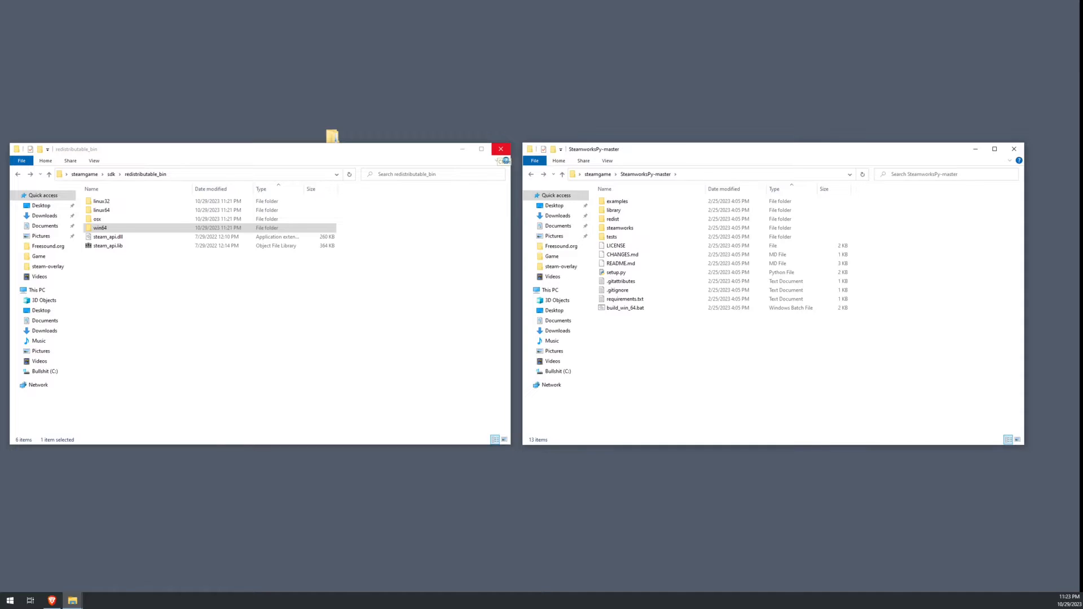
Close the SDK window and launch the x86 Native Tools Command Prompt for VS 2022 via Start search 'native'
click(500, 149)
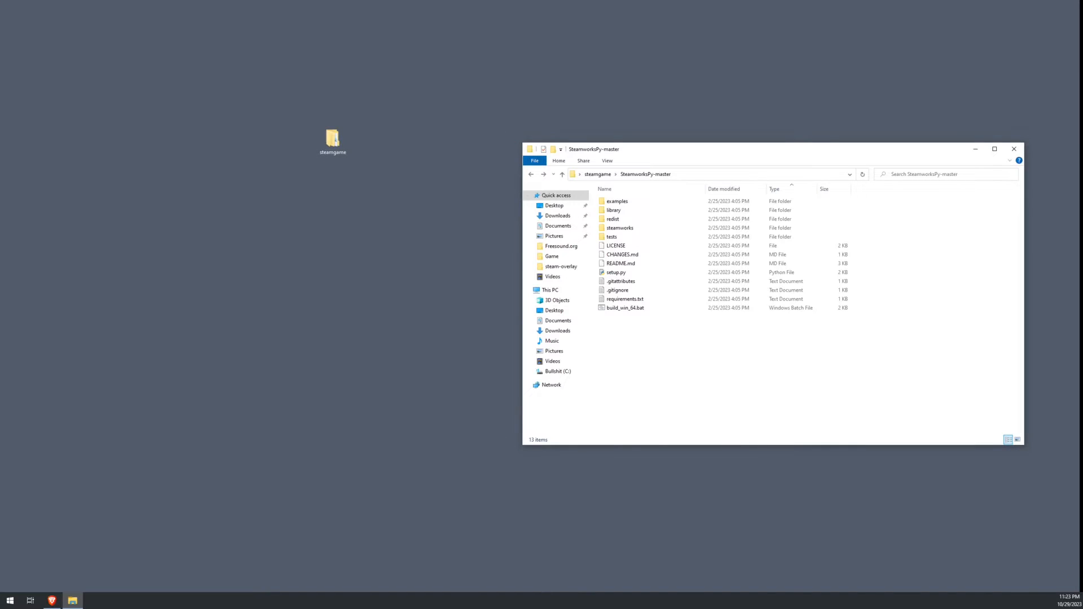
click(712, 174)
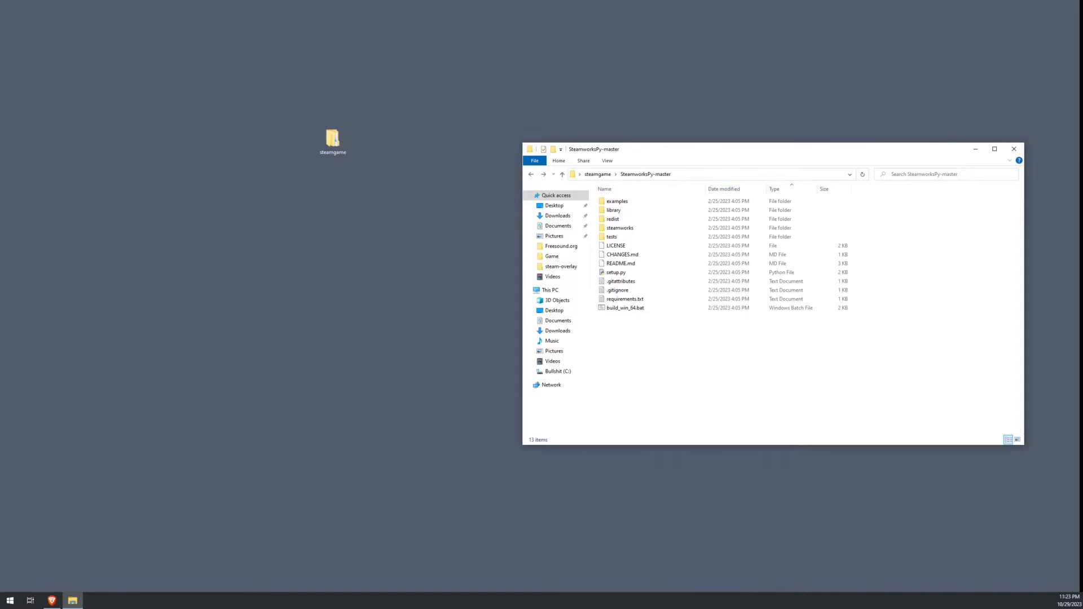
click(9, 601)
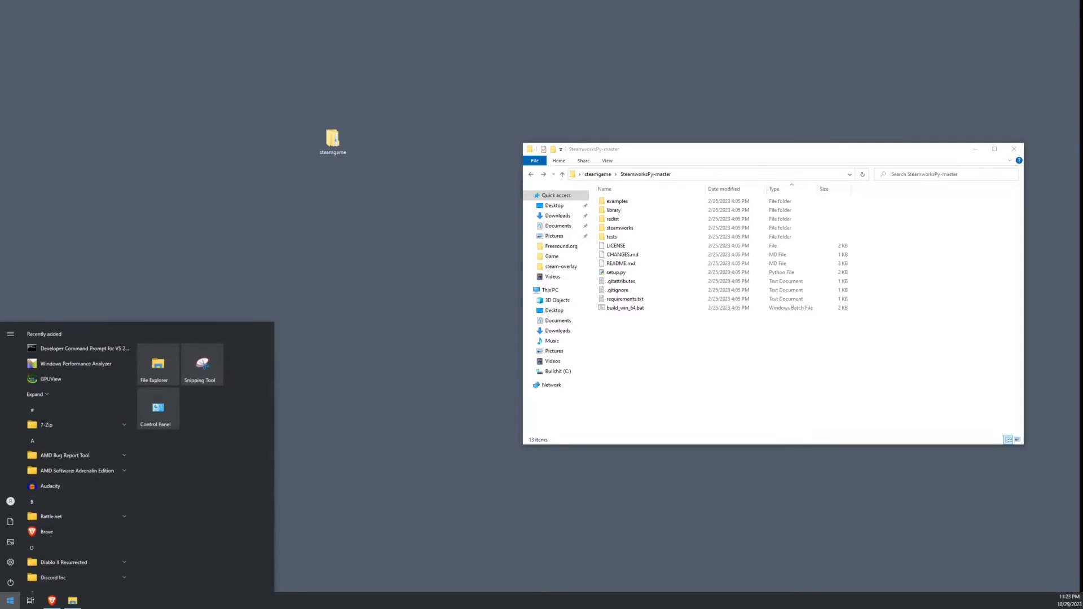
text(native)
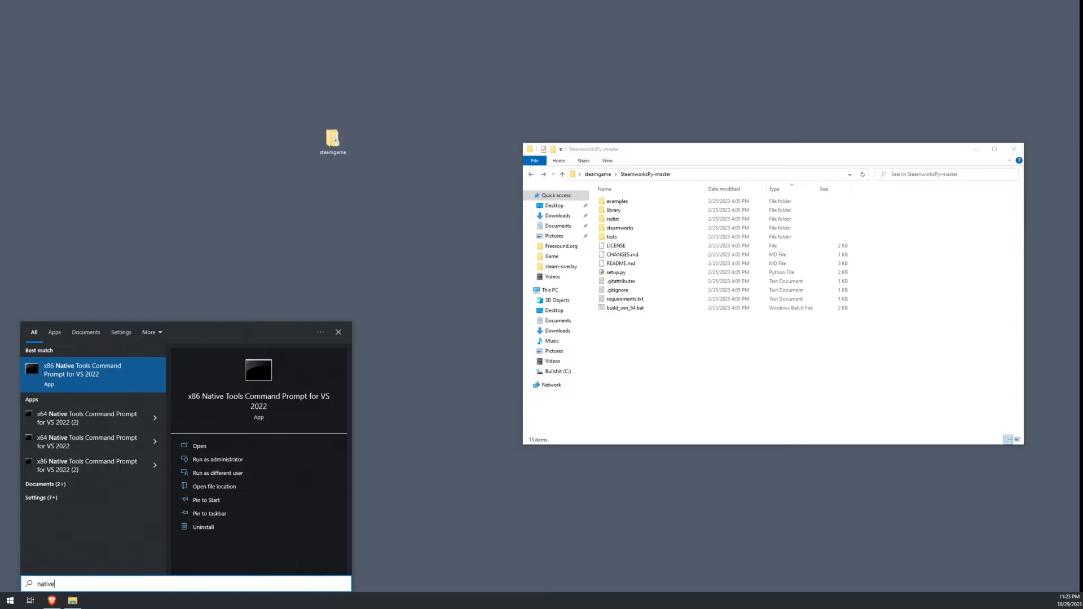
click(93, 374)
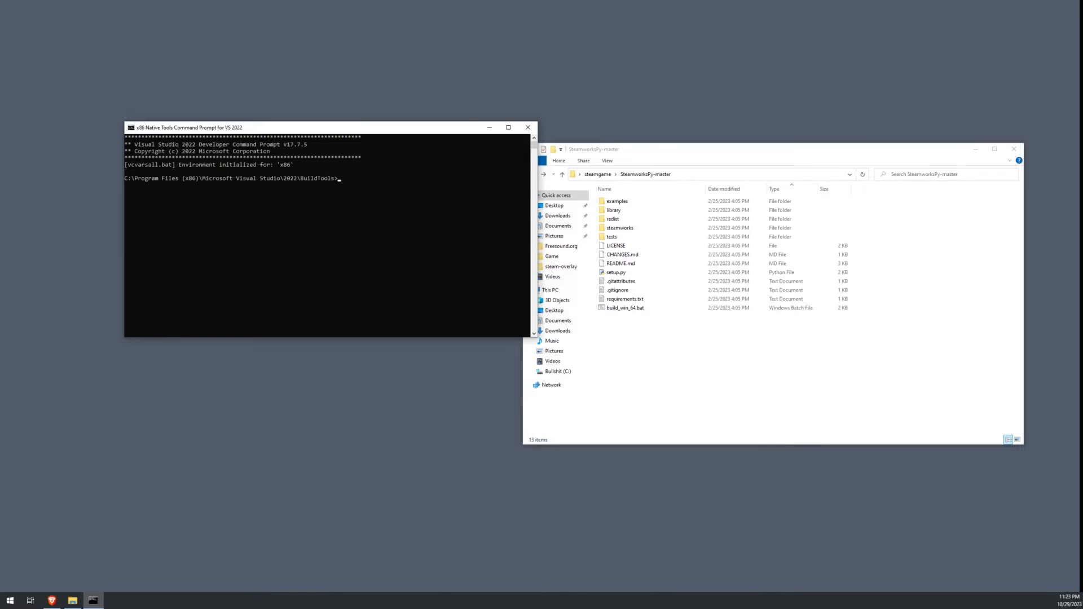
cd to C:\Users\Derp\Desktop\steamgame\SteamworksPy-master and check the build script name
text(cd C:\Users\Derp\Desktop\steamgame\SteamworksPy-master)
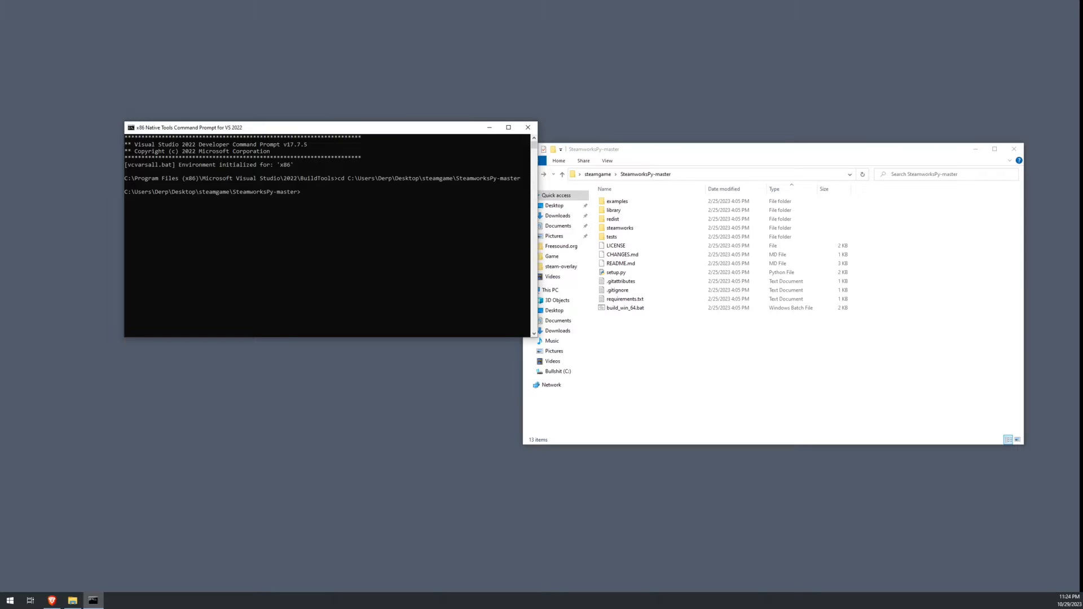
click(624, 307)
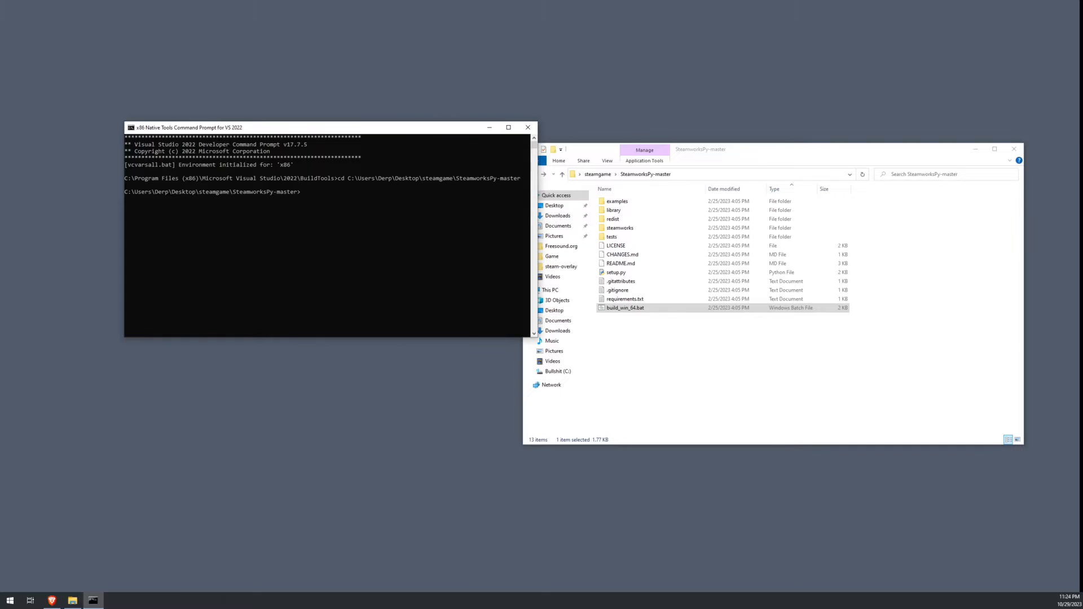
Run build_win_64.bat 2022 to build SteamworksPy64.dll, then close the finished prompt
text(build_win_64.bat)
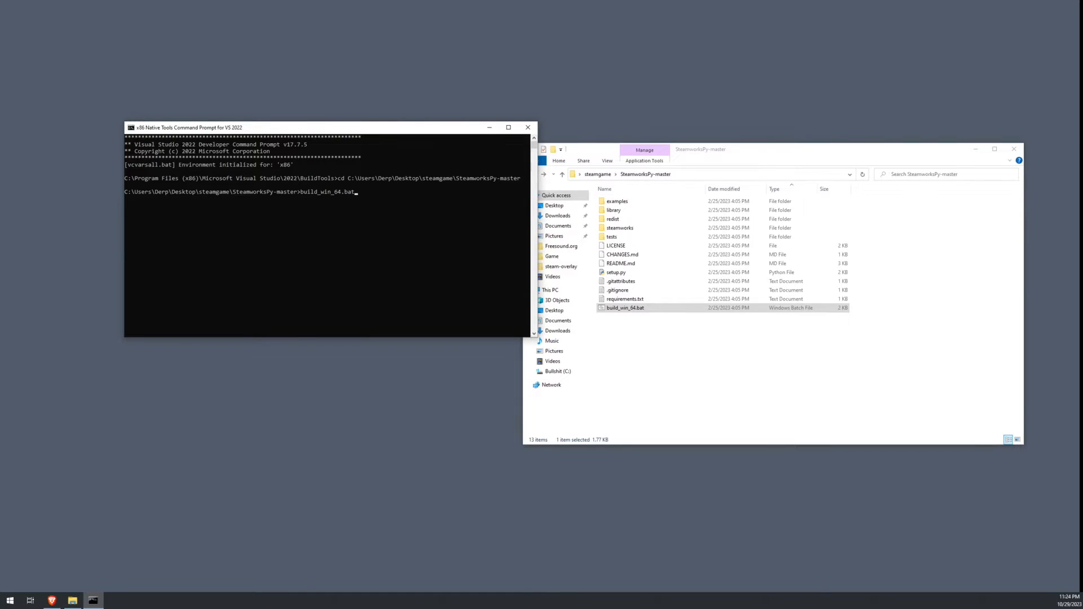
text(202)
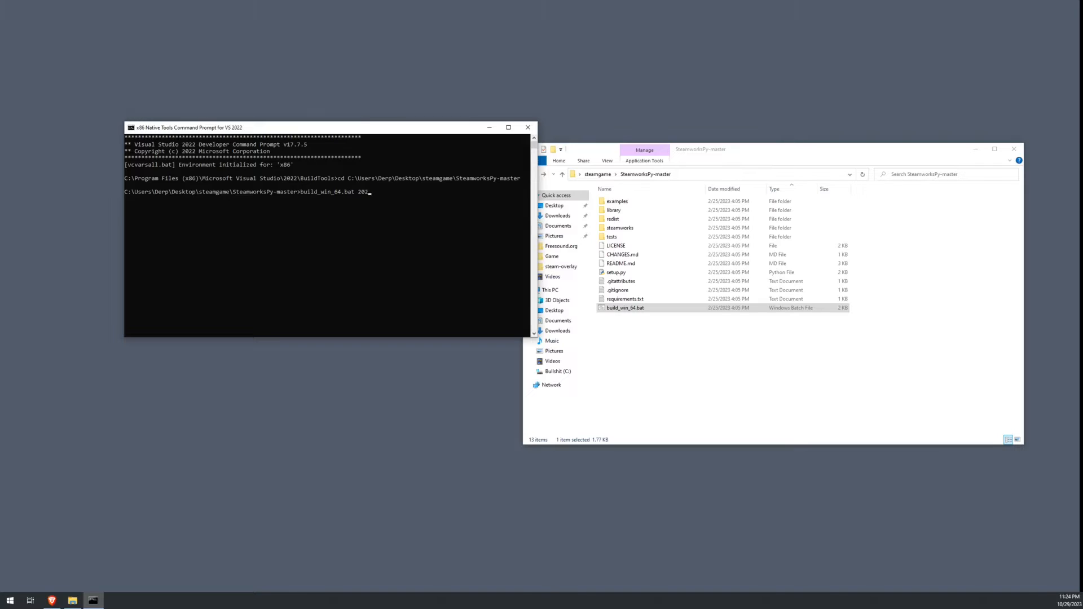
text(2)
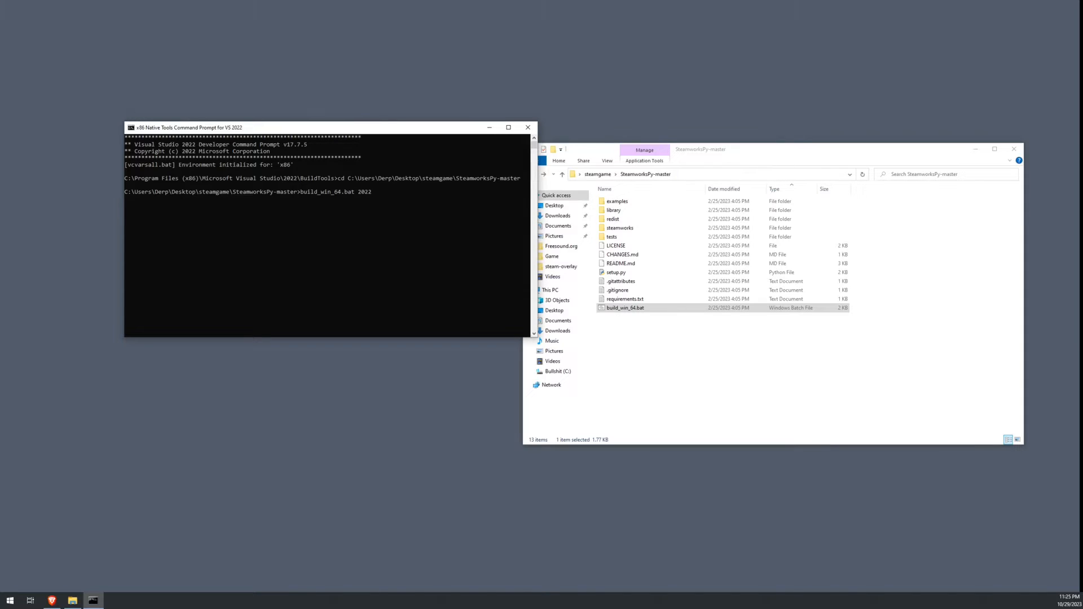
key(enter)
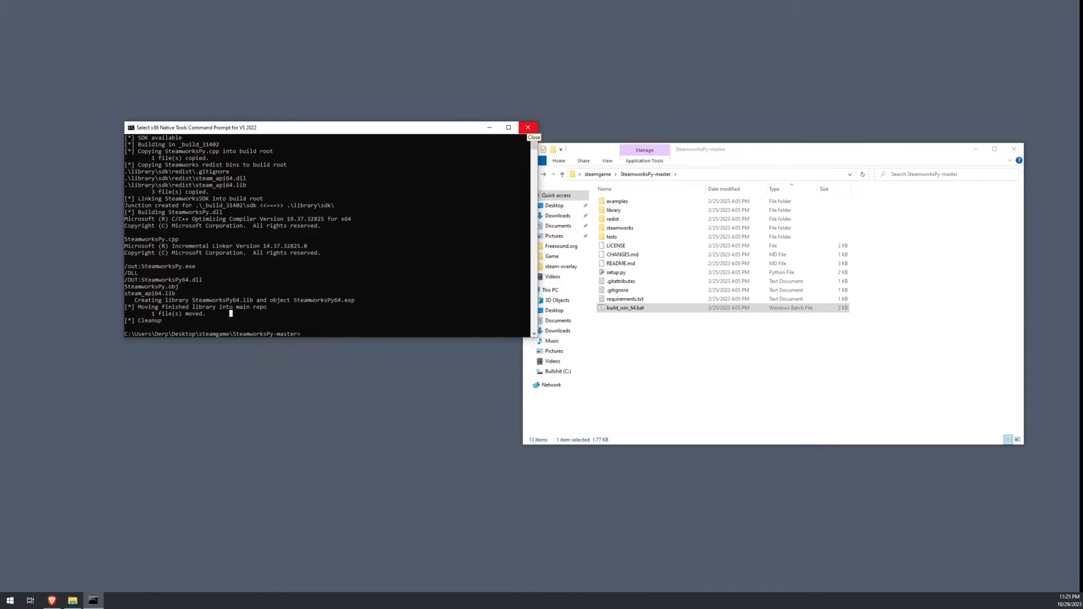
click(528, 128)
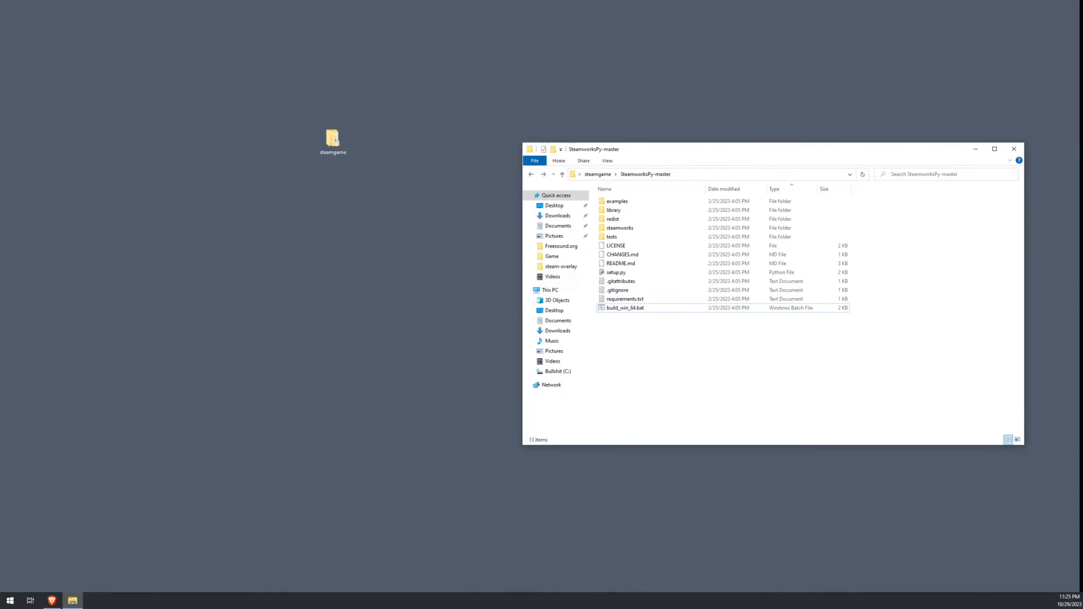
Select the built SteamworksPy64.dll in redist\windows and return to the steamgame folder to paste it
click(613, 219)
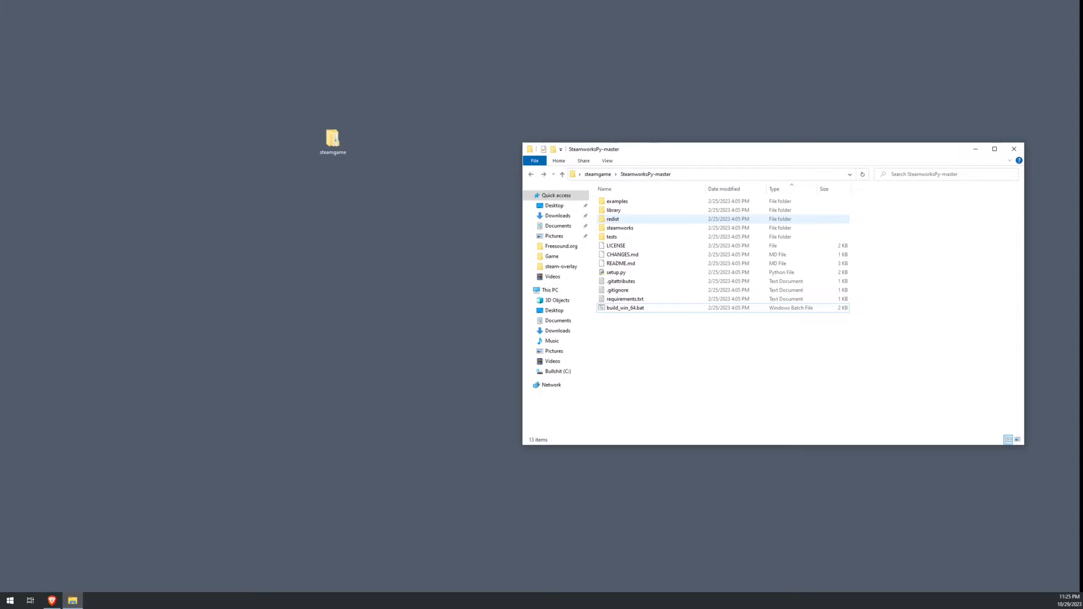
double_click(613, 219)
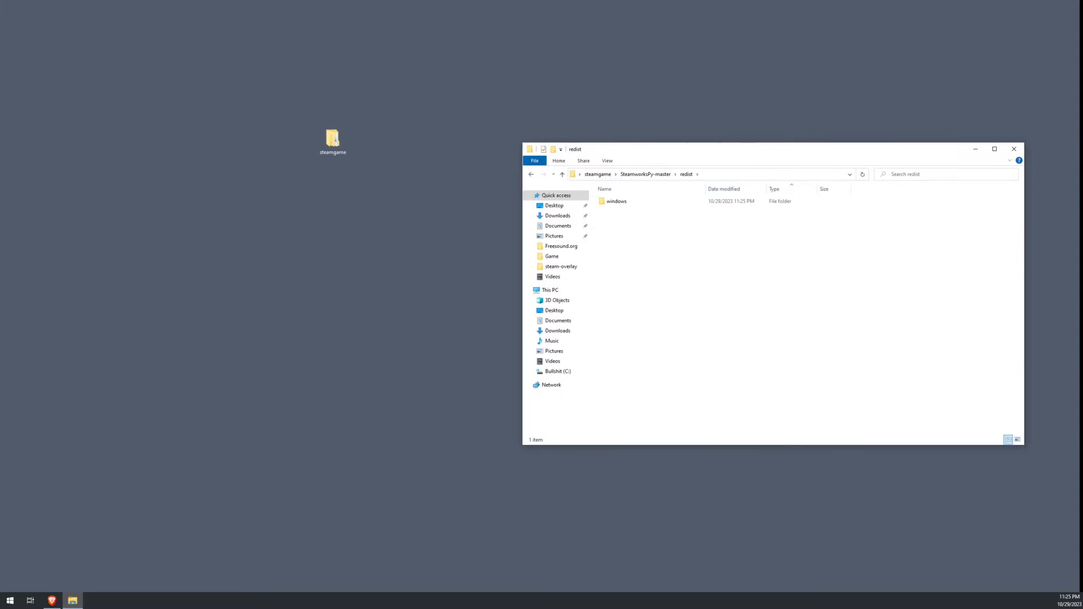
double_click(616, 201)
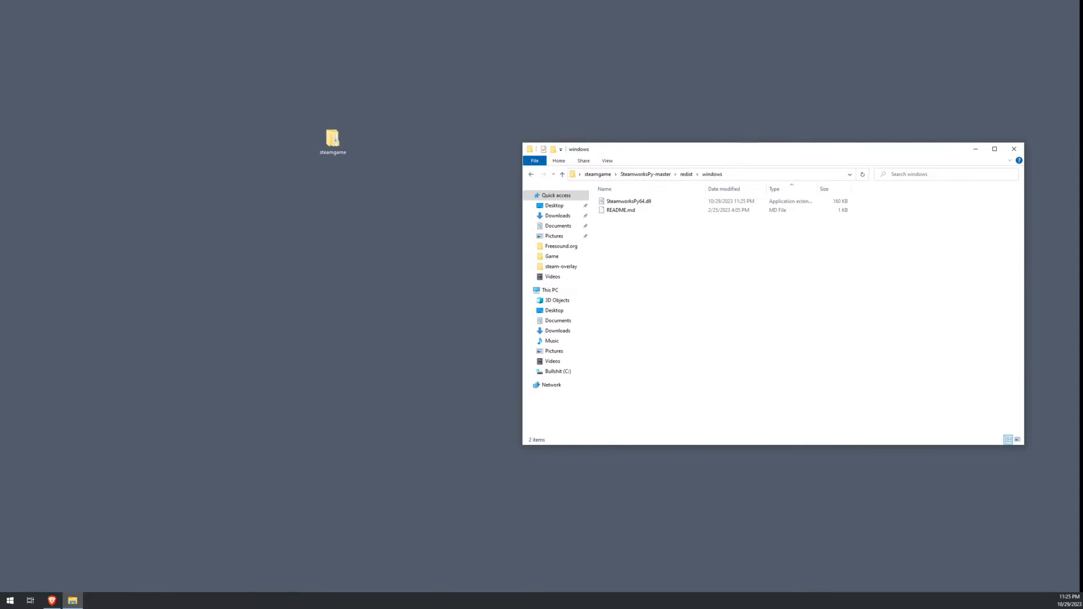
click(628, 200)
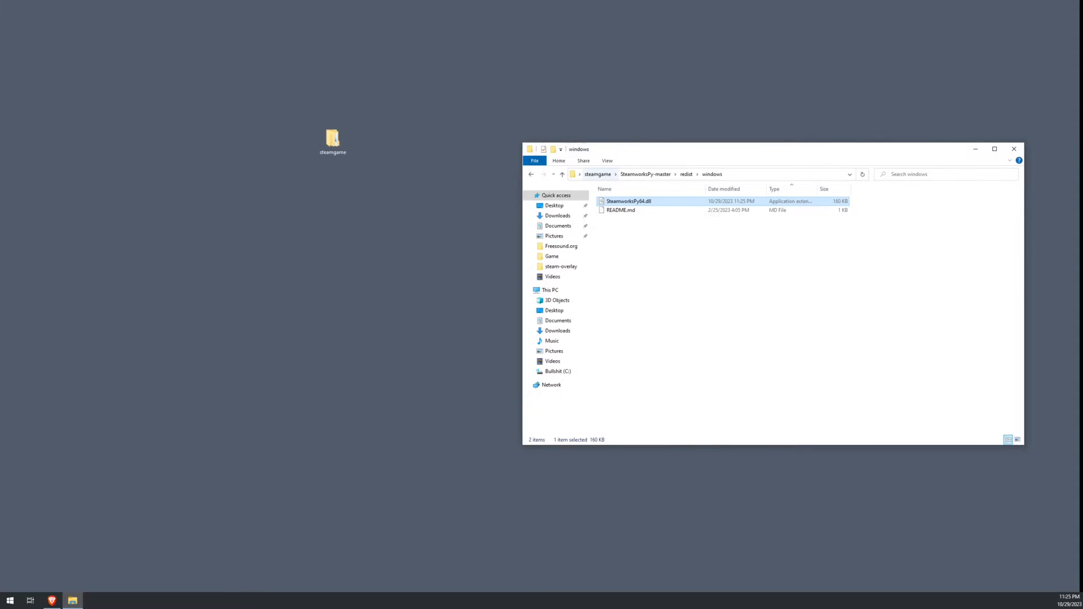
click(598, 174)
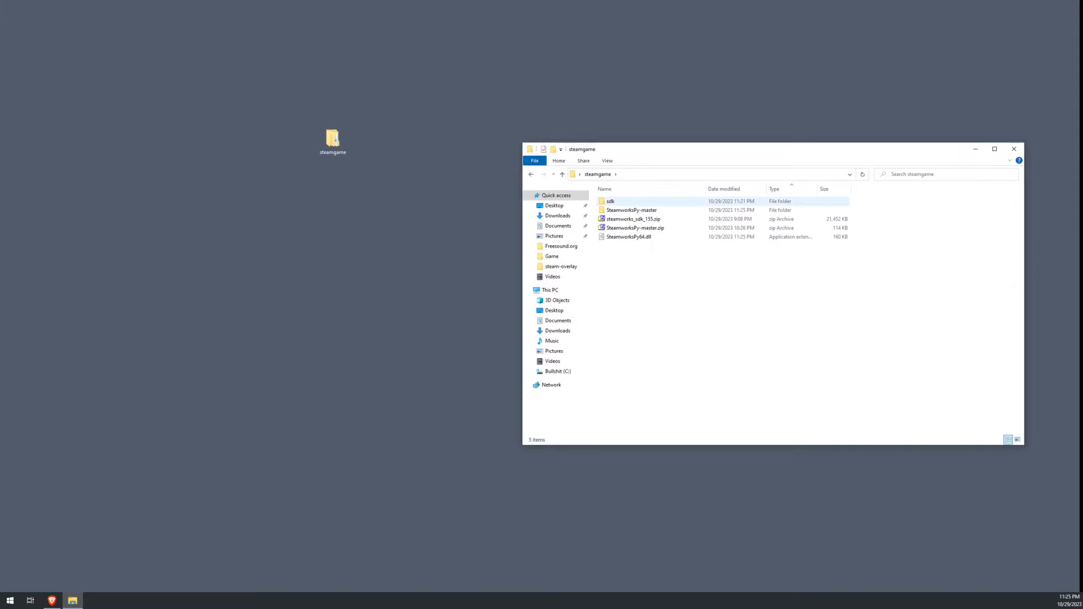
mouse_move(610, 201)
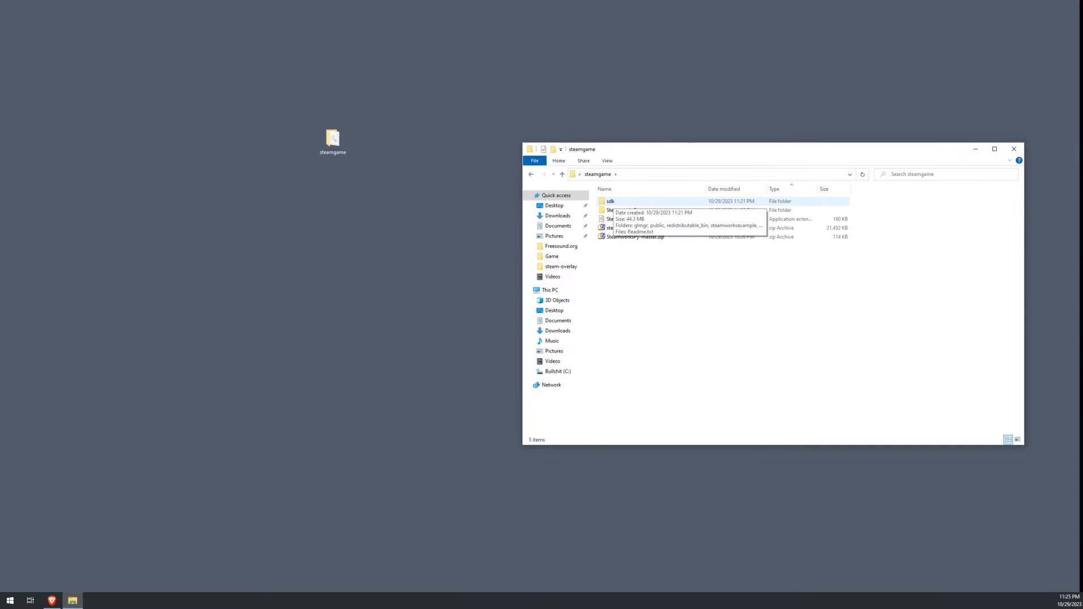
Fetch steam_api64.dll and steam_api64.lib from sdk\redistributable_bin\win64 and return to steamgame
double_click(611, 201)
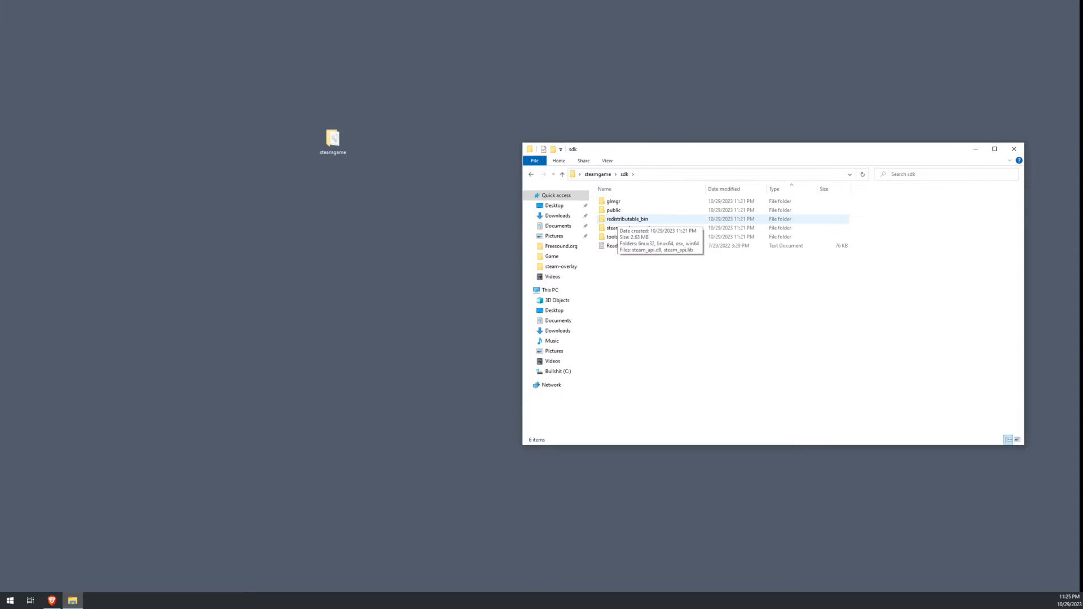
double_click(628, 219)
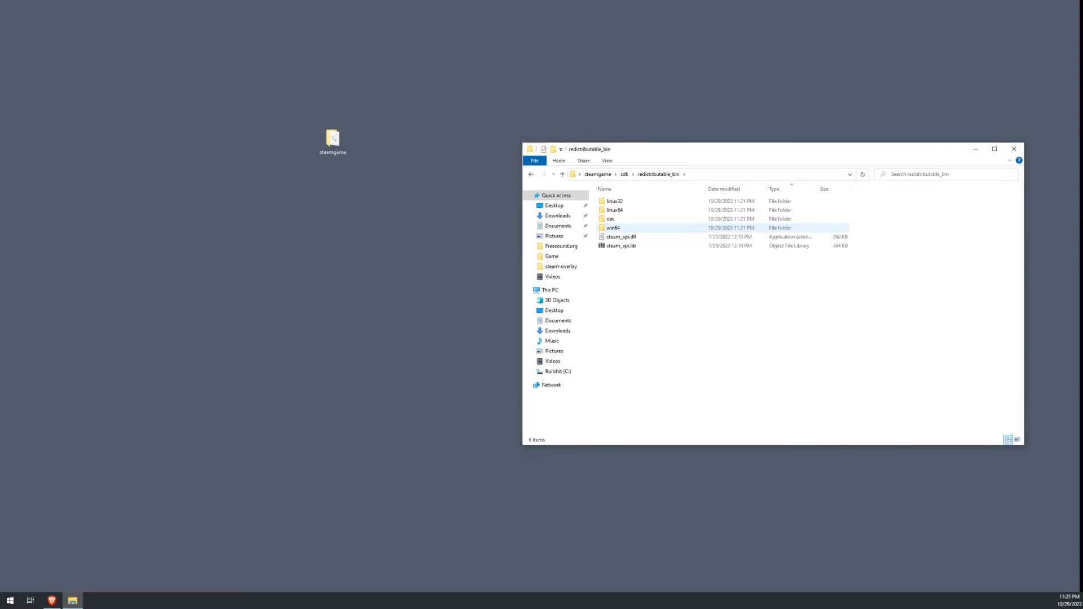
double_click(613, 227)
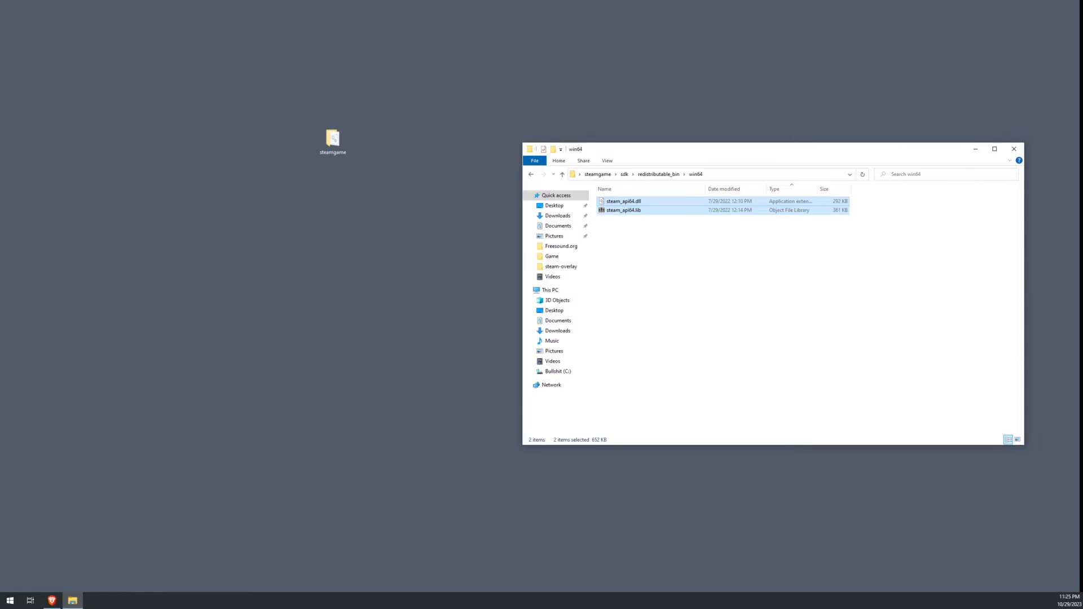
click(544, 174)
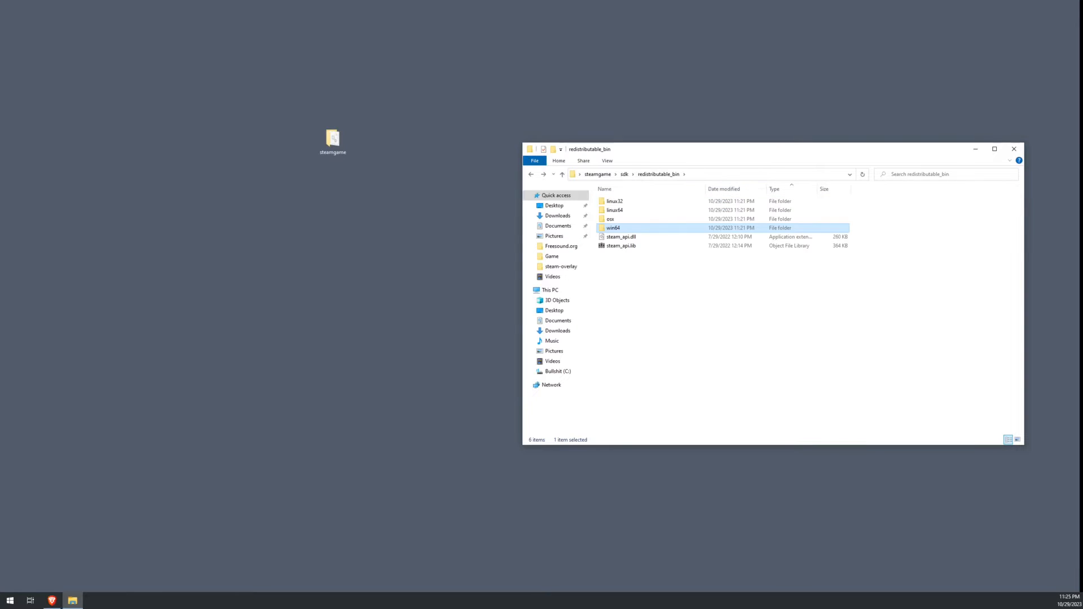
click(532, 174)
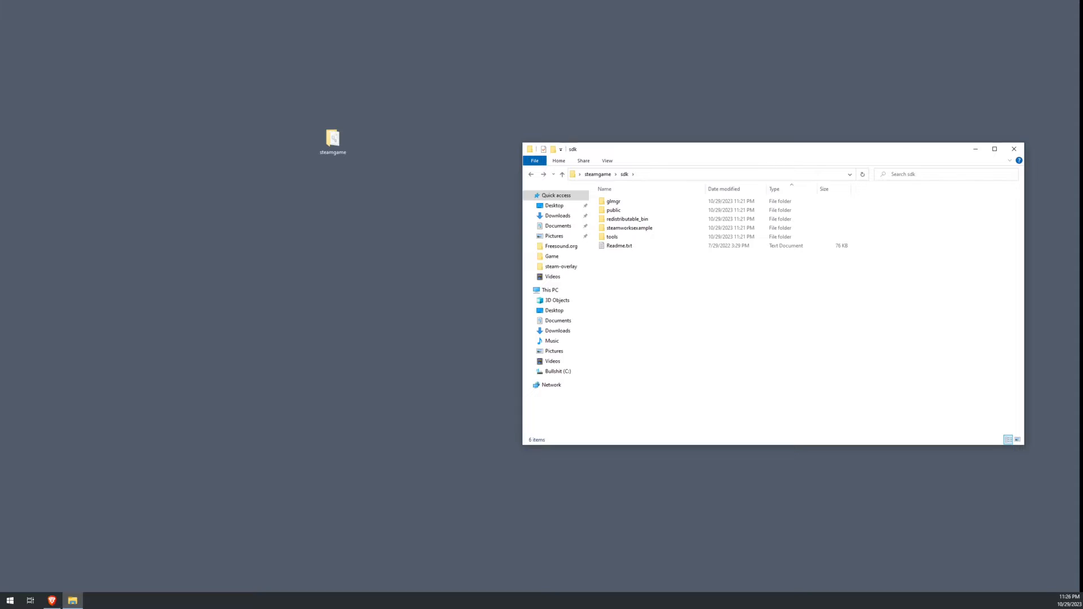
click(531, 174)
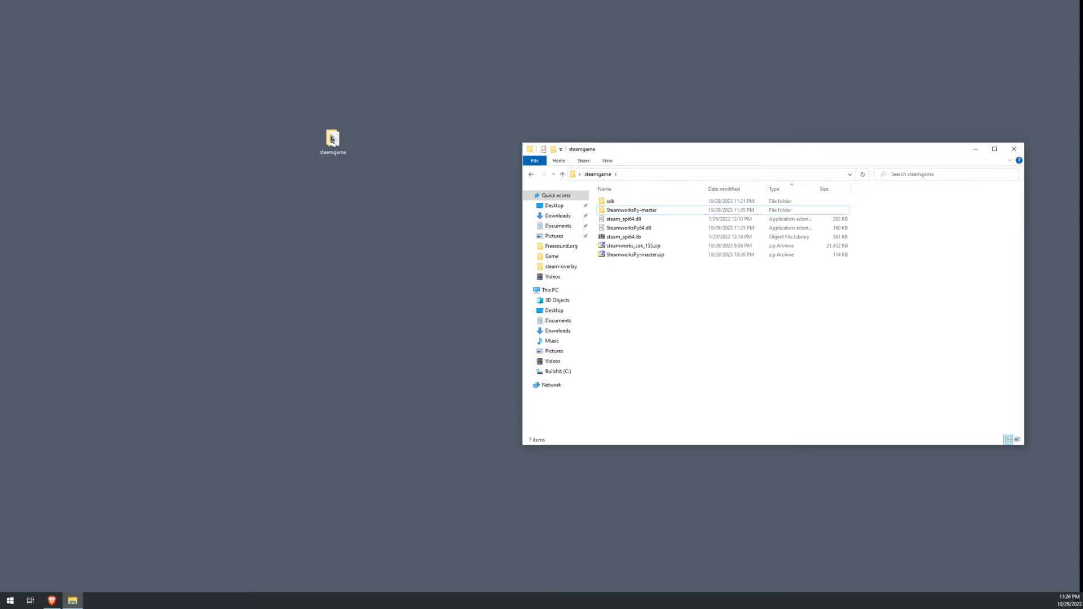
Copy the steamworks package folder from SteamworksPy-master back into steamgame
click(630, 209)
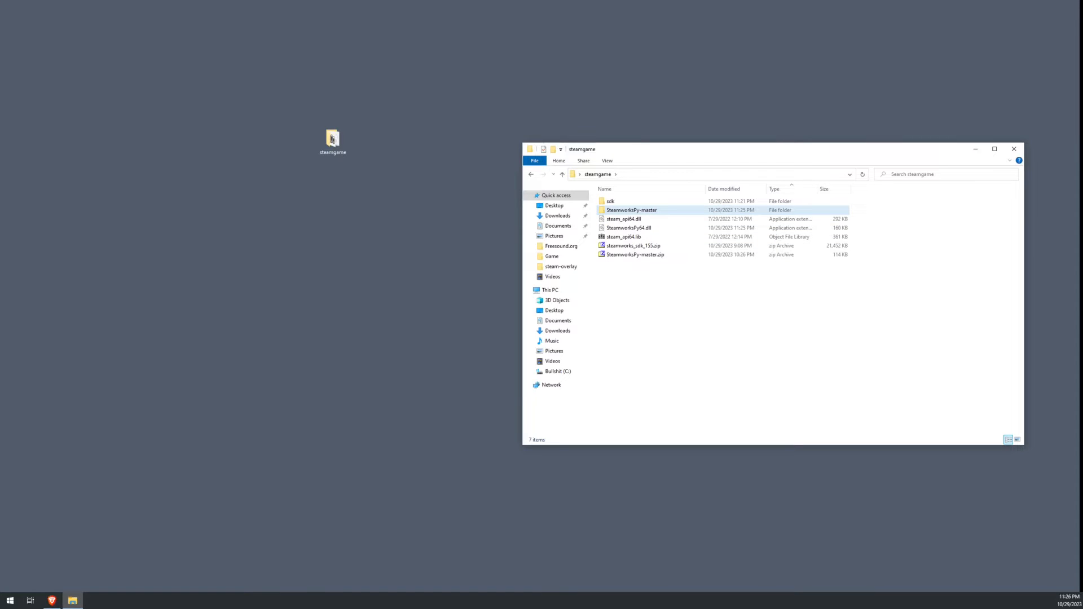
double_click(631, 210)
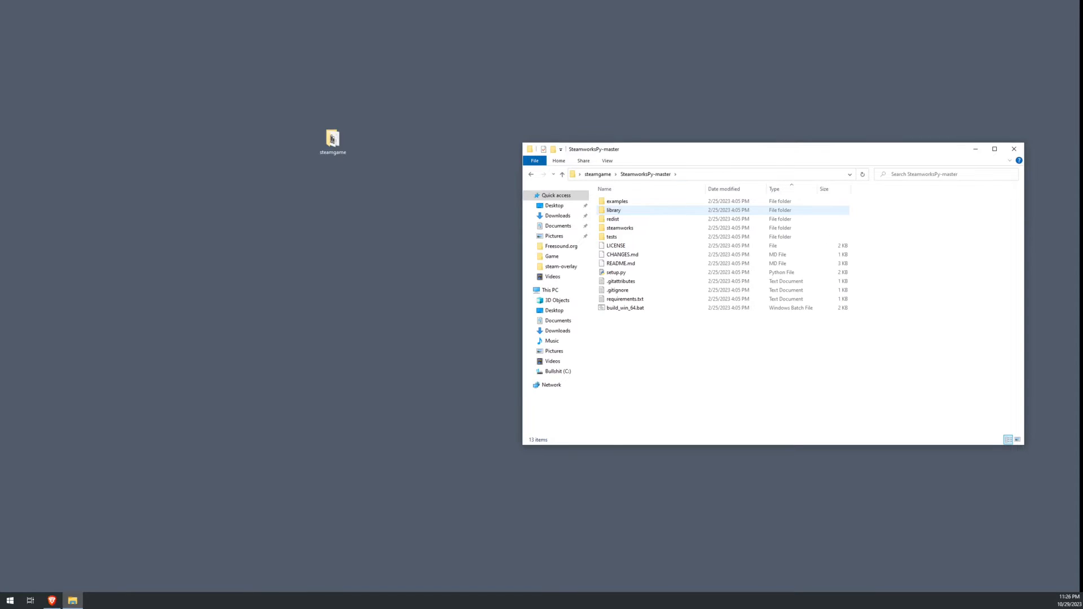
click(620, 228)
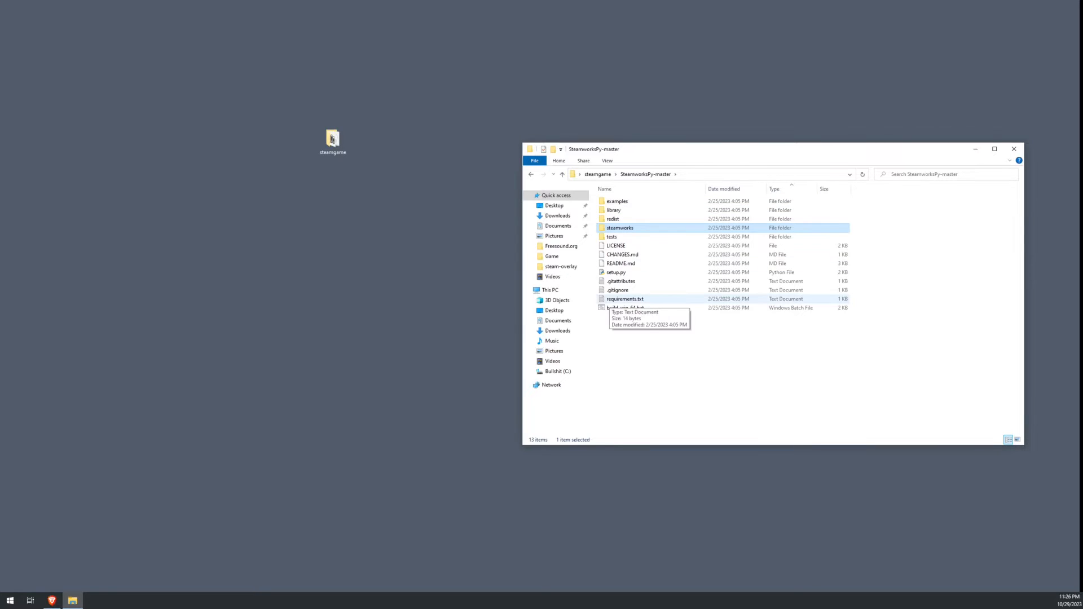
click(562, 174)
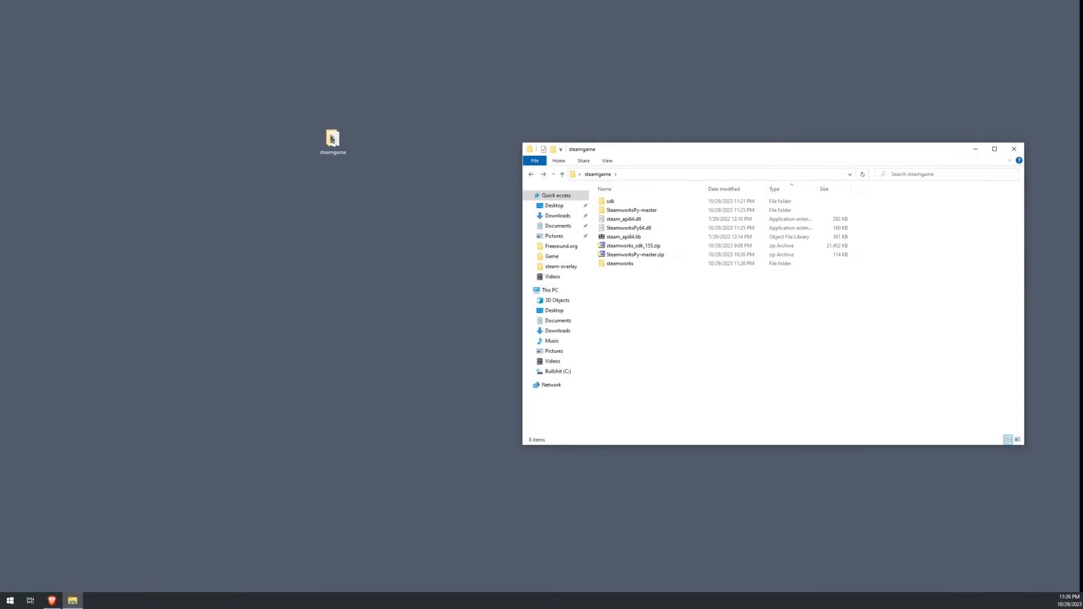
Delete the leftover sdk, SteamworksPy-master folders and zip archives, then select steamgame on the desktop
click(633, 254)
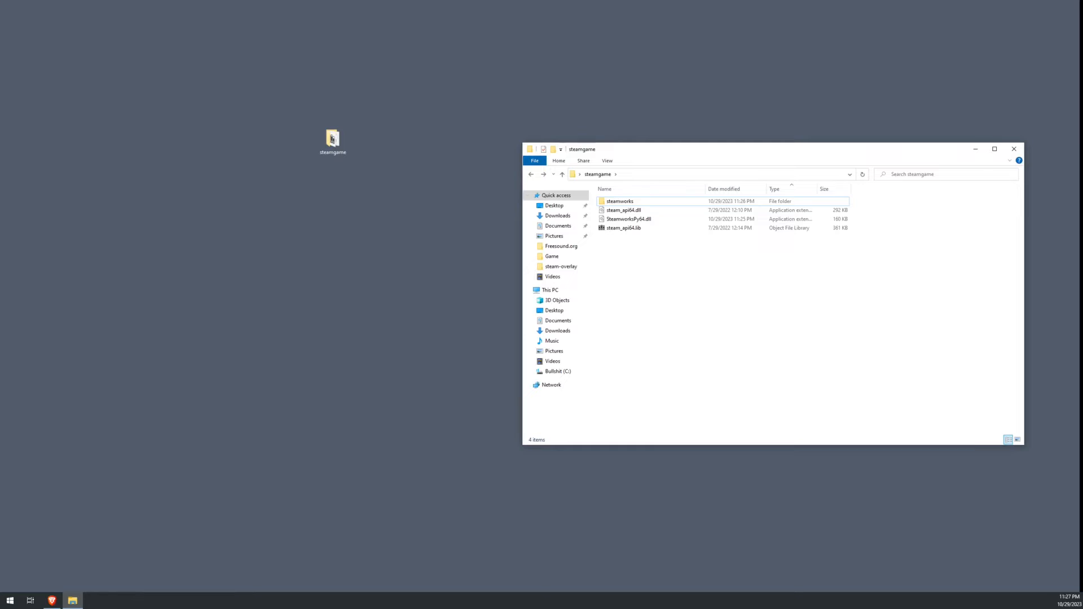
click(333, 139)
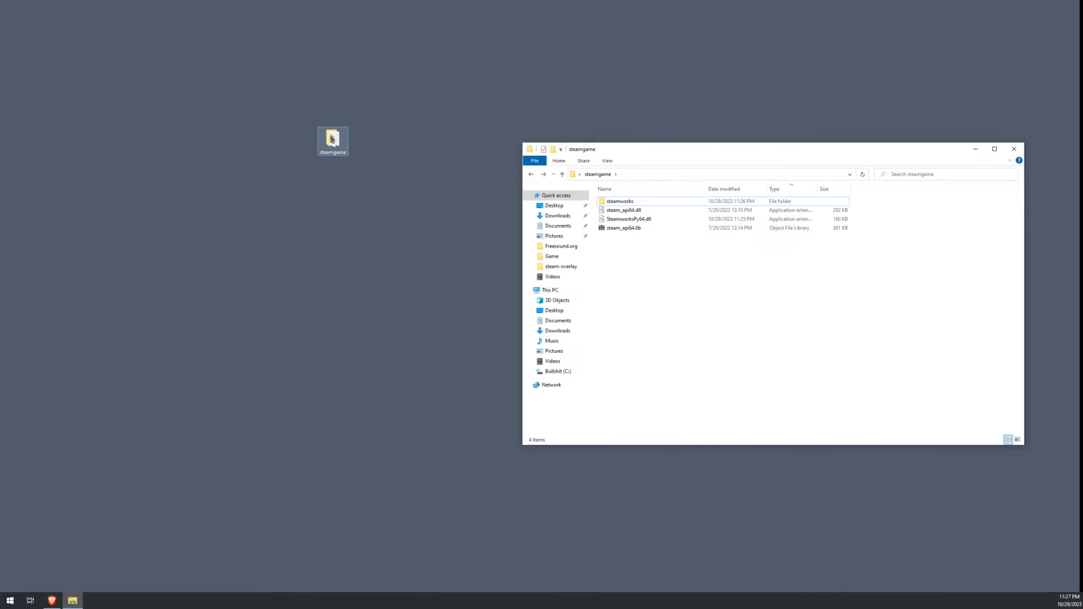
Open steamgame in VS Code and create new files including steam_appid.txt
right_click(333, 140)
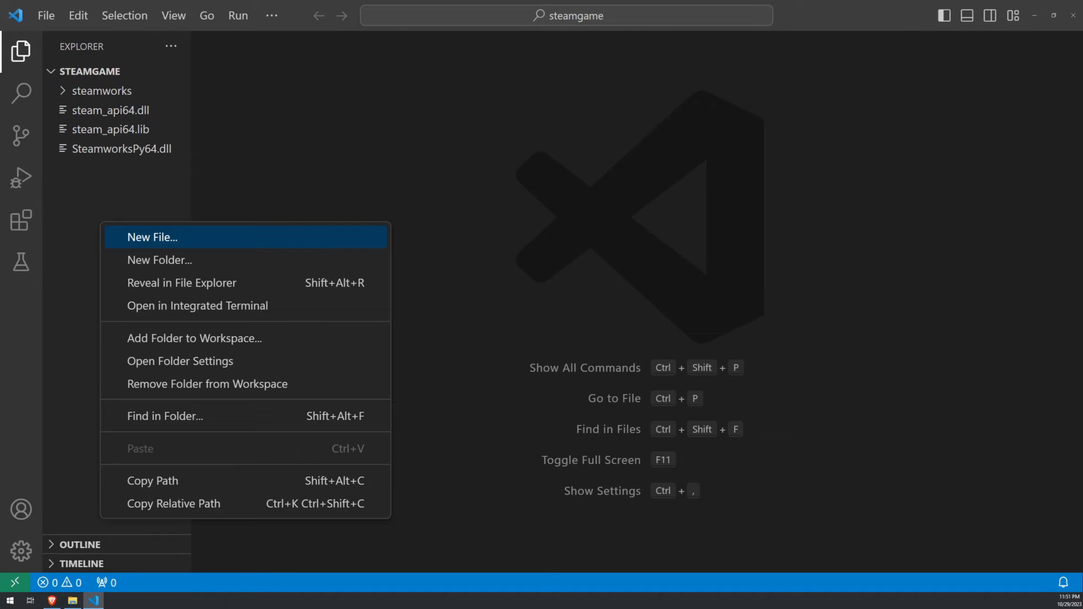
click(151, 237)
text(game.py)
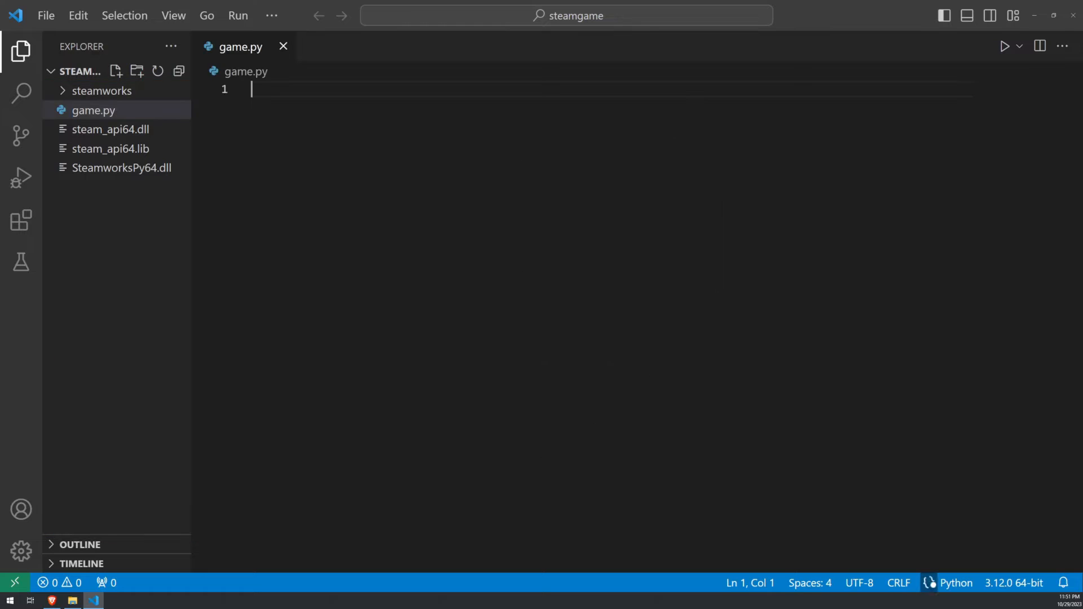
click(115, 71)
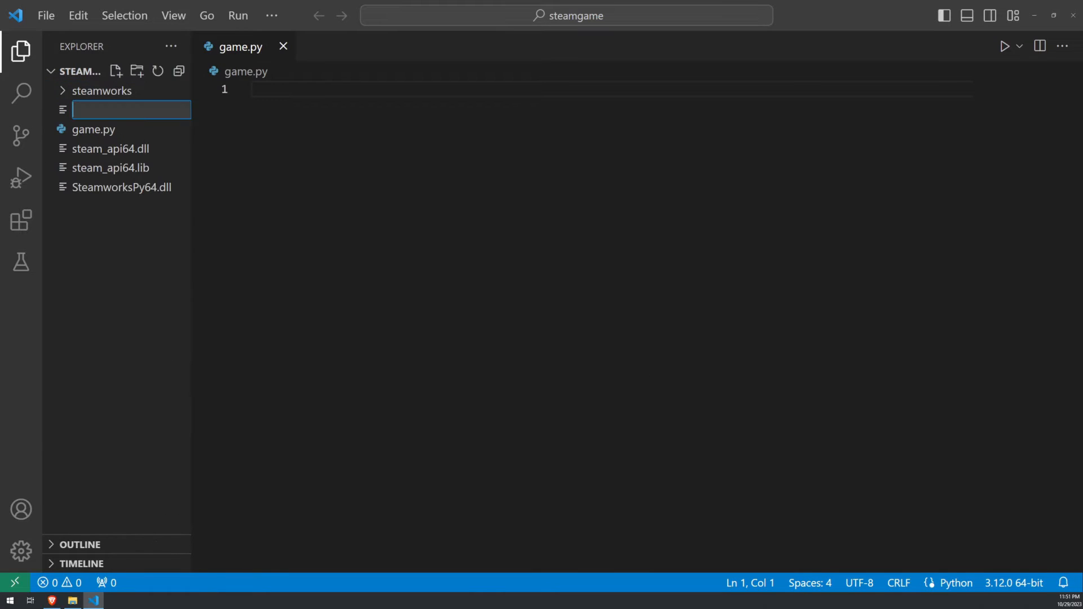
text(stea)
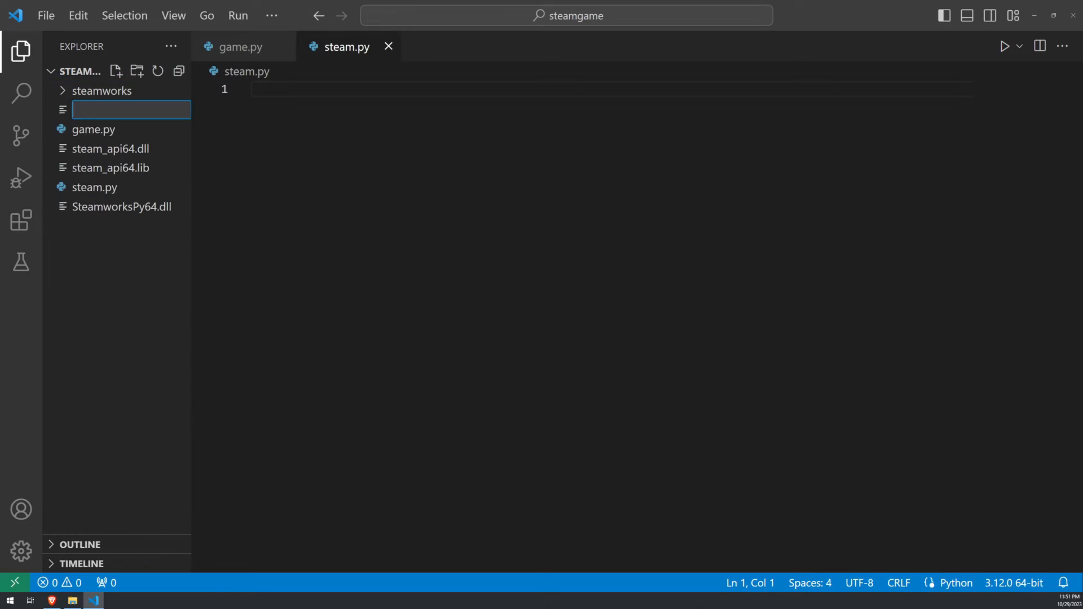
text(steam_)
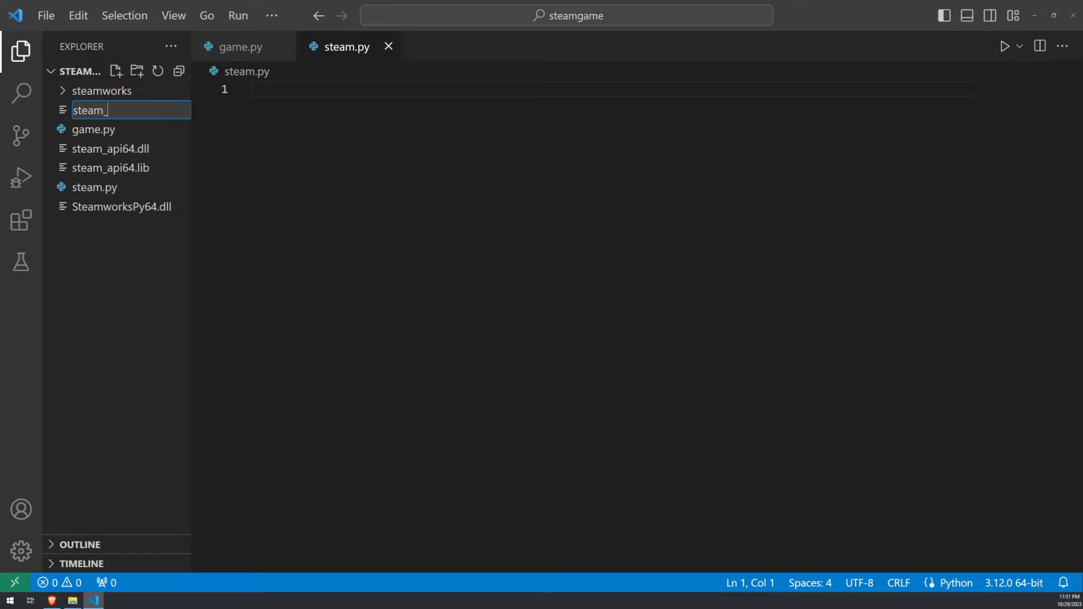
text(appid.)
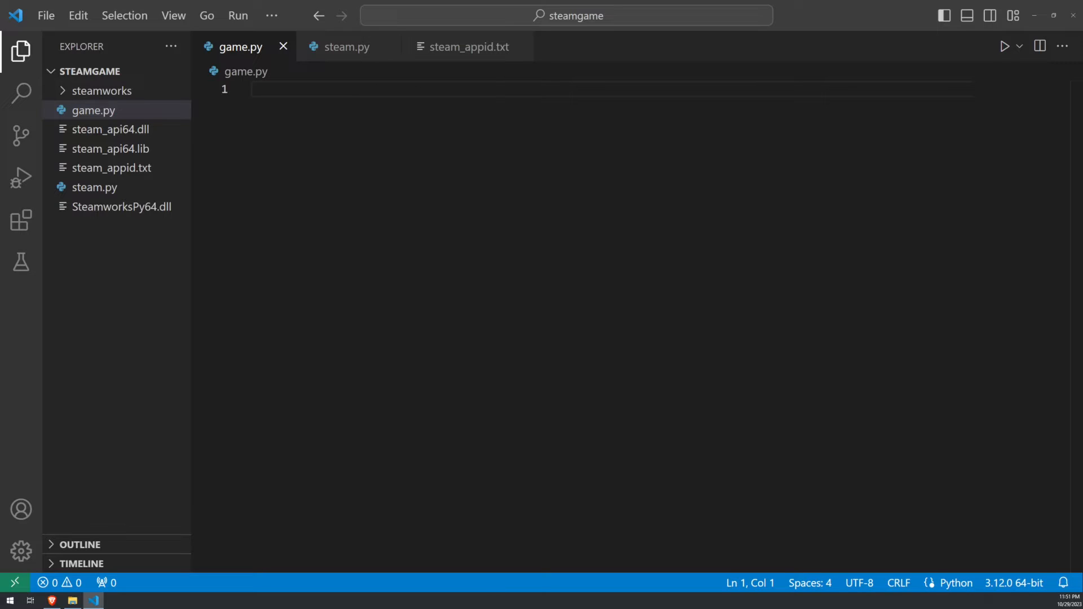
Import pygame and start a Game class whose __init__ sets a clock and running = False
text(im)
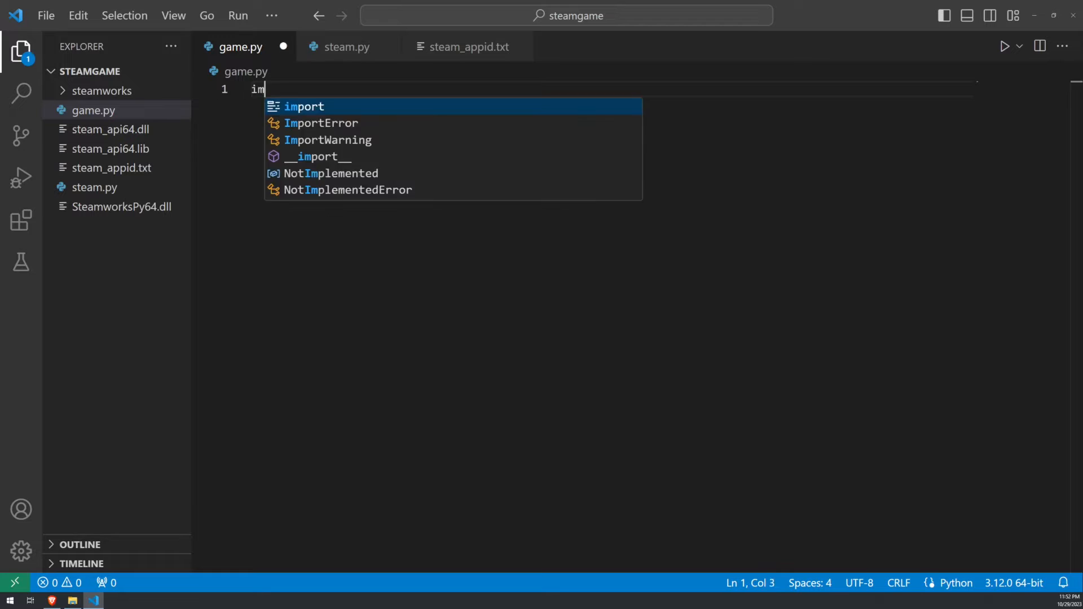
text(port pygame)
text(class Ga)
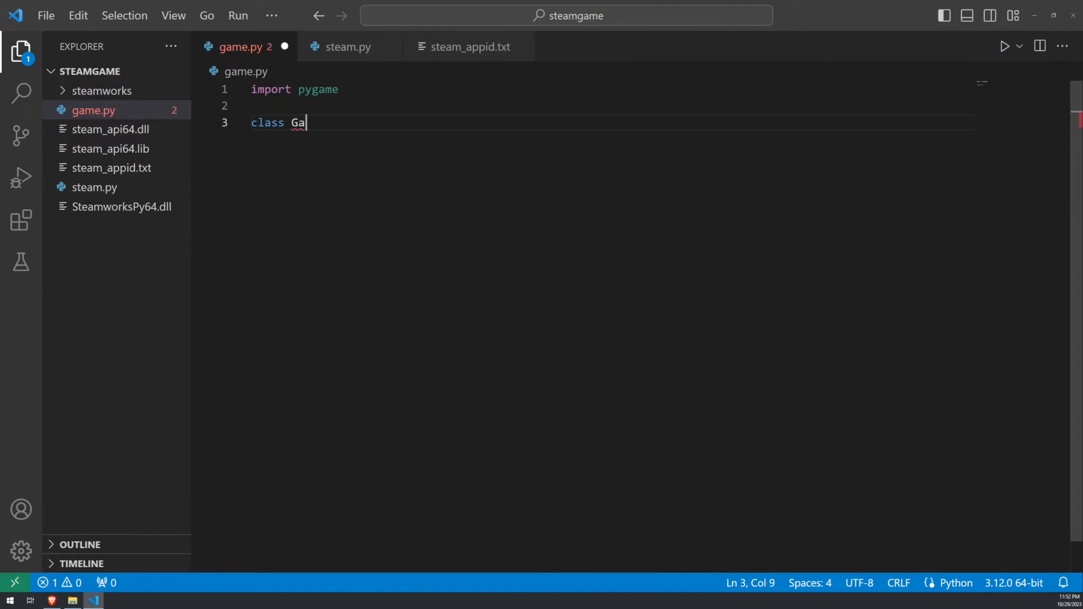
text(me:)
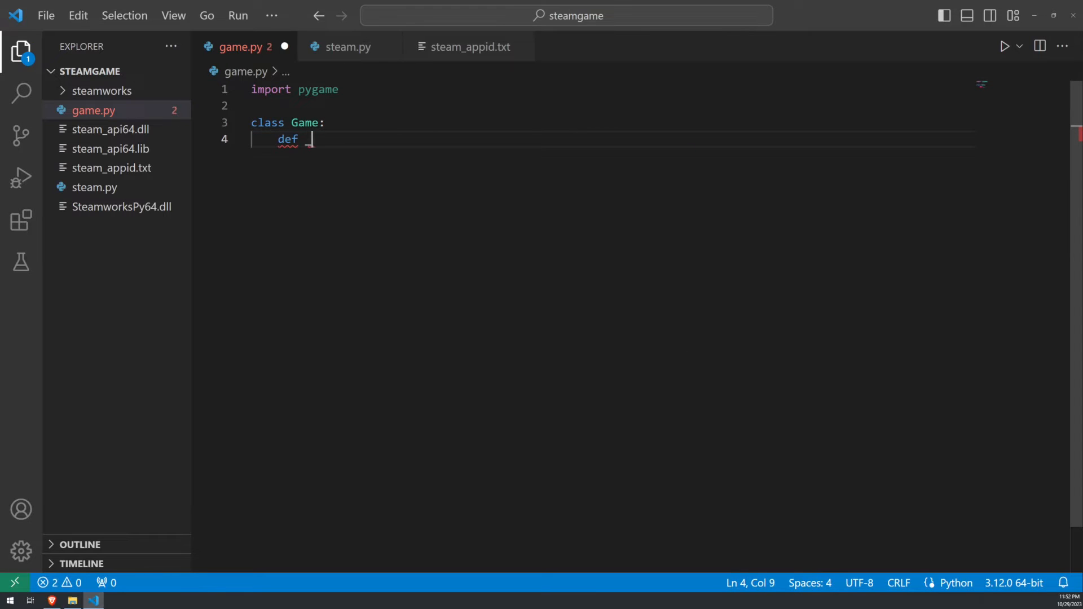
text(__init__(self):)
text(pygame.init()
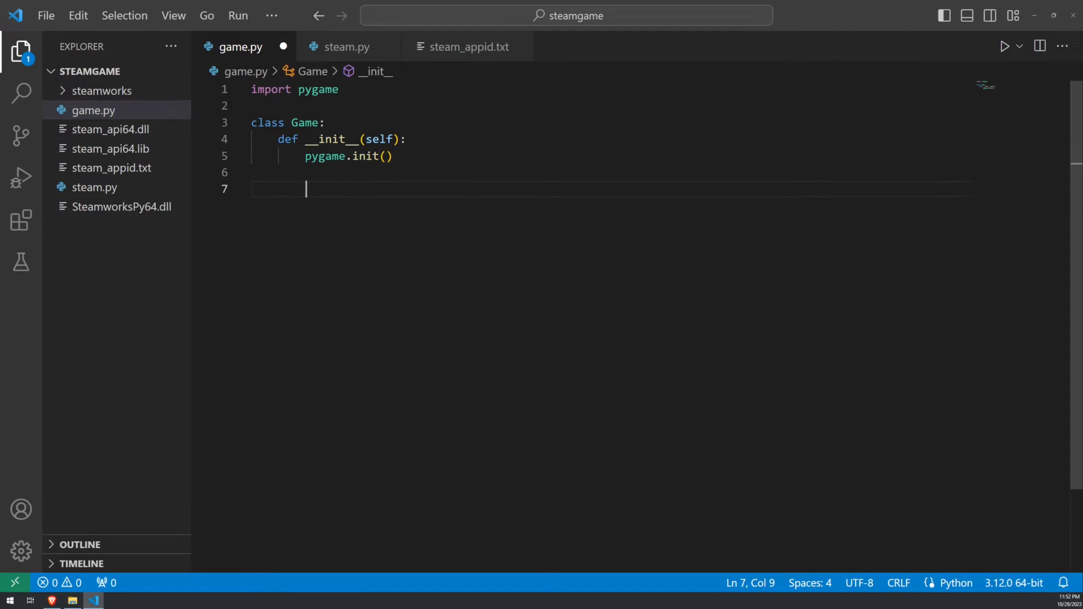
text(self.clock = pygame.time.Clock()
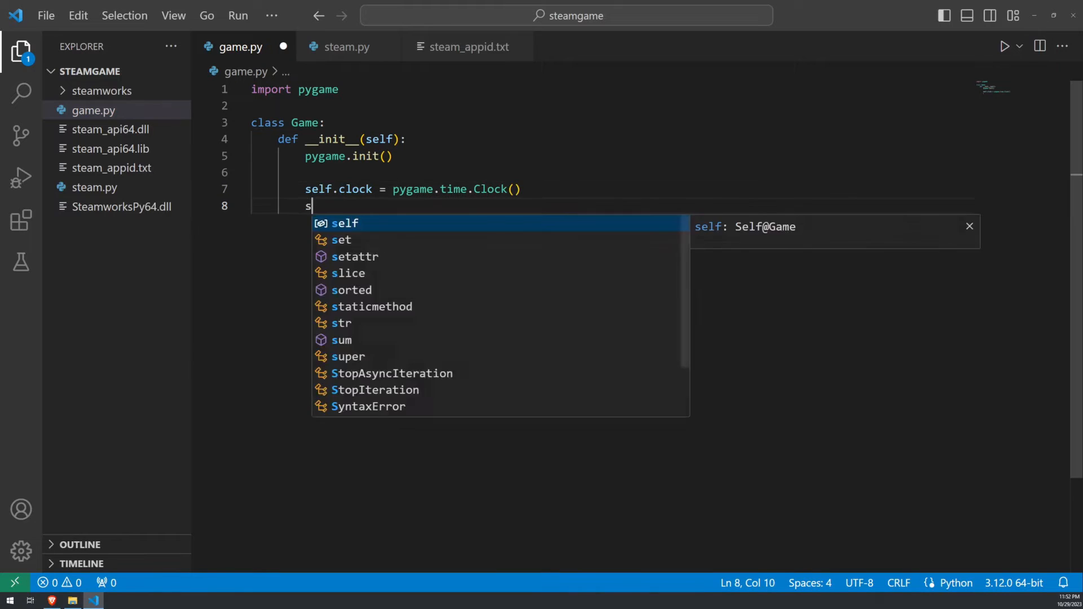
text(elf.running = False)
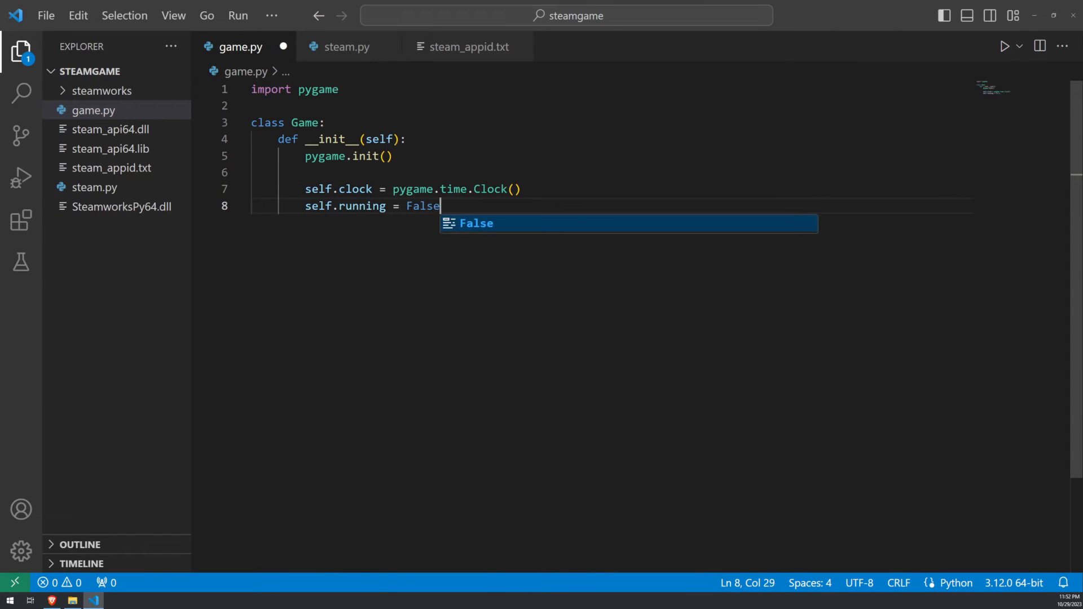
Create the screen with pygame.display.set_mode((192, 108), flags=pygame.SCALED)
text(self.screen = pygame.display.set_mode(()
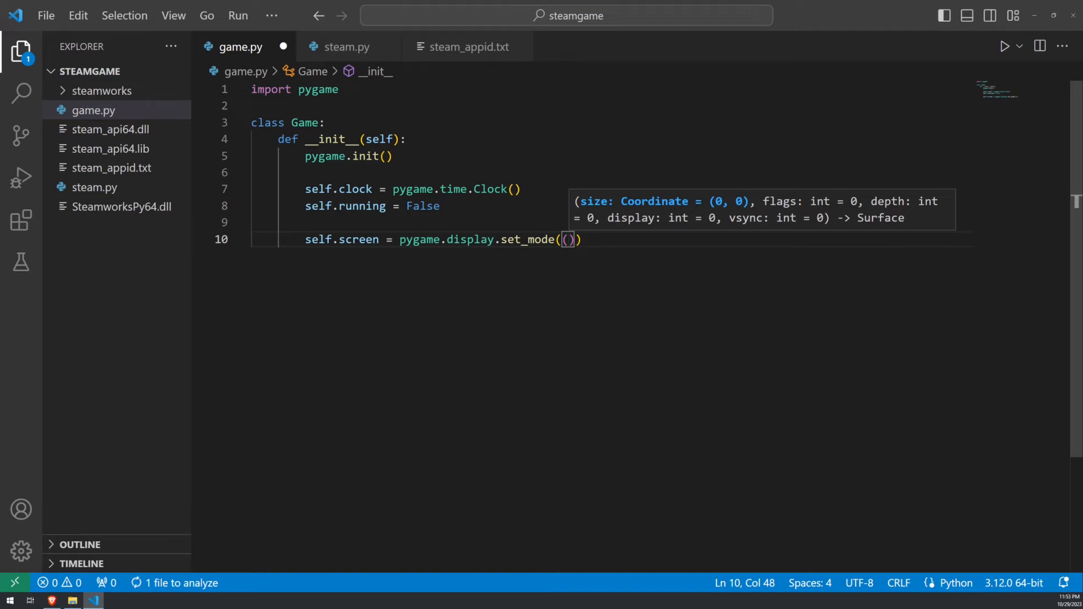
text(192)
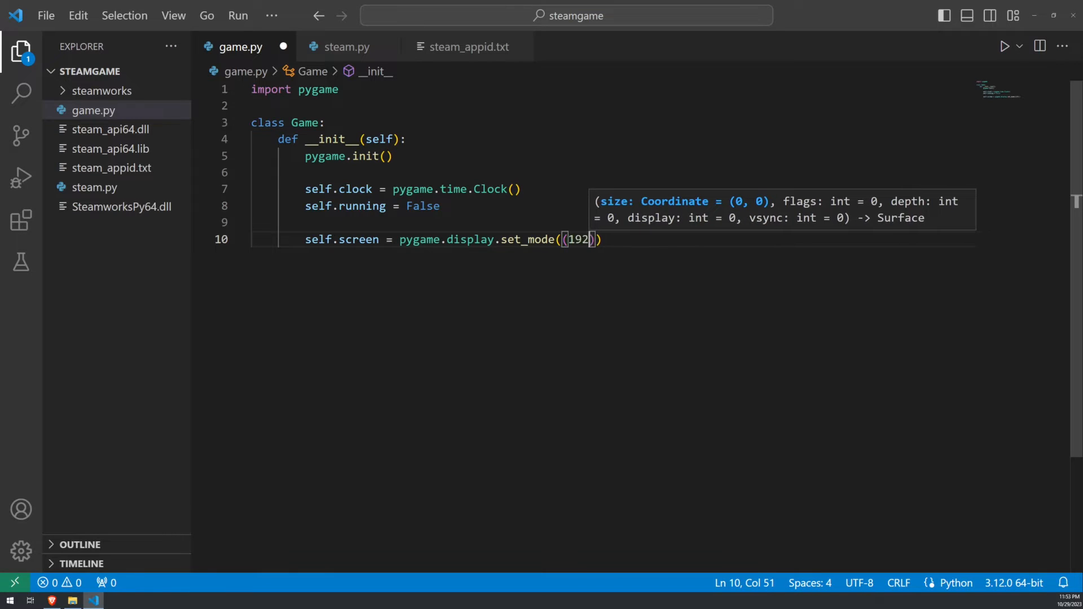
text(, 1)
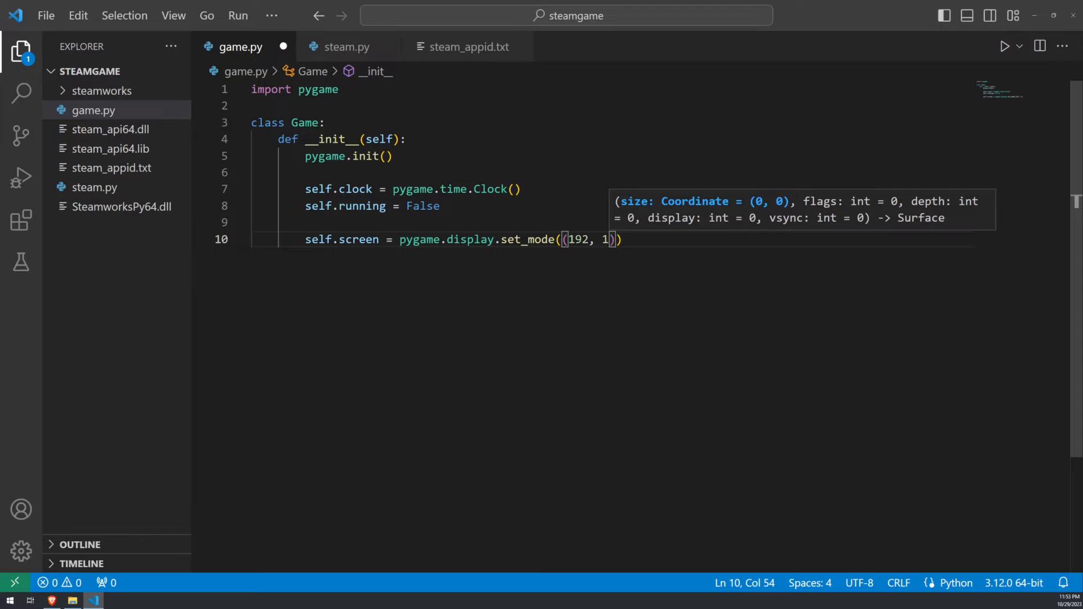
text(08)
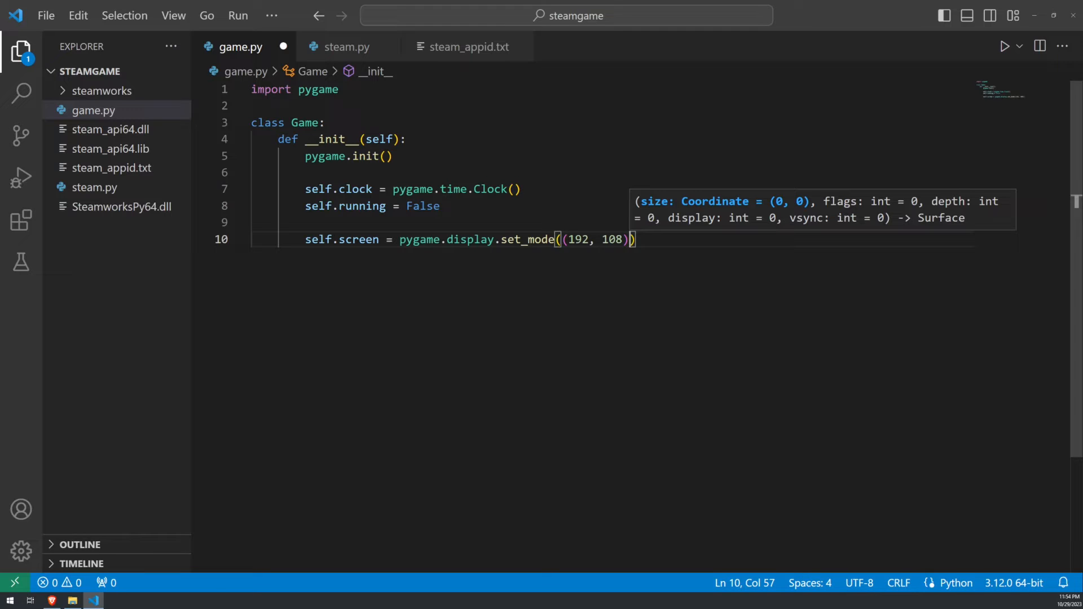
text(, flags)
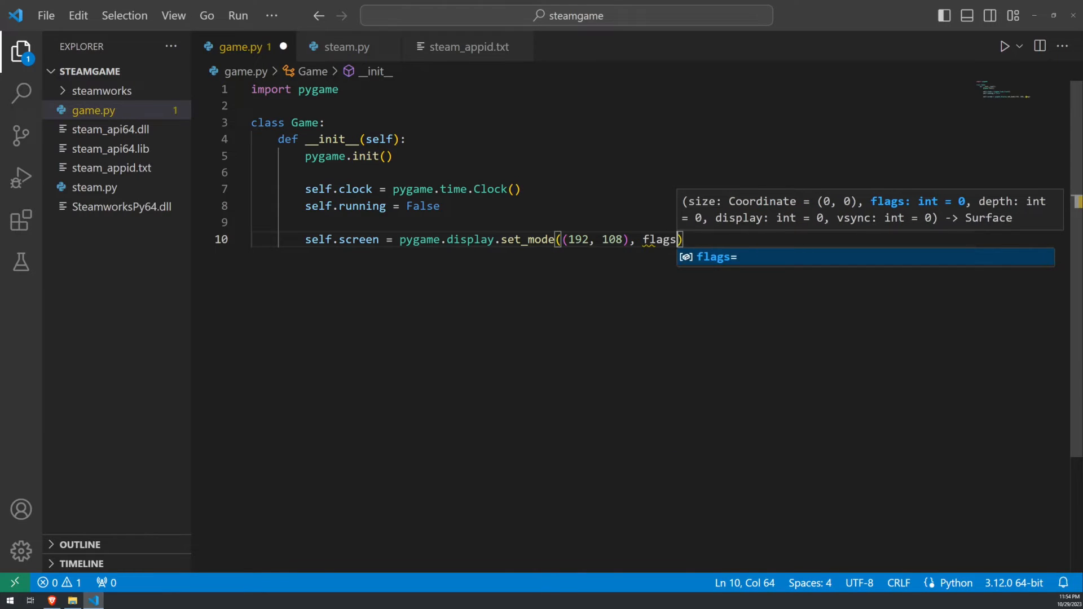
text(= pygame)
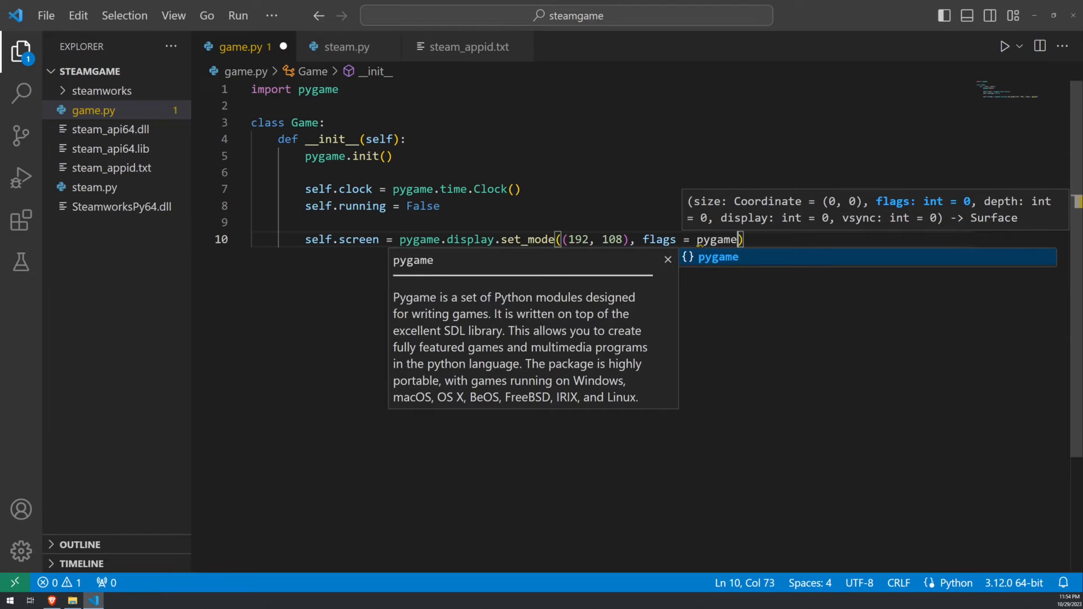
text(.SCALED)
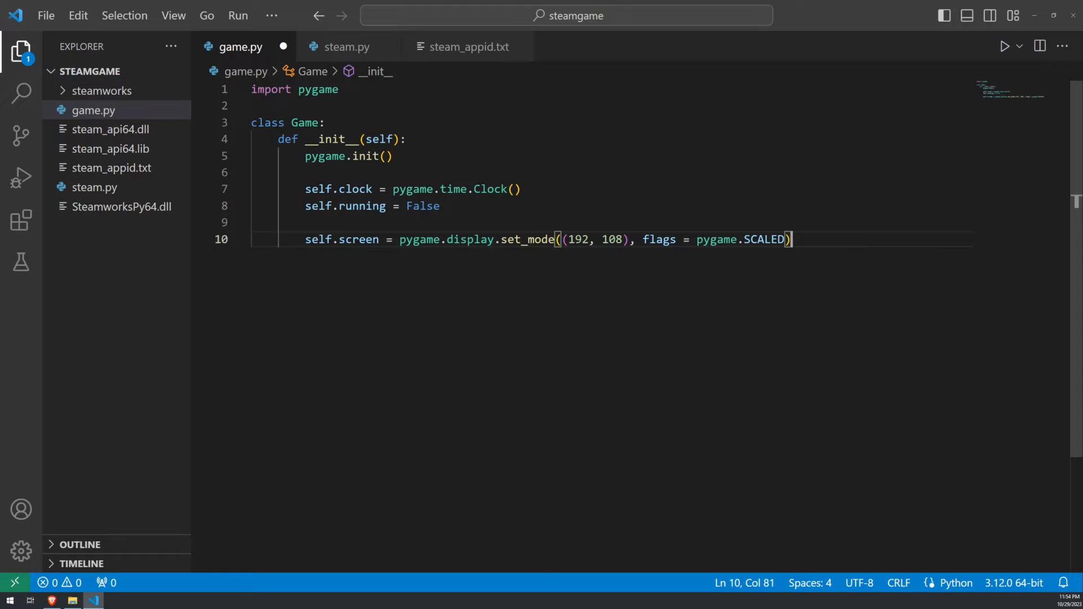
Add update(self, dt) and a draw method filling dark blue and calling pygame.display.flip()
key(Enter)
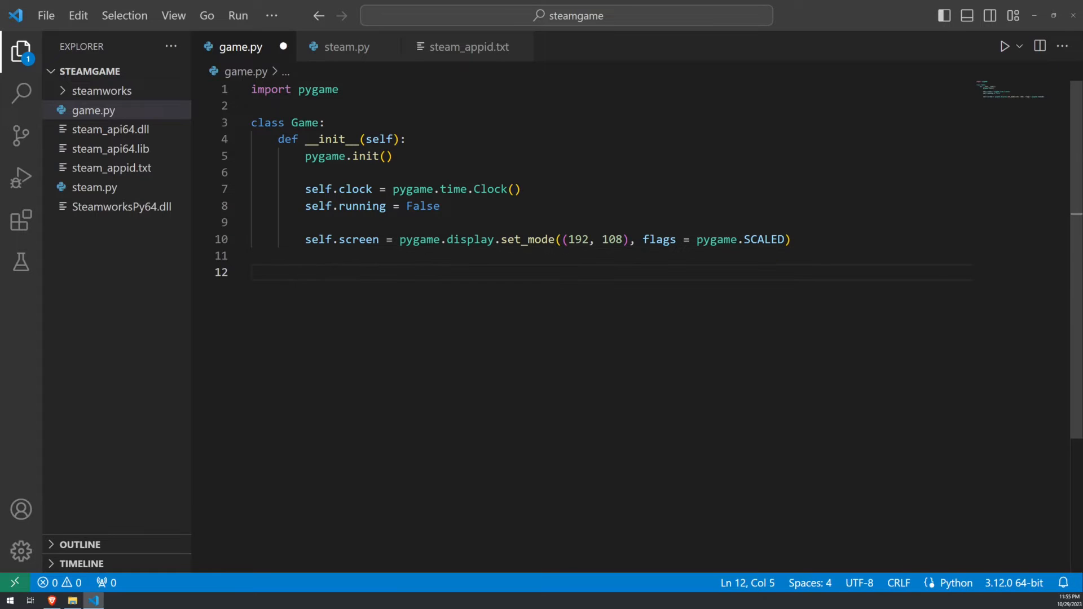
text(def update()
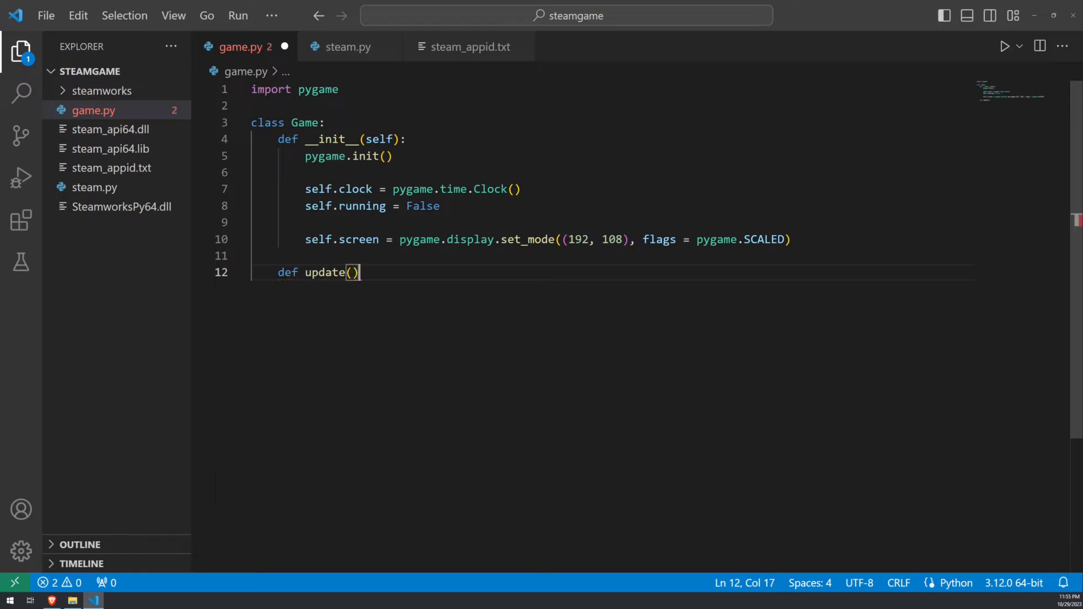
text(self, dt)
text(surface.fill("darkblue)
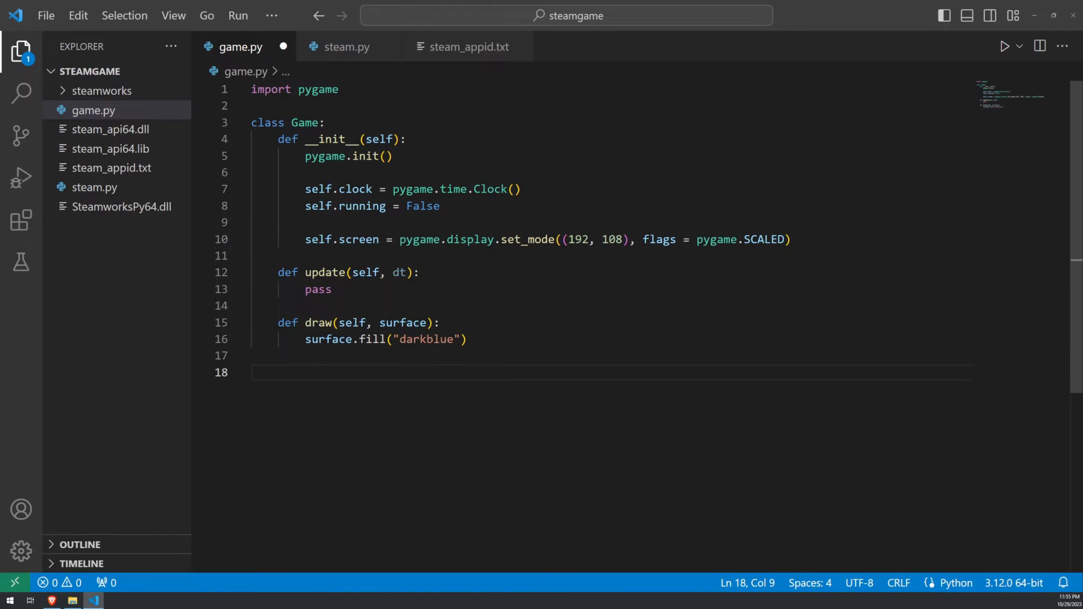
text(pygame.display.flip())
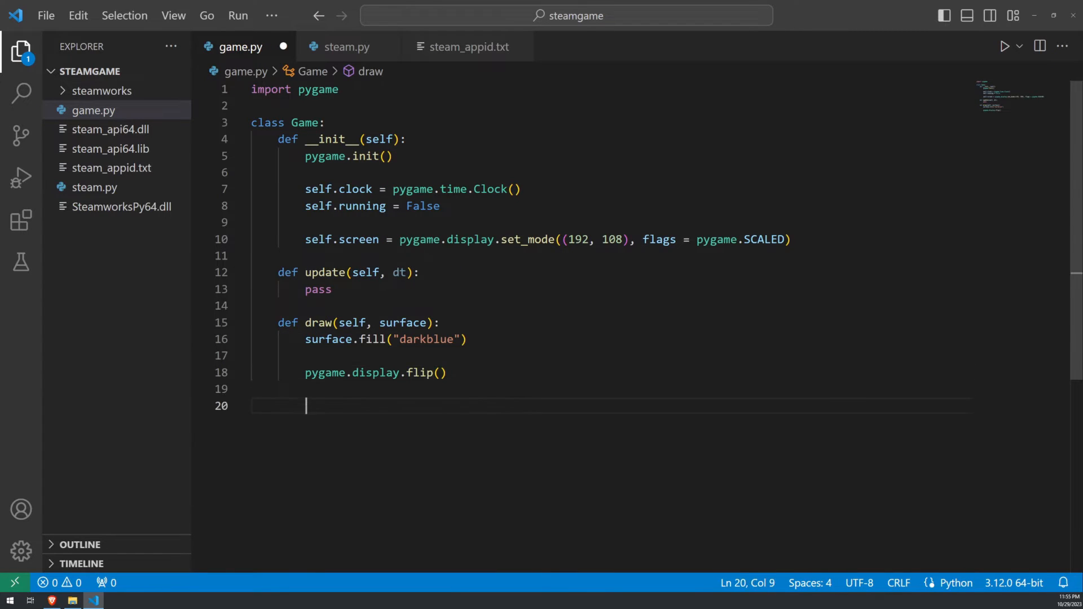
Define run(self) setting self.running = True and a loop computing dt = self.clock.tick()
text(def run(self):)
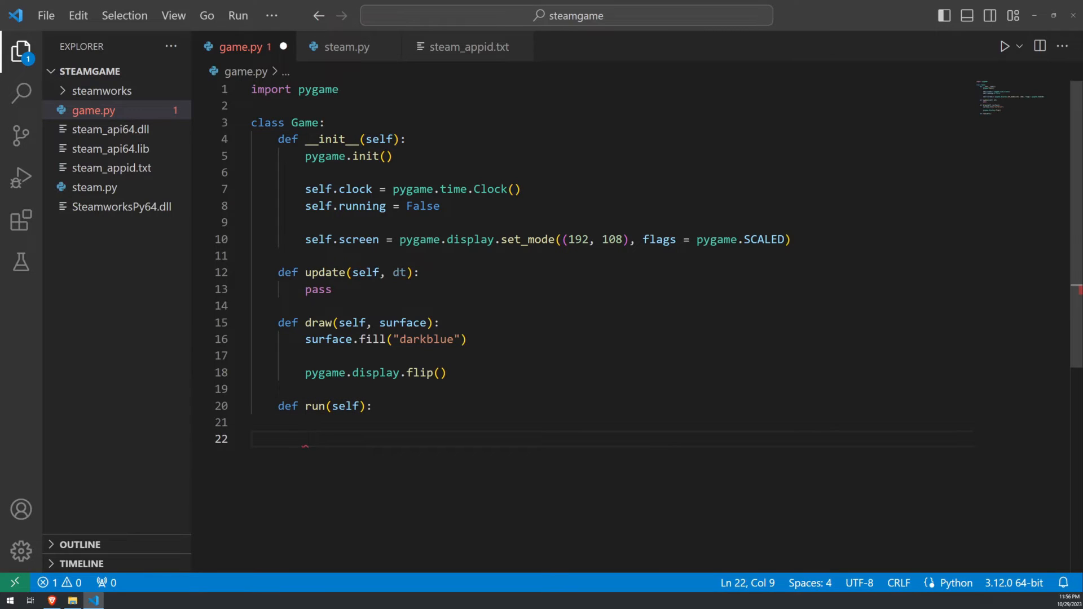
text(self.running = True)
text(while self.running:)
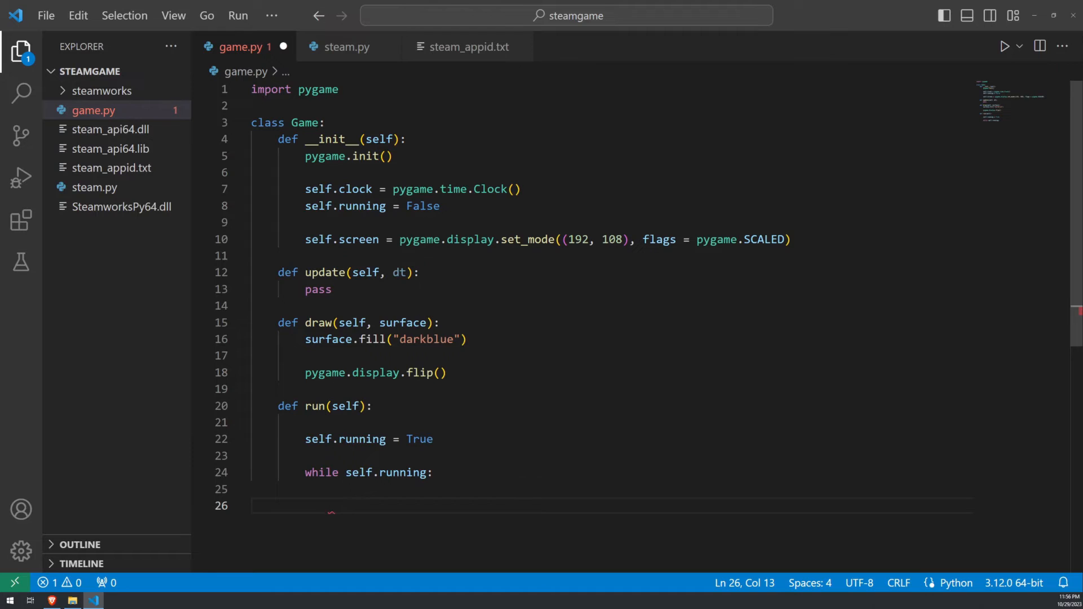
text(dt = self.clock.tick() * .001)
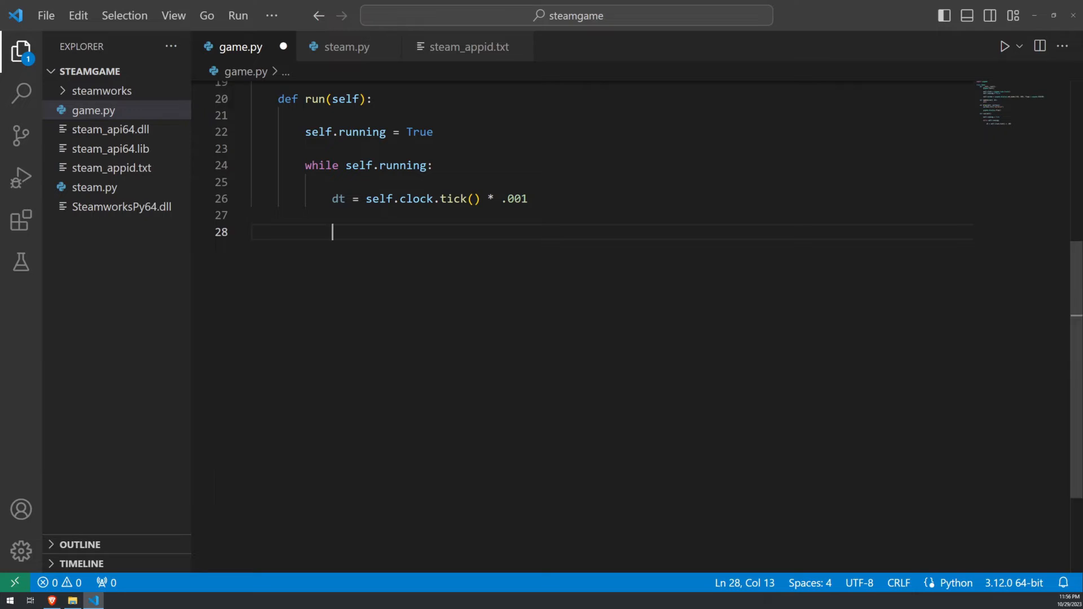
Loop over pygame events and clear self.running when a pygame.QUIT event arrives
text(for event in pygame.event.get():)
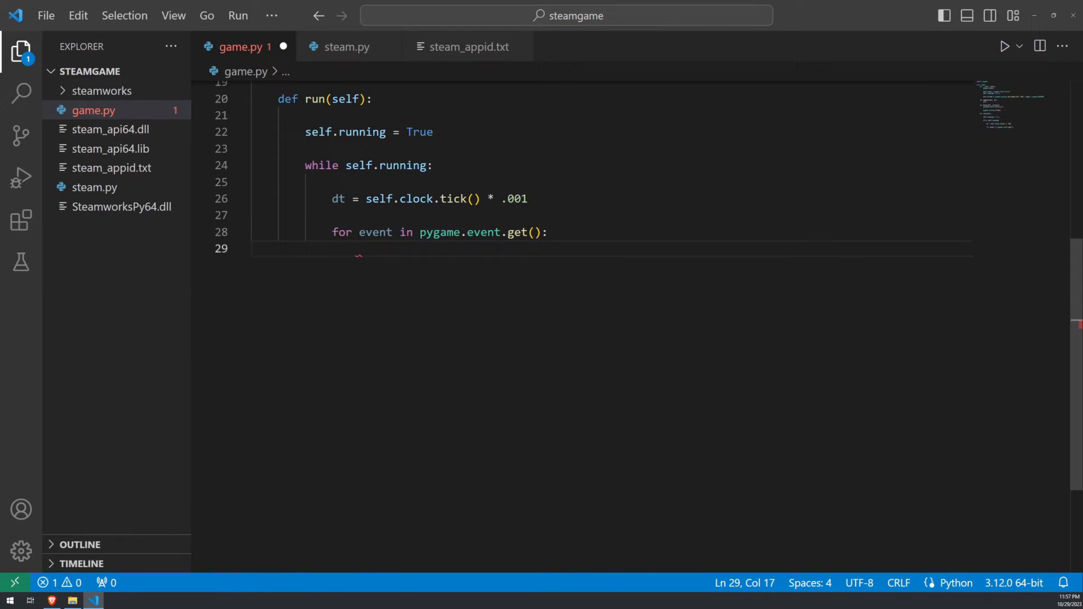
text(if event)
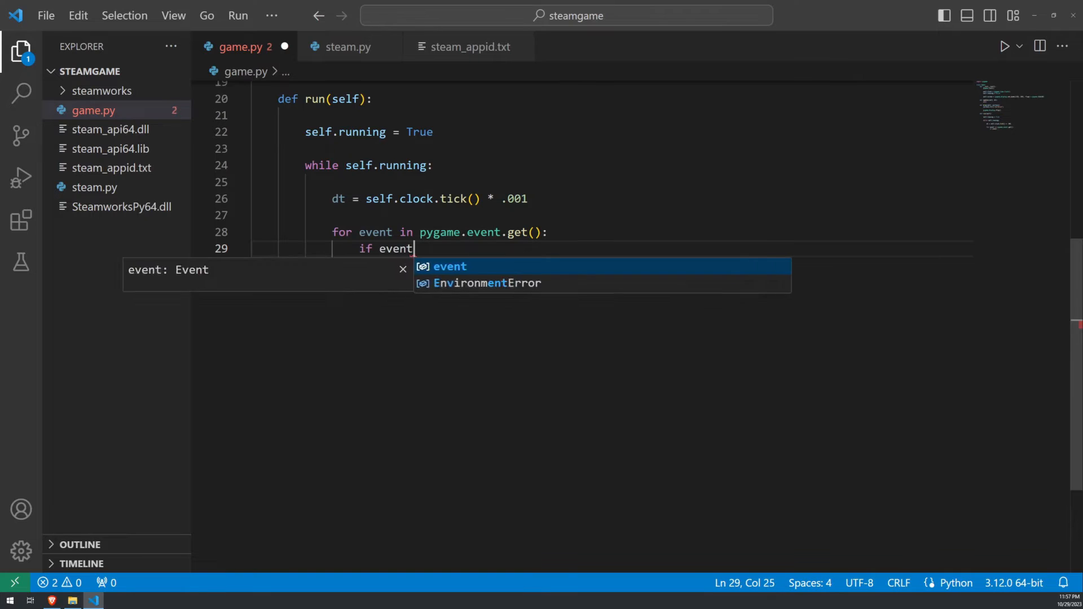
text(.type == pygame.QUIT:)
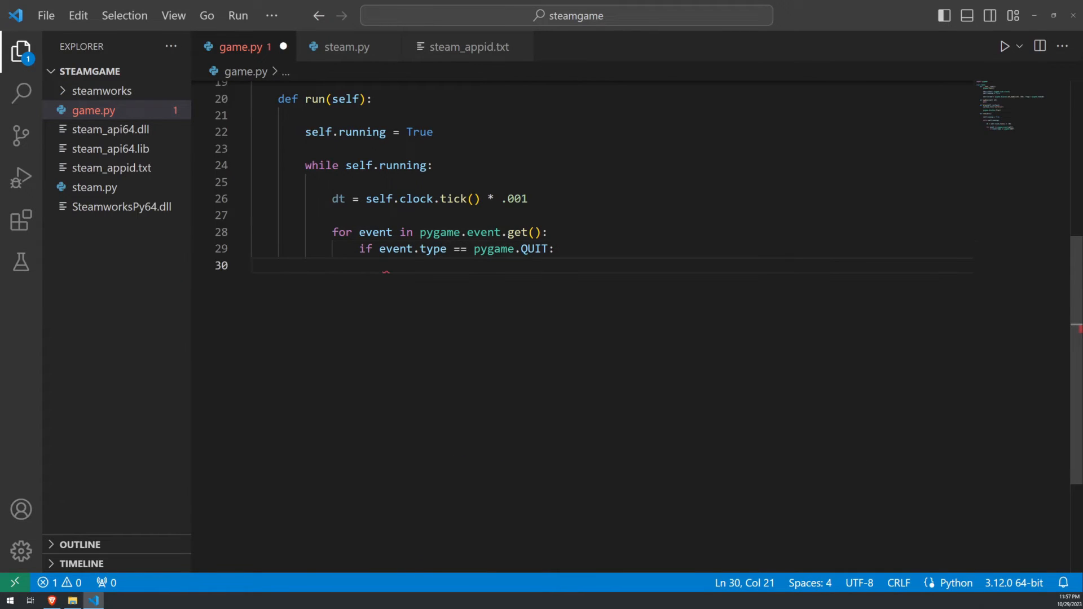
text(self.running = Fal)
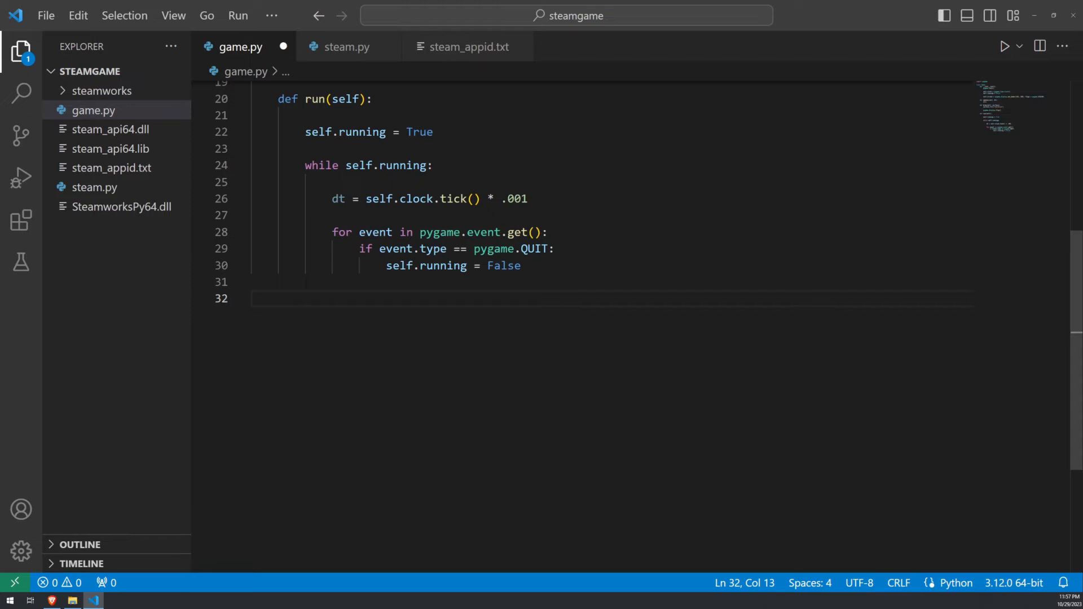
Call self.update(dt) and self.draw(self.screen) each loop iteration
text(self.)
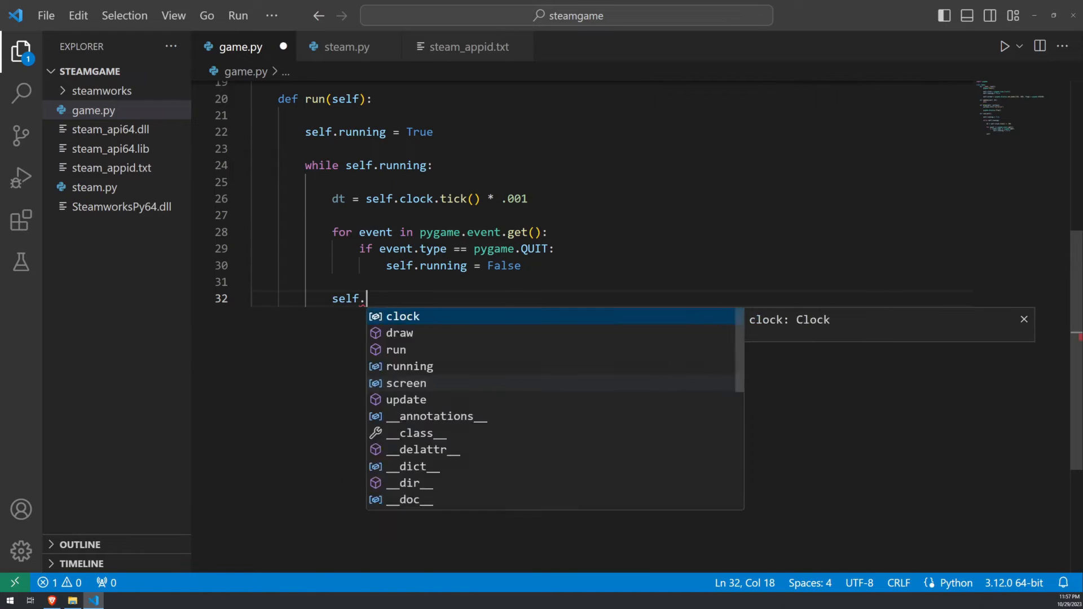
text(update(dt))
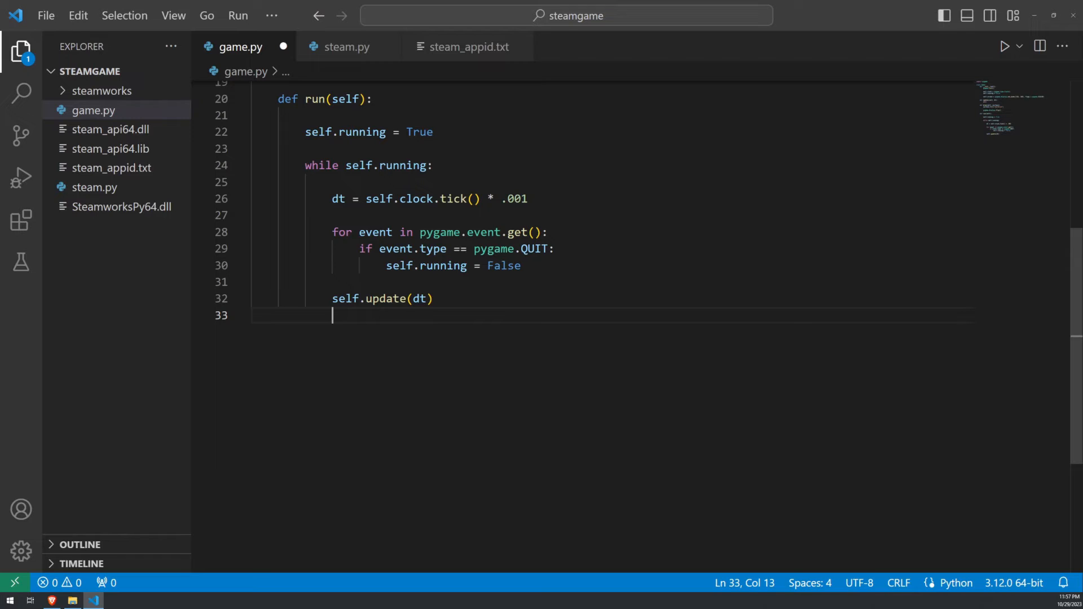
text(self.draw())
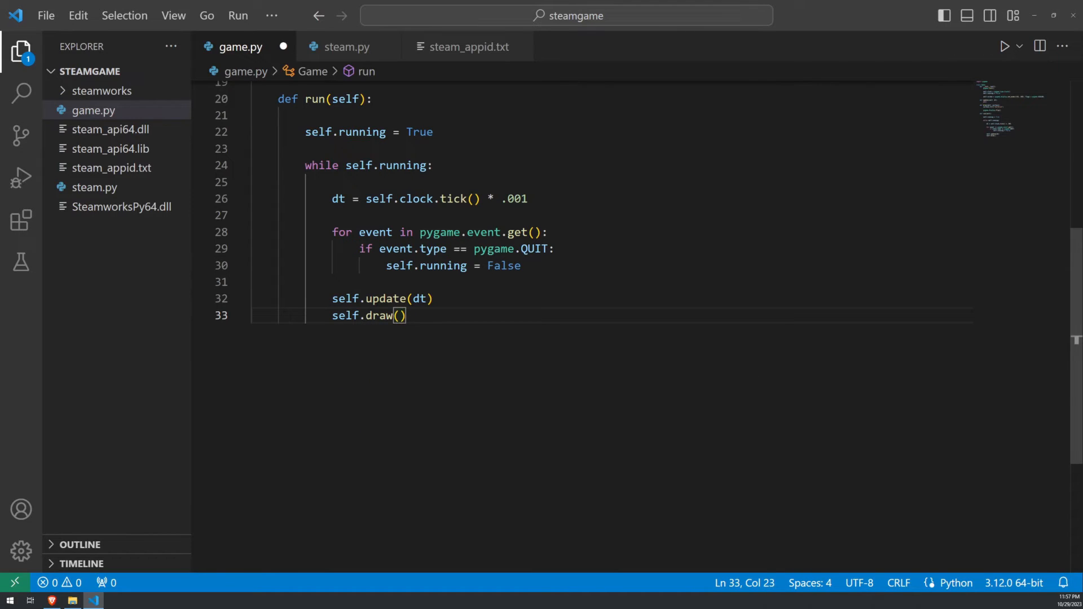
text(self.screen)
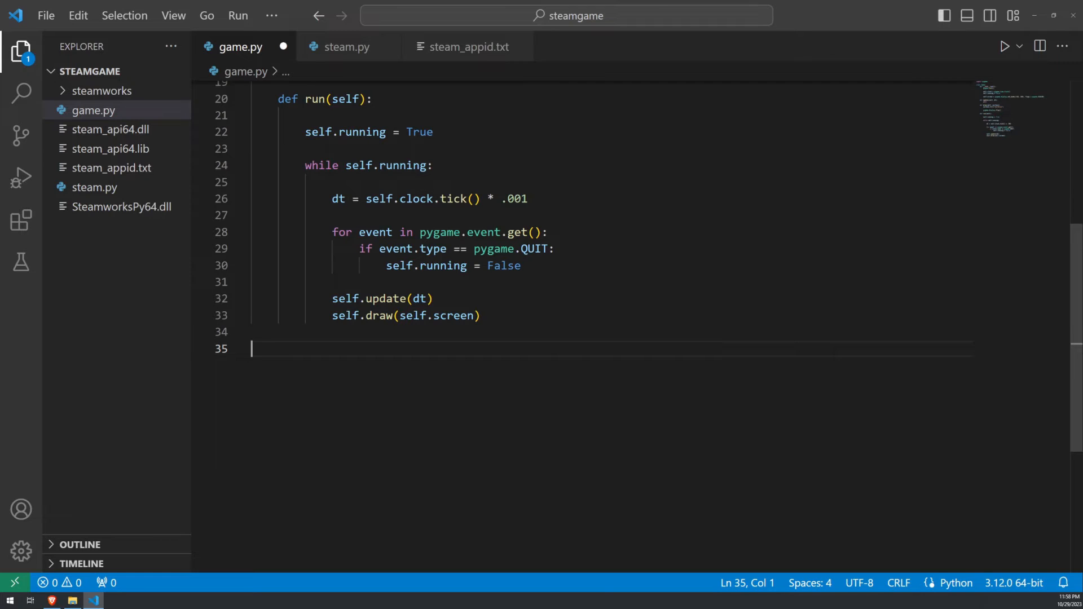
Add an if __name__ == '__main__' guard that creates g = Game(), calls g.run(), and save
text(if __name)
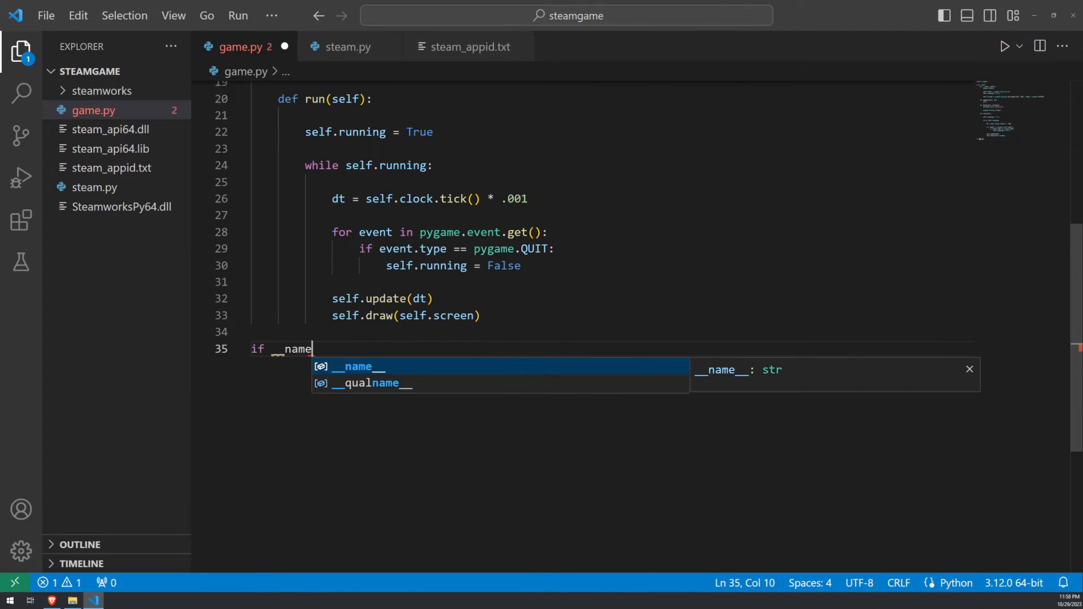
text(__ ==)
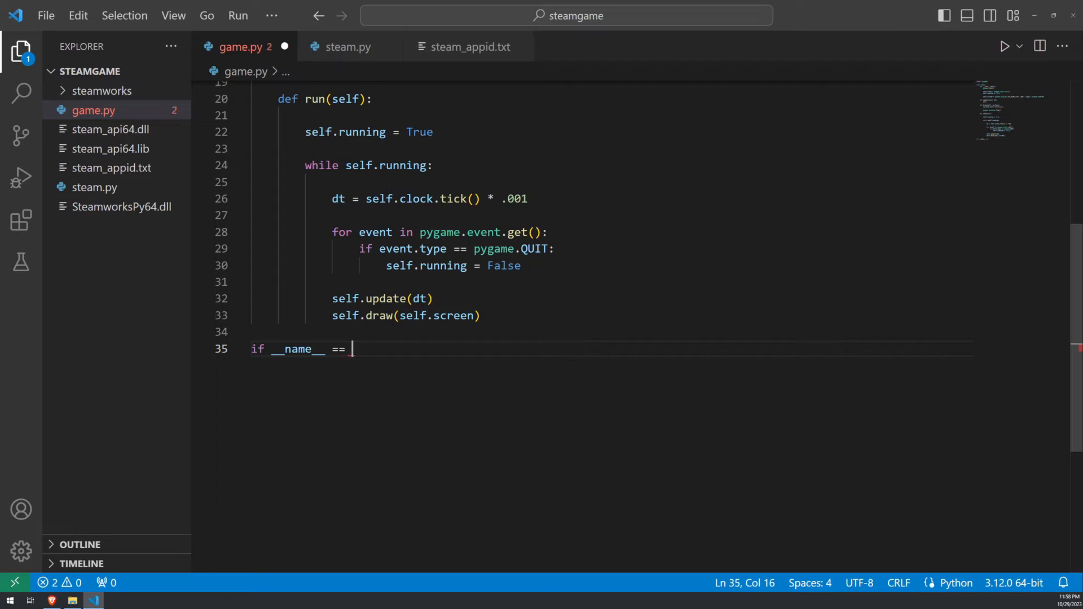
text('__mai)
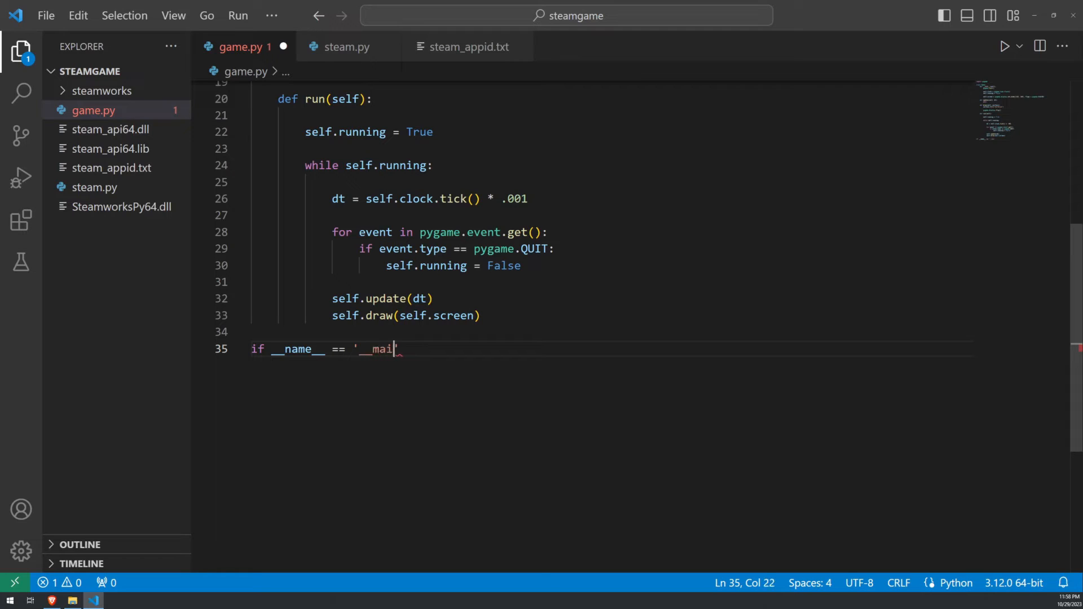
key(Enter)
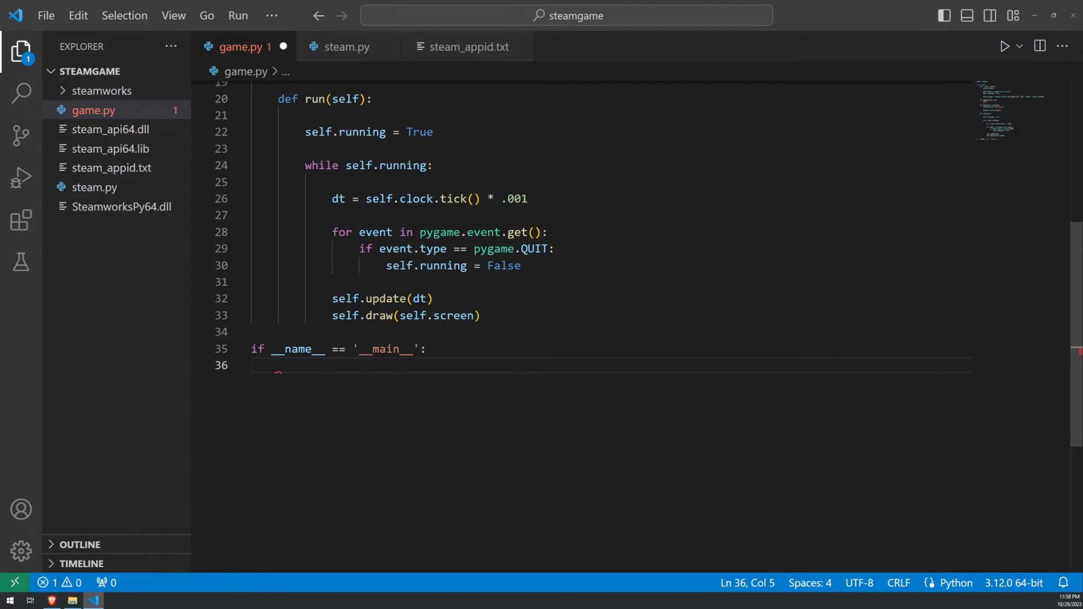
text(g = Game())
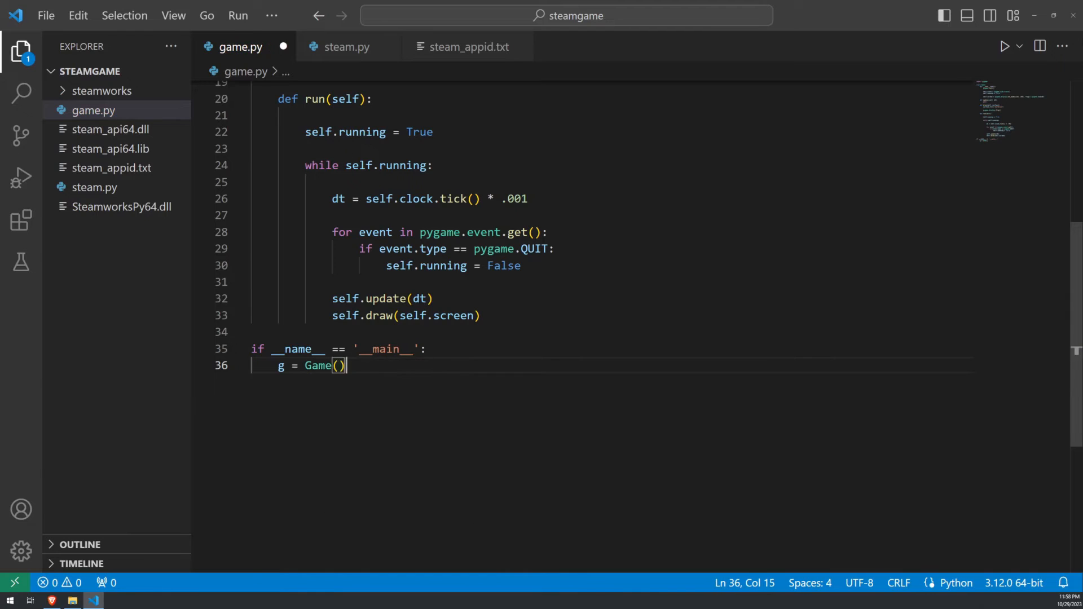
text(g.run())
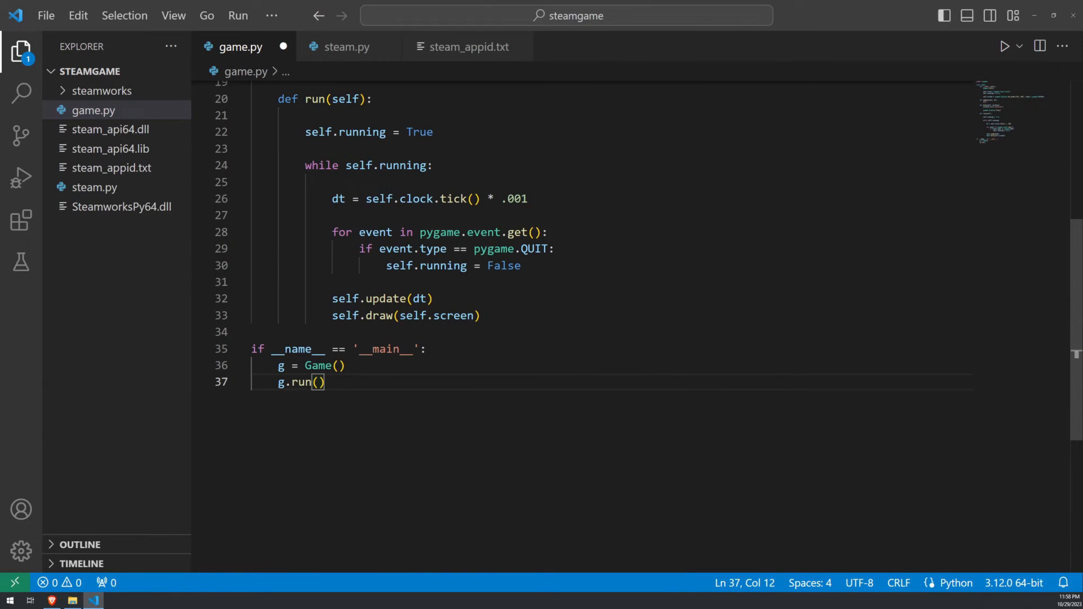
key(ctrl+s)
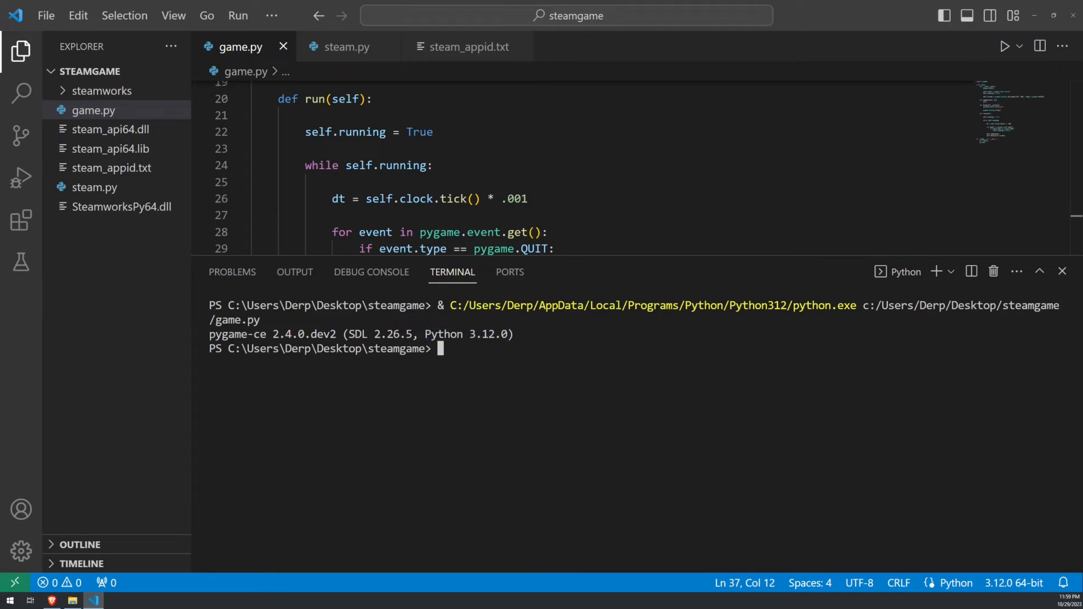
Select text in the terminal after running game.py
drag(210, 334, 331, 334)
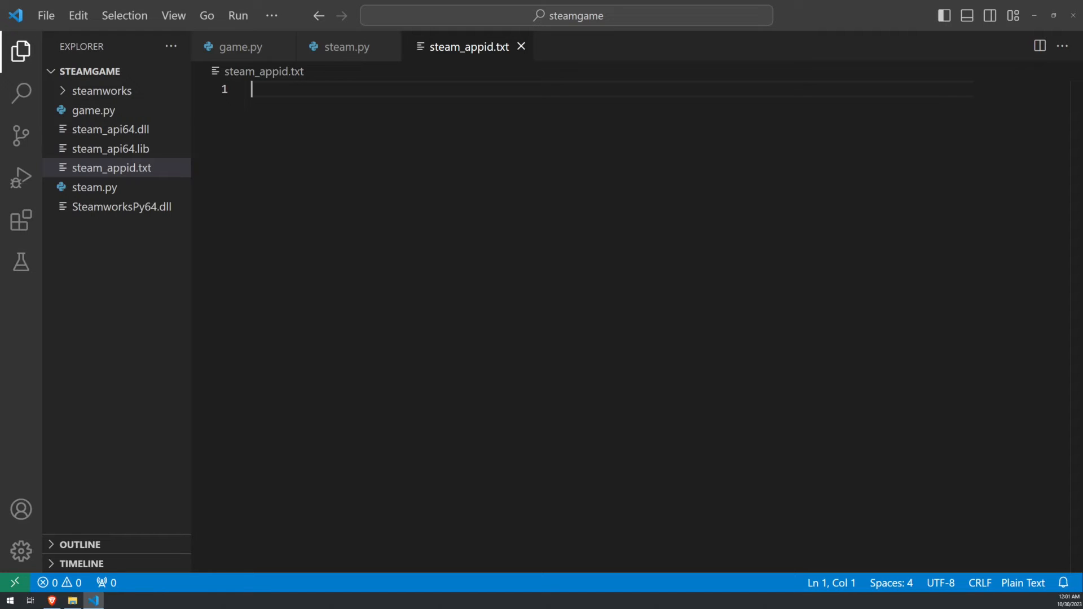
Enter the app ID 2596940 in steam_appid.txt and switch to steam.py
text(2596940)
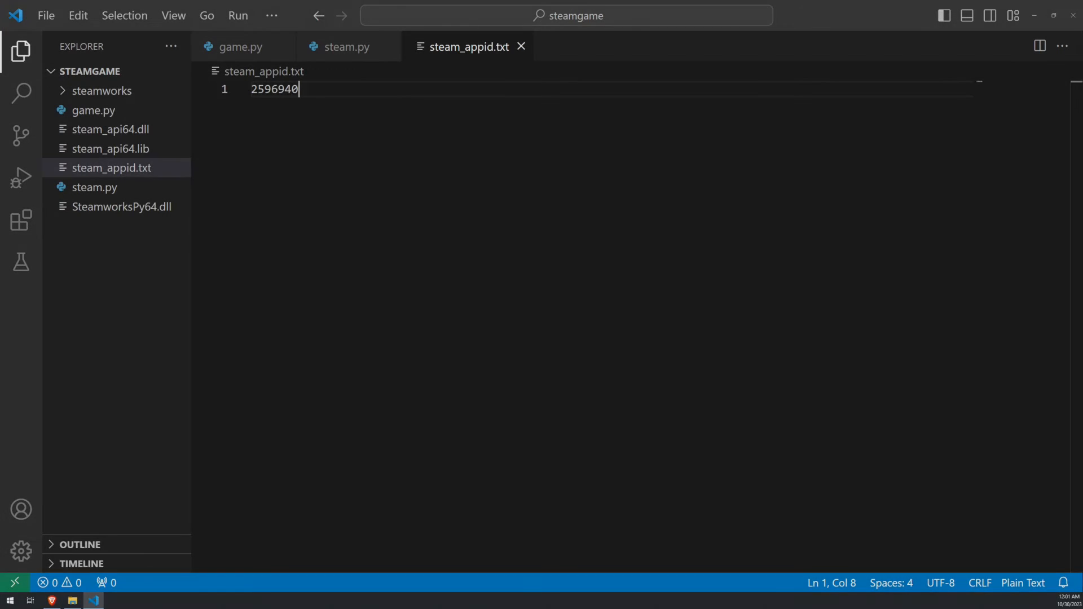
click(346, 46)
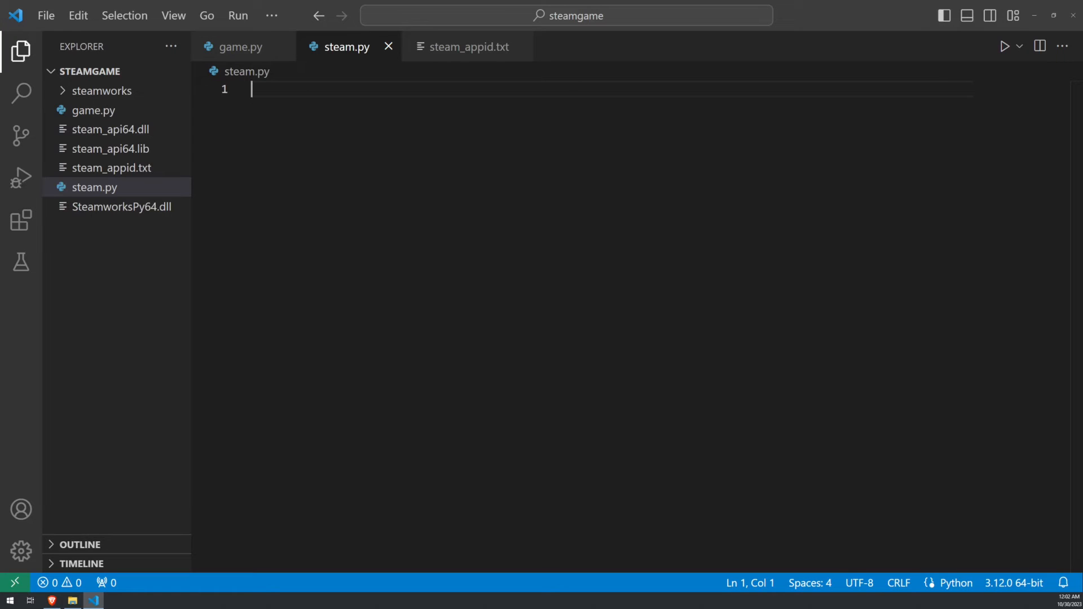
Import os and add os.add_dll_directory(os.getcwd()) in steam.py
text(import os)
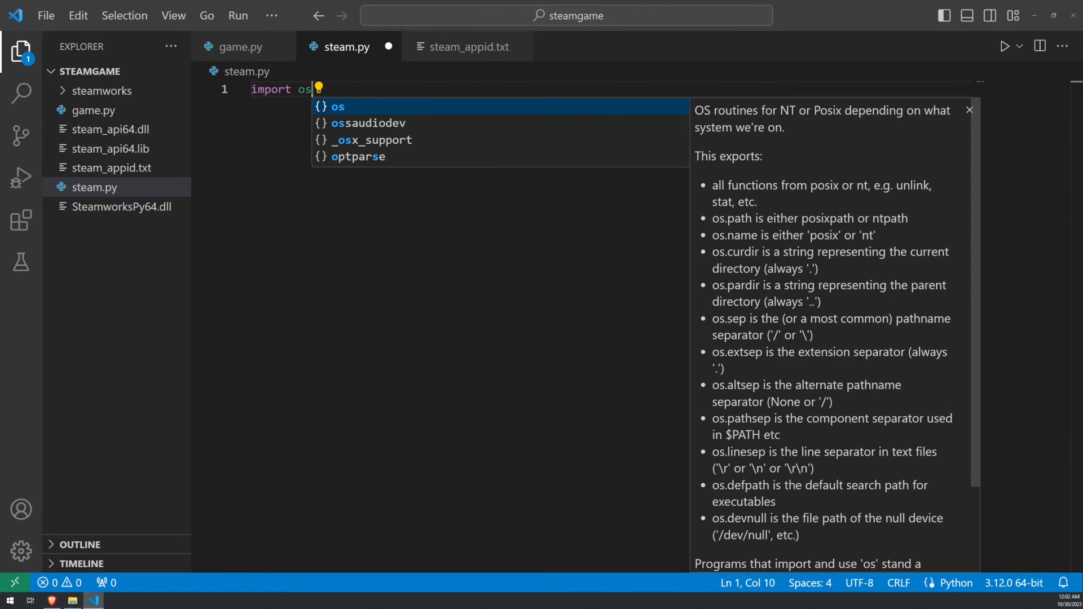
key(Enter)
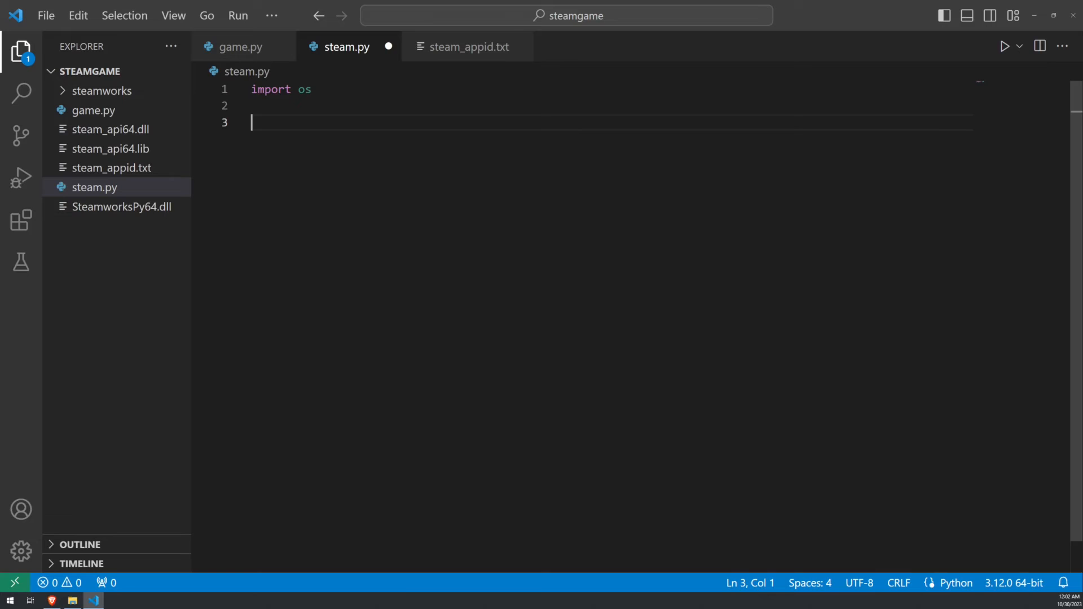
text(os.)
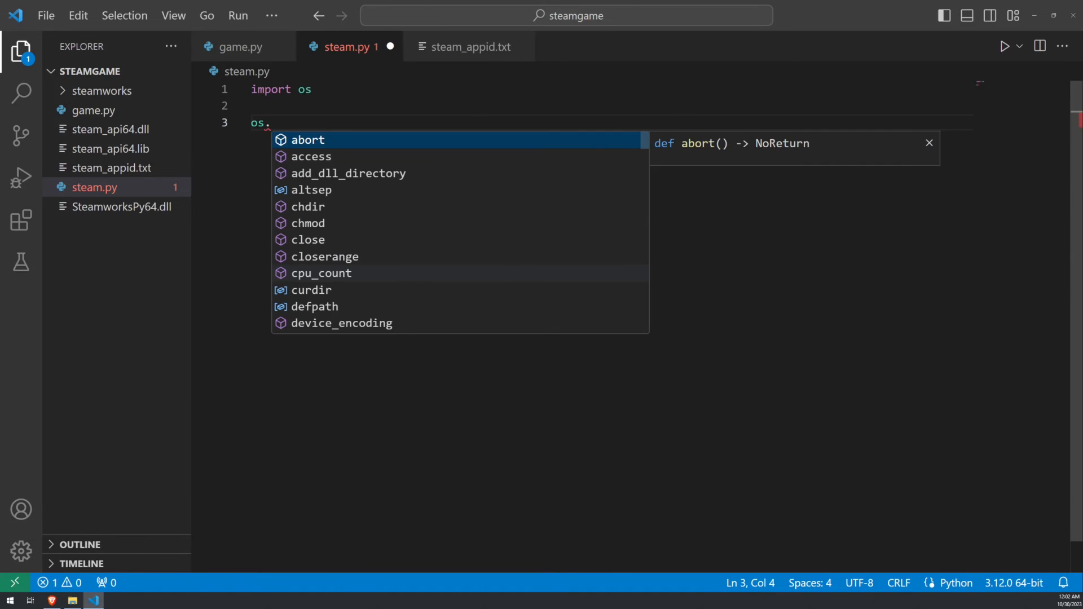
text(ad)
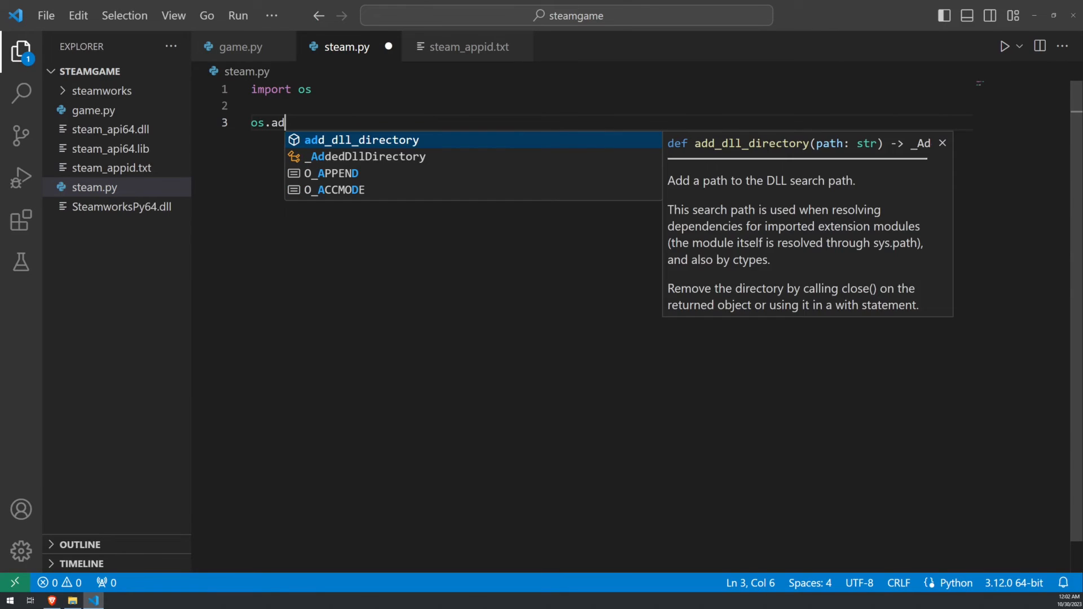
key(Tab)
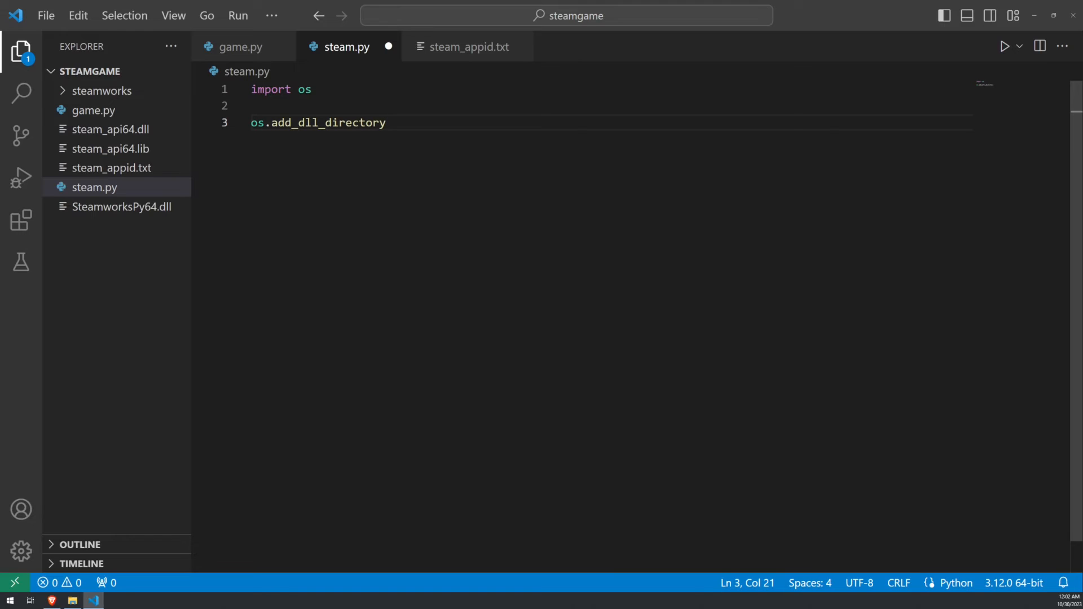
text(())
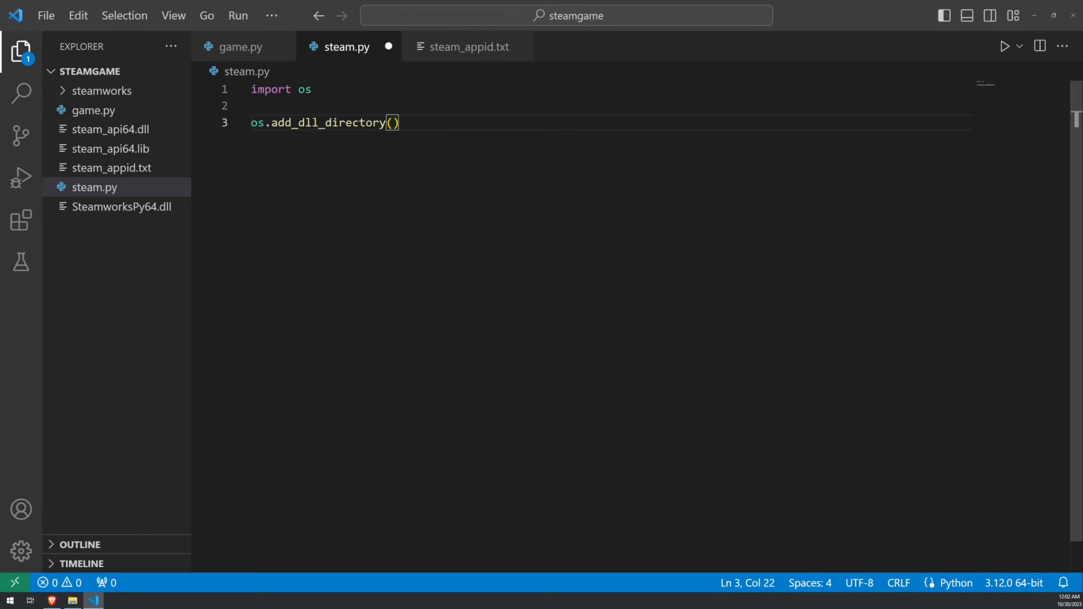
text(os)
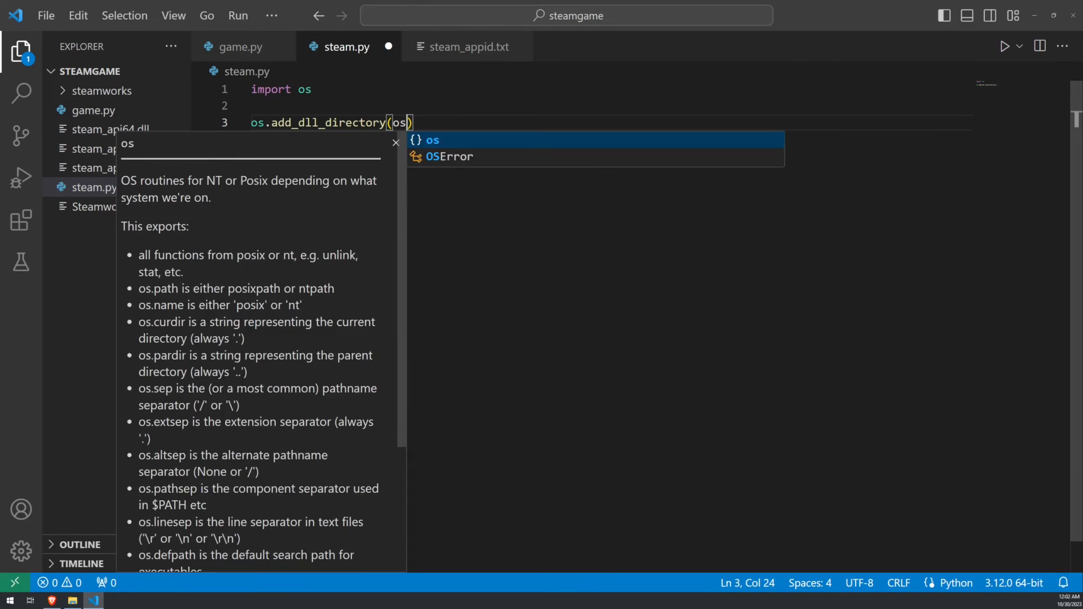
text(.)
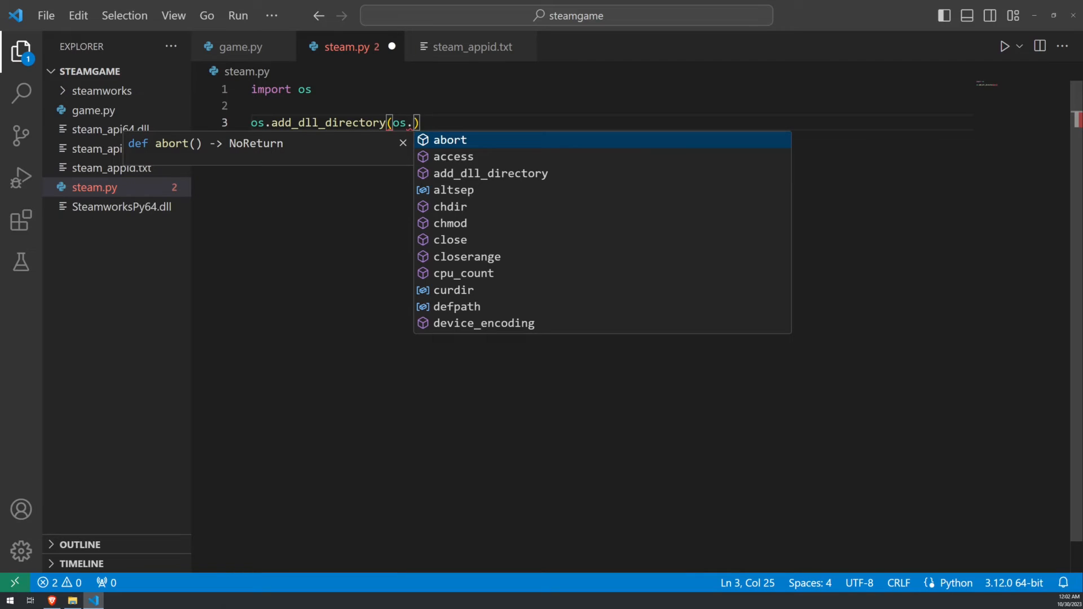
text(getcw)
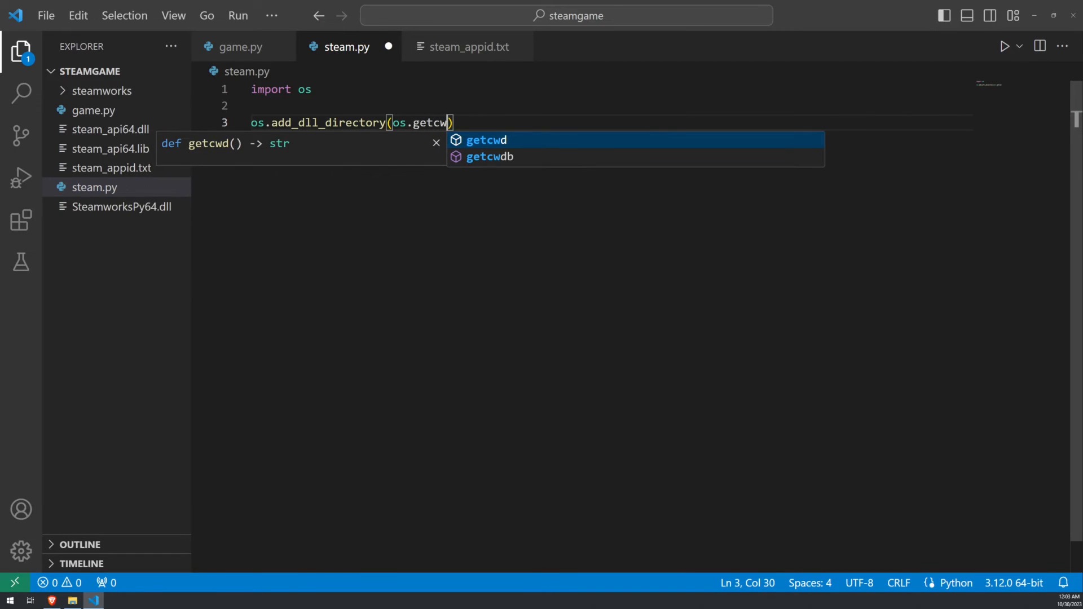
key(Tab)
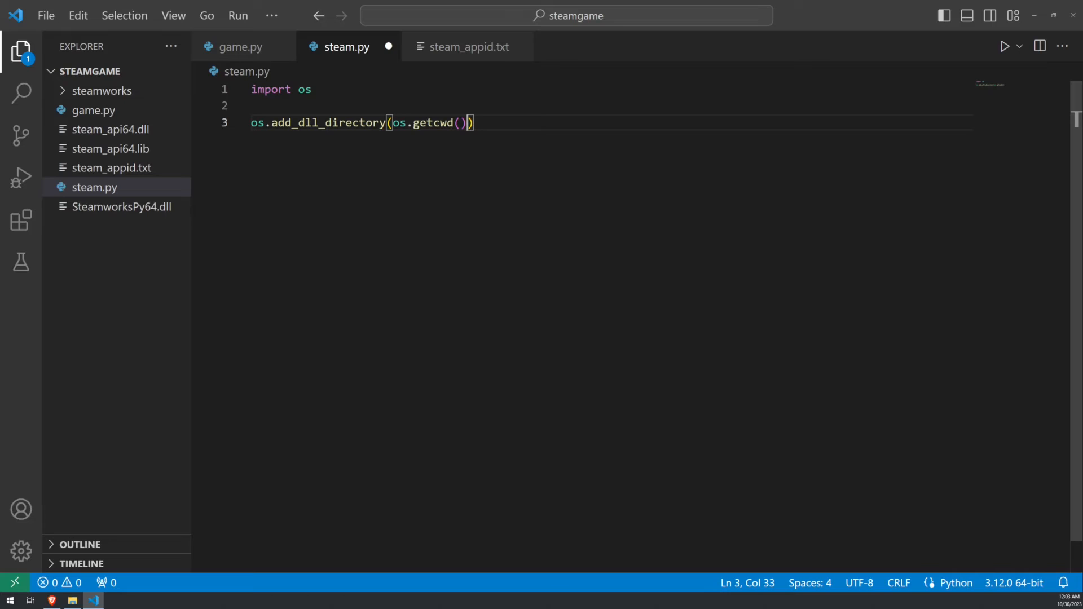
key(Enter)
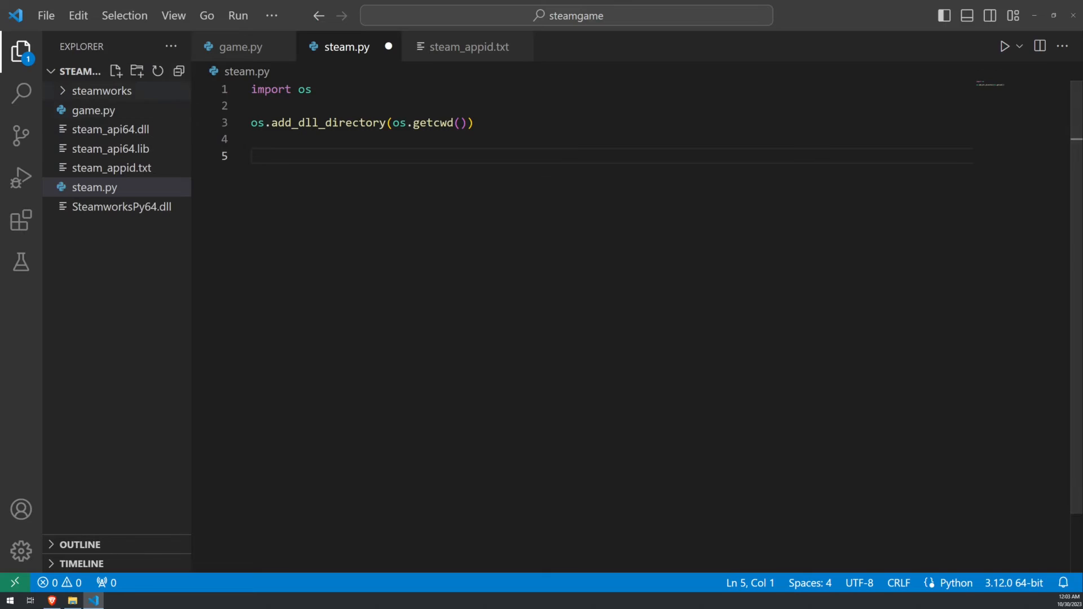
mouse_move(90, 111)
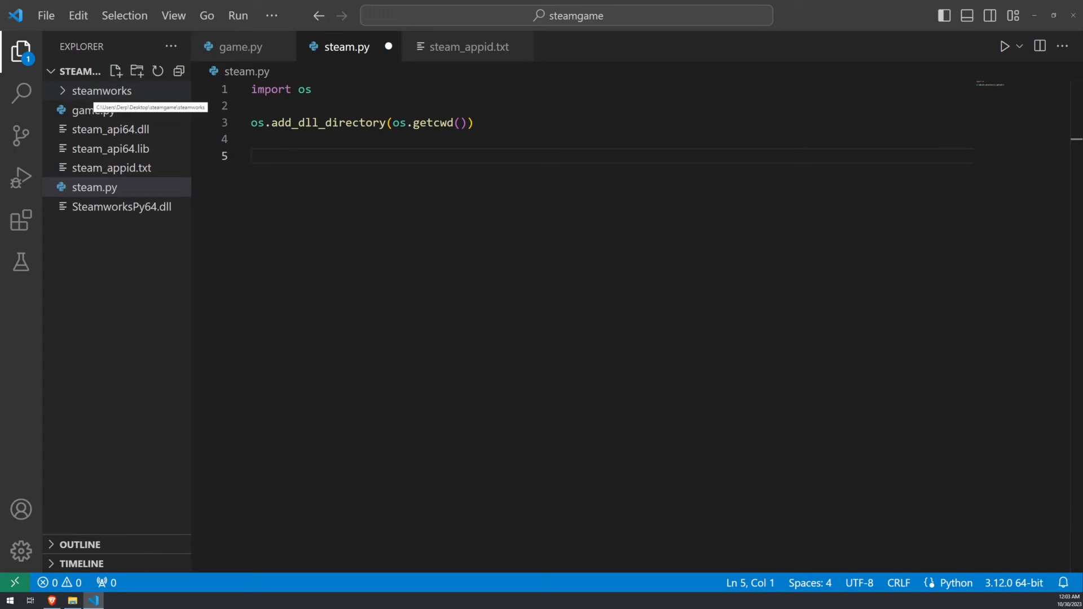
mouse_move(94, 187)
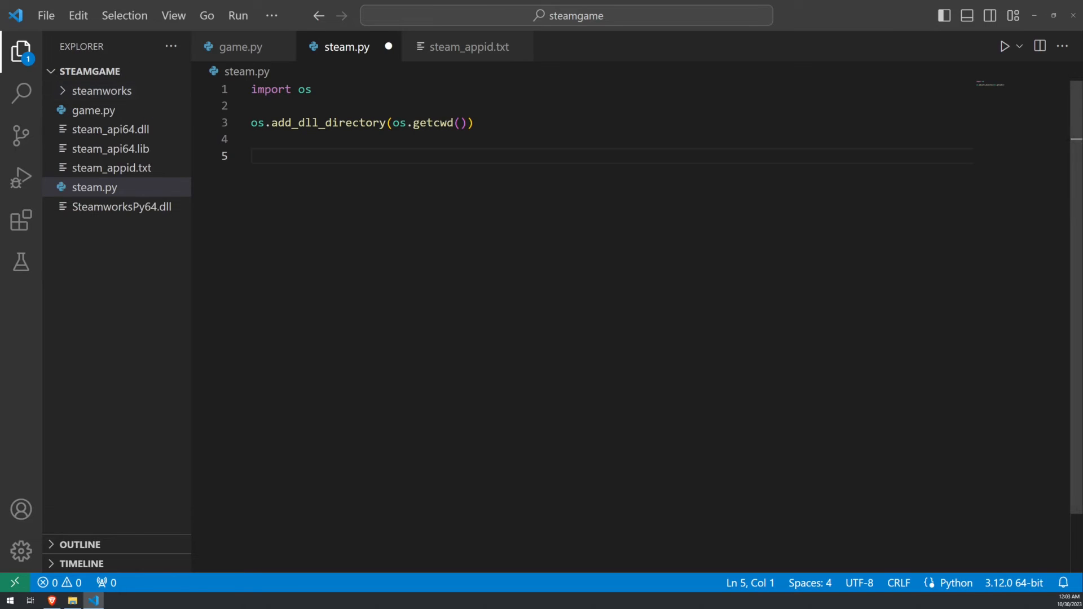
Import STEAMWORKS from steamworks and create steamworks = STEAMWORKS()
text(from)
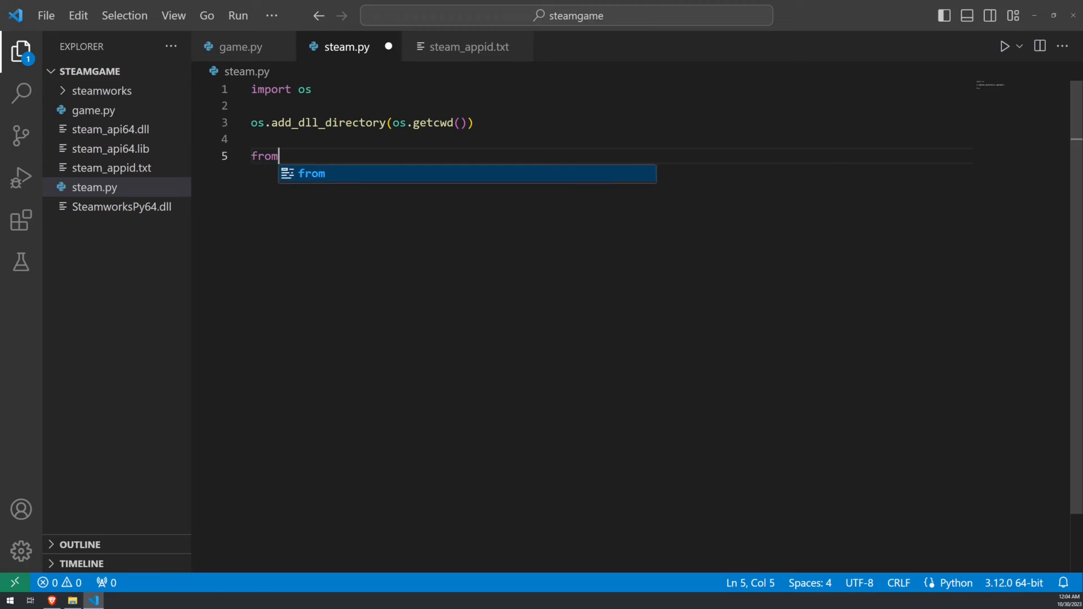
text(steamworks import S)
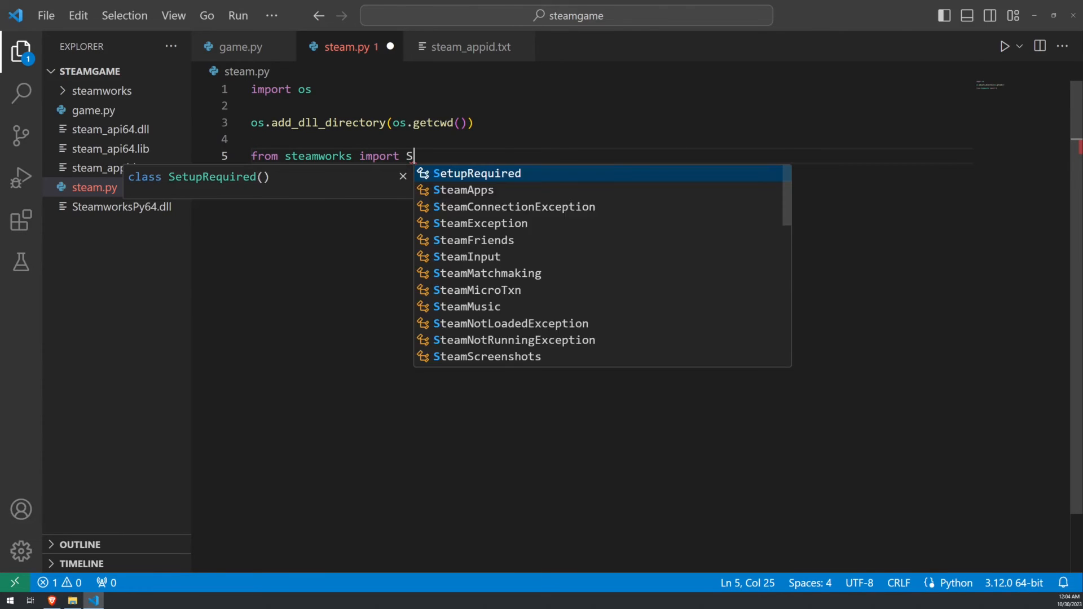
text(TEAMWORKS)
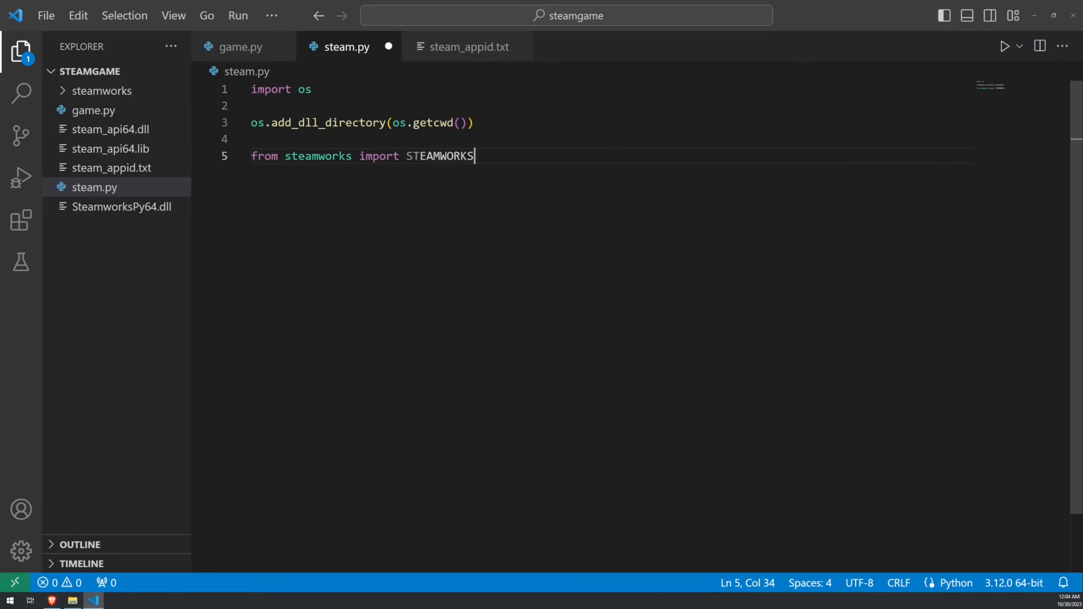
key(Enter)
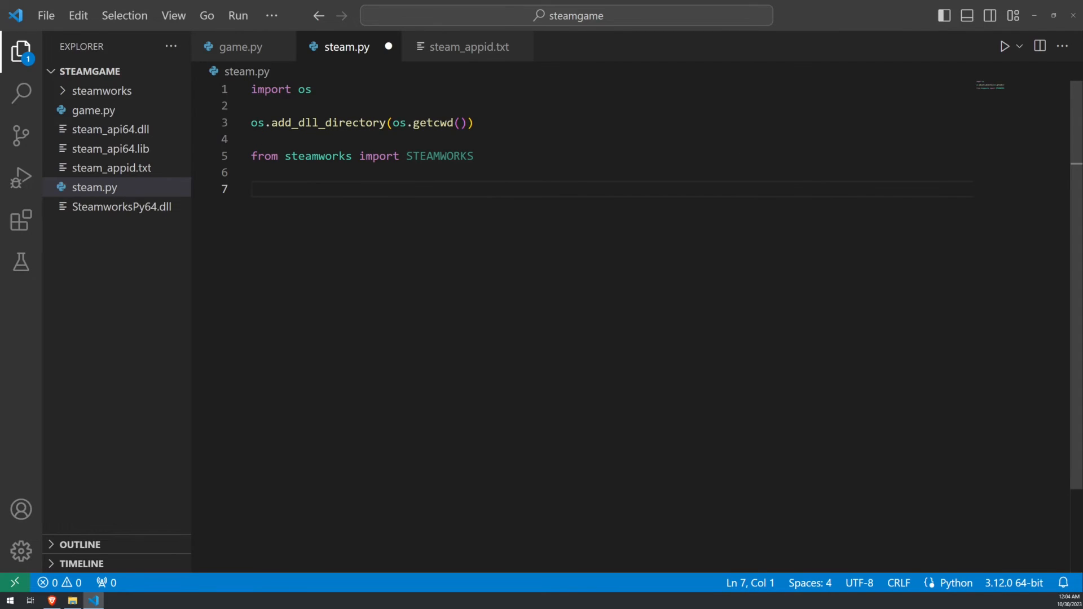
text(steam)
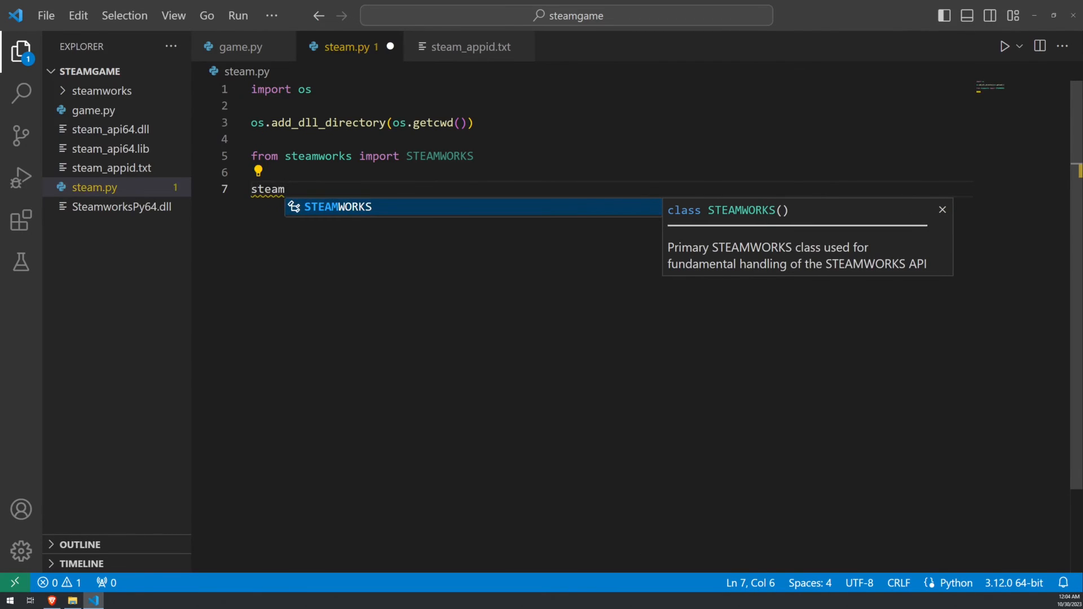
text(works = S)
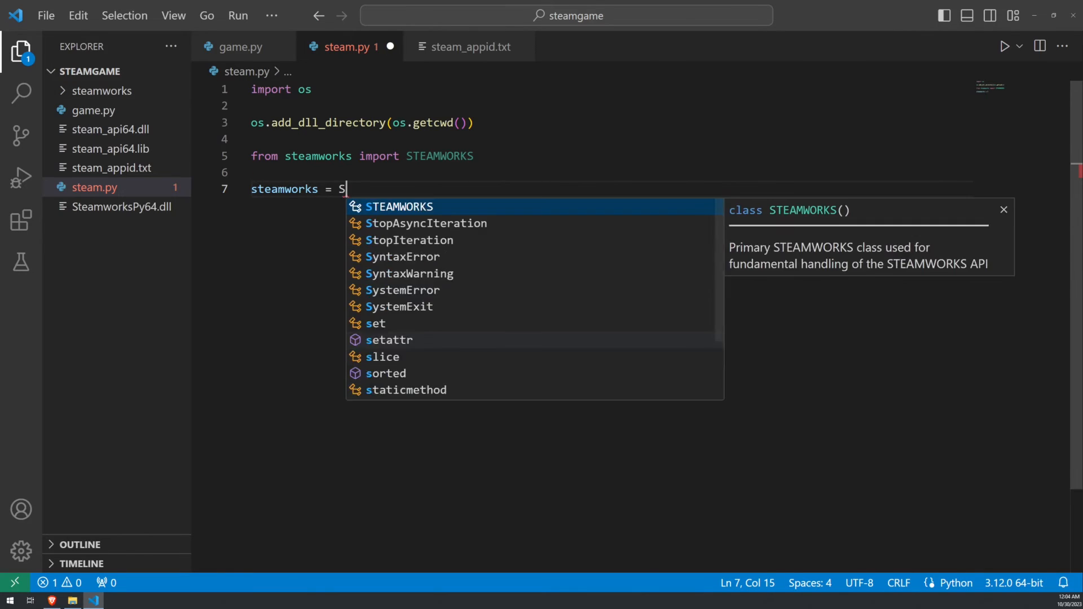
key(Tab)
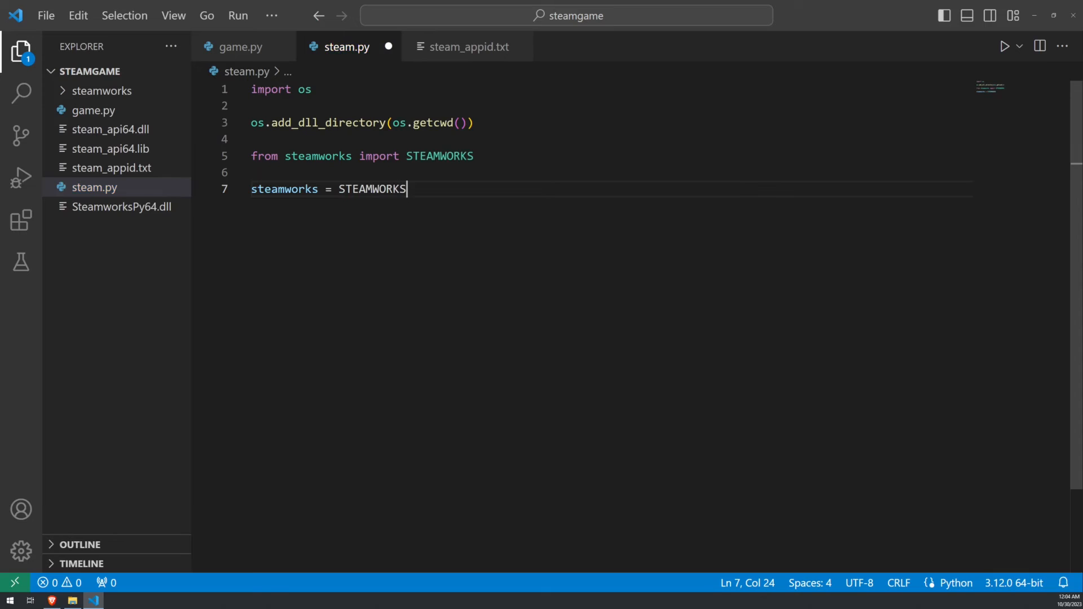
text(())
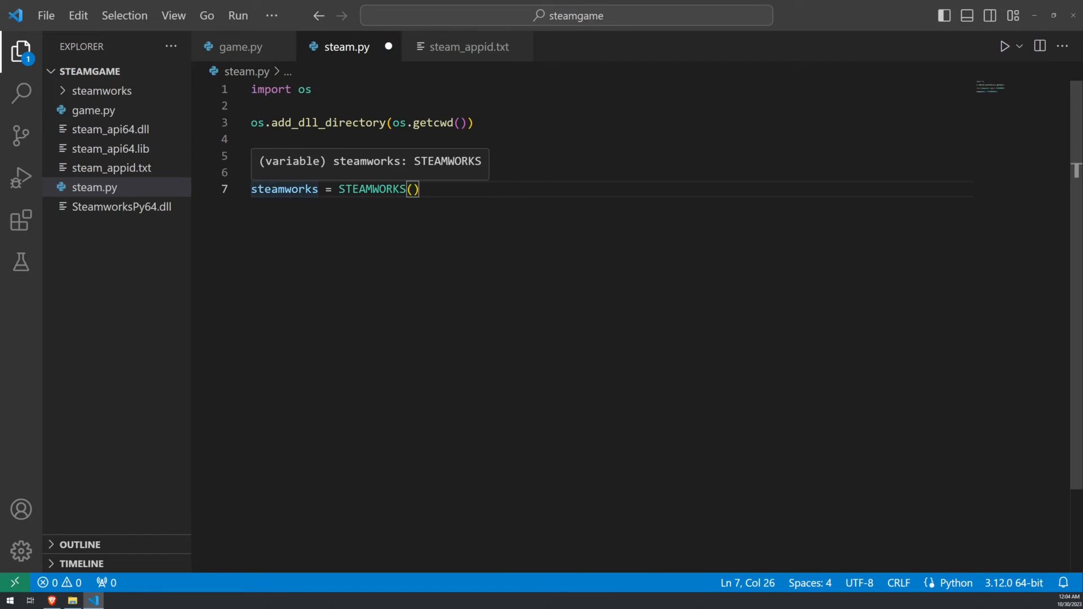
text(from steamworks import STEAMWORKS)
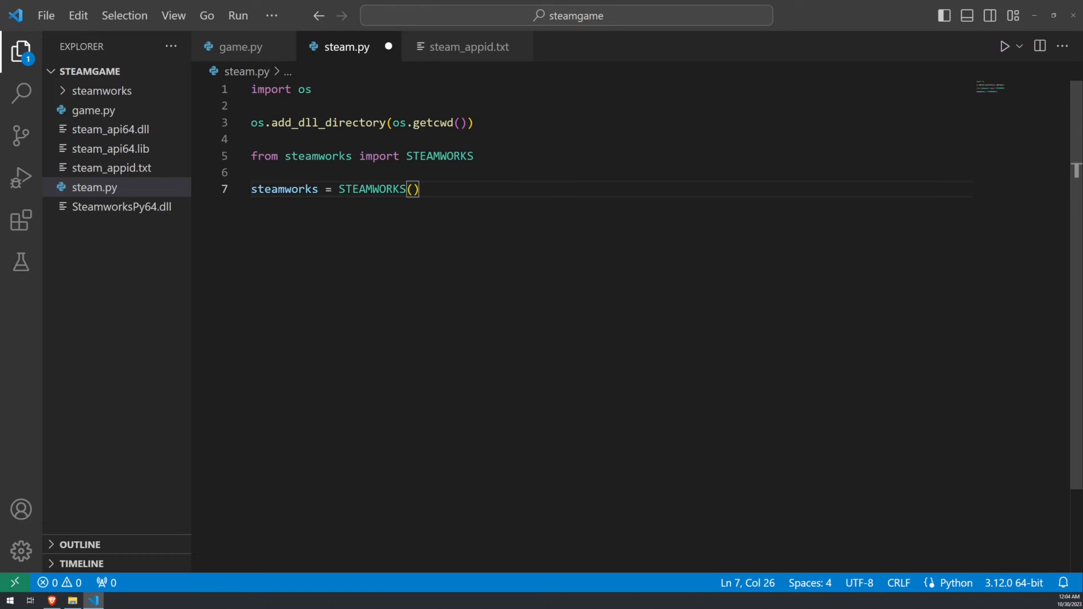
Wrap steamworks.initialize() in a try block
key(Enter)
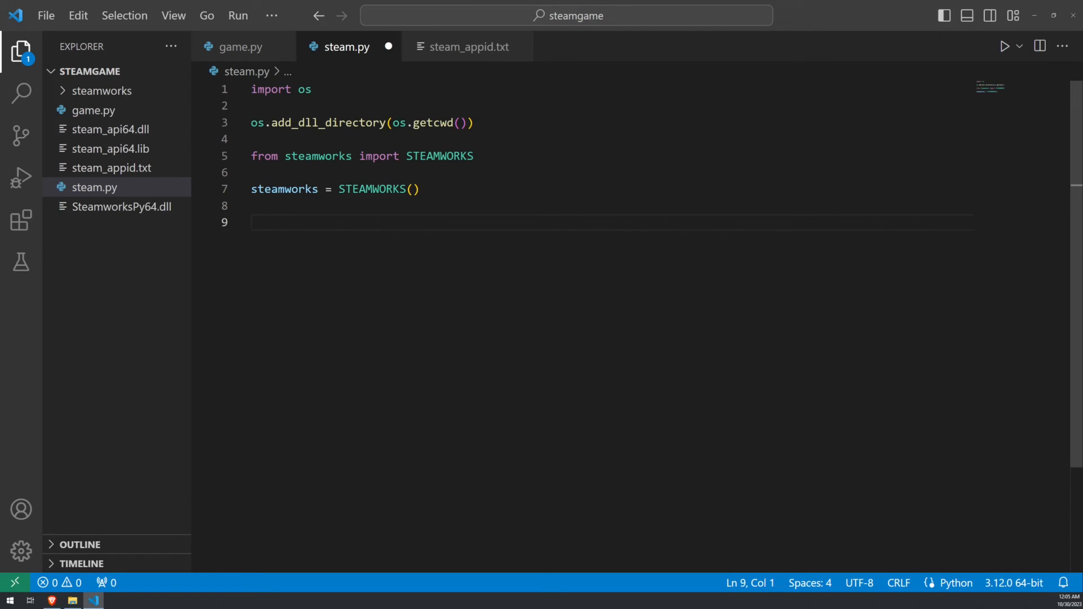
text(try)
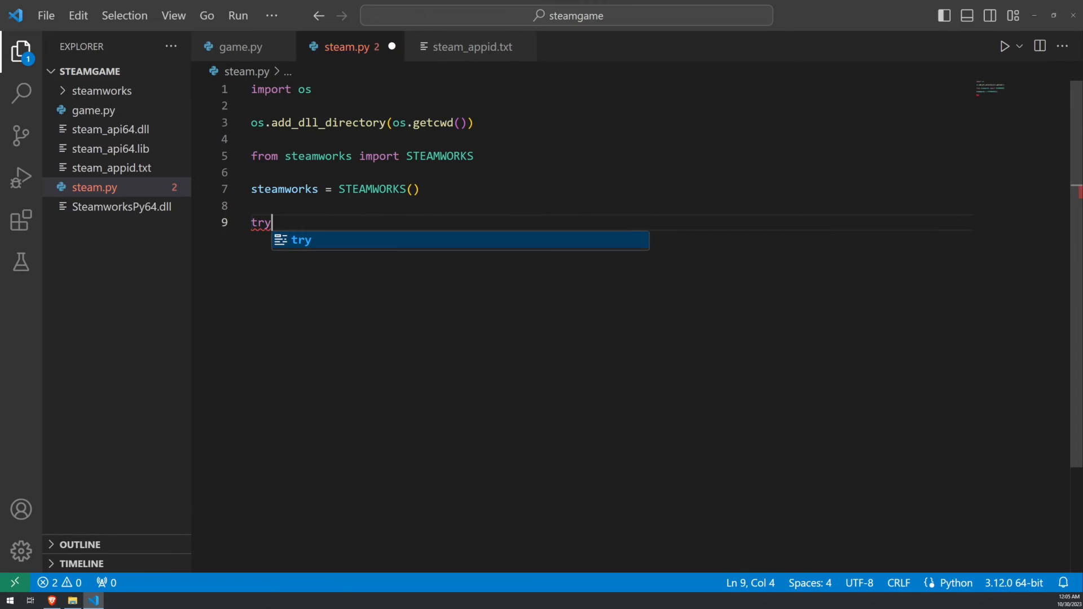
key(Enter)
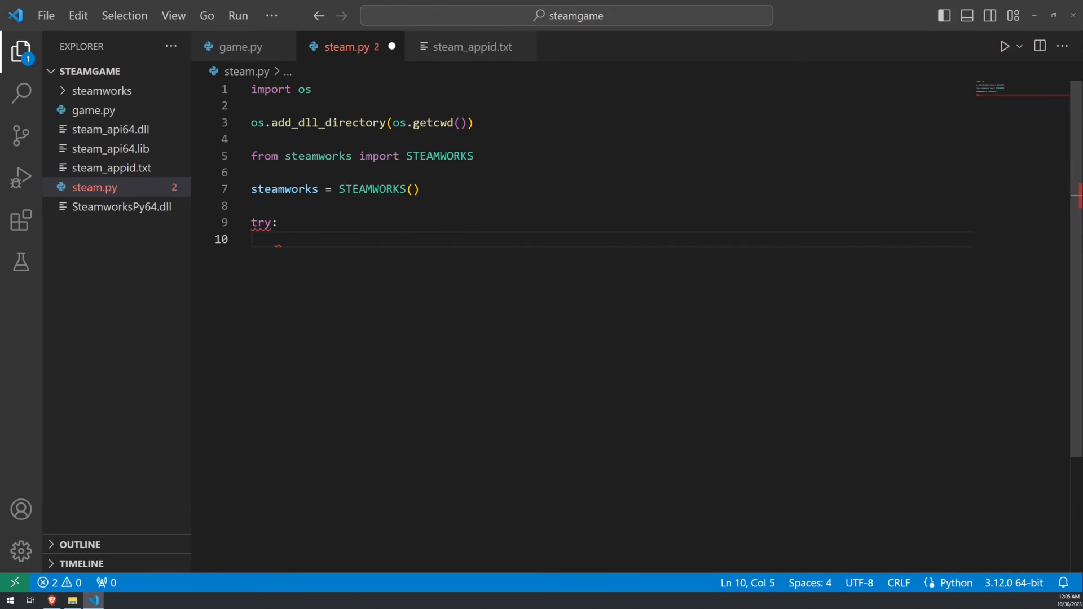
text(steamworks)
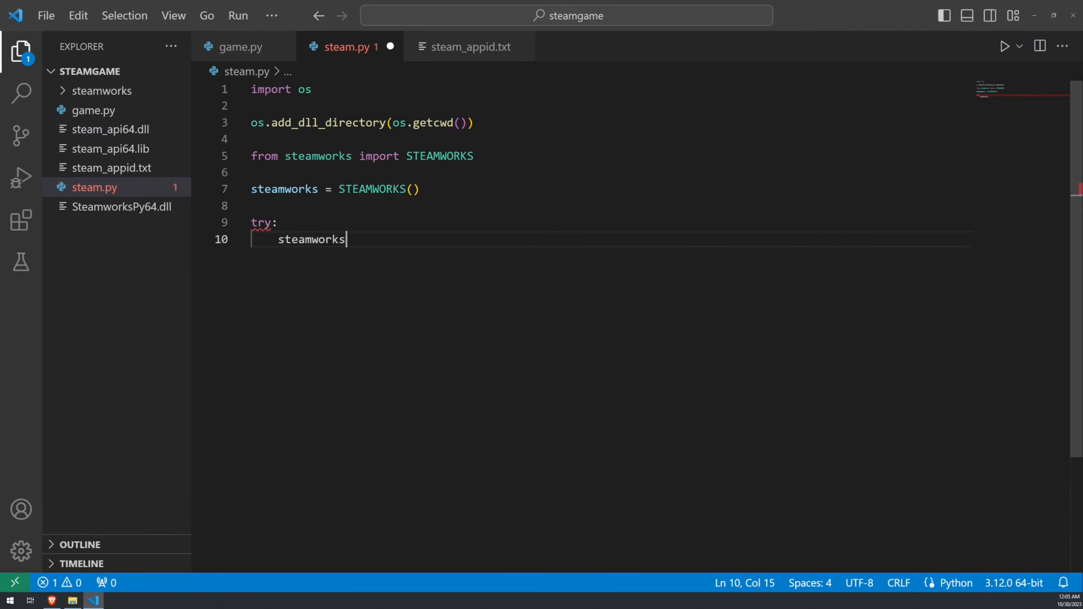
text(.initialize())
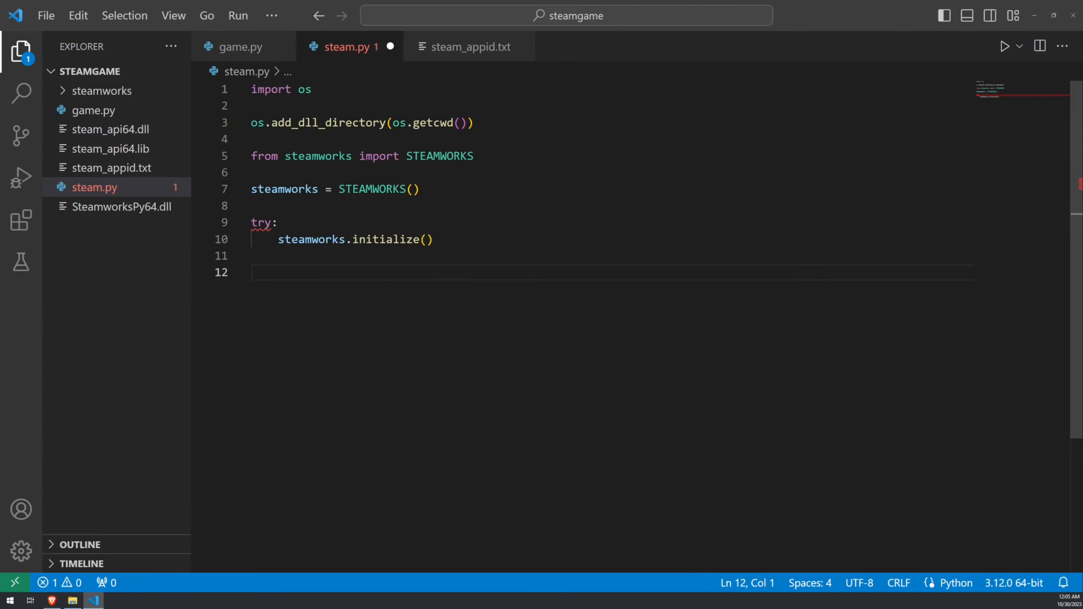
Add an except OSError handler that calls exit(), checking steam_appid.txt along the way
text(except)
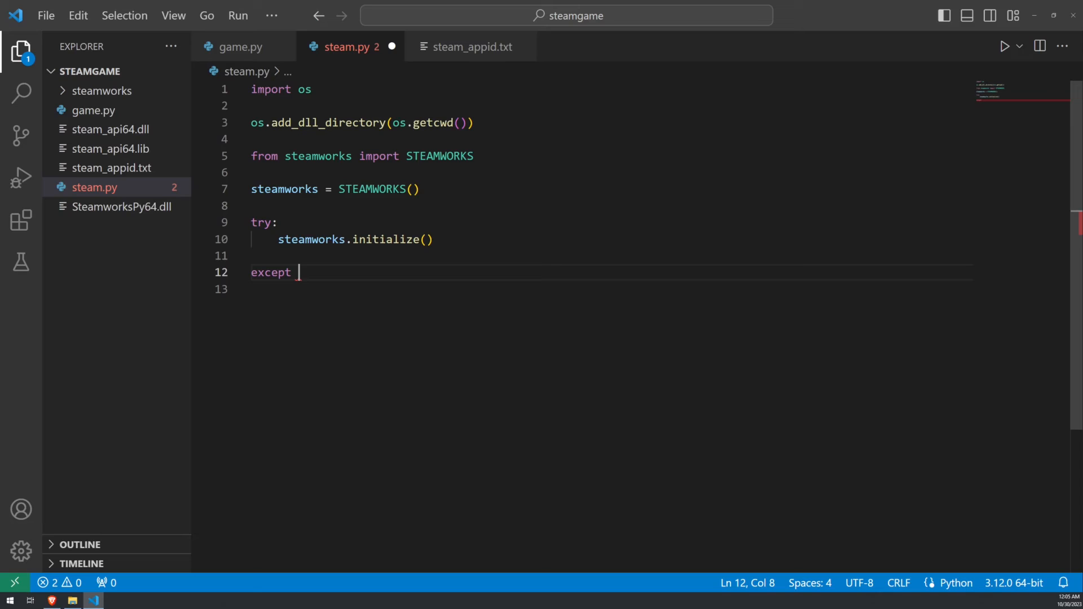
text(OSError:)
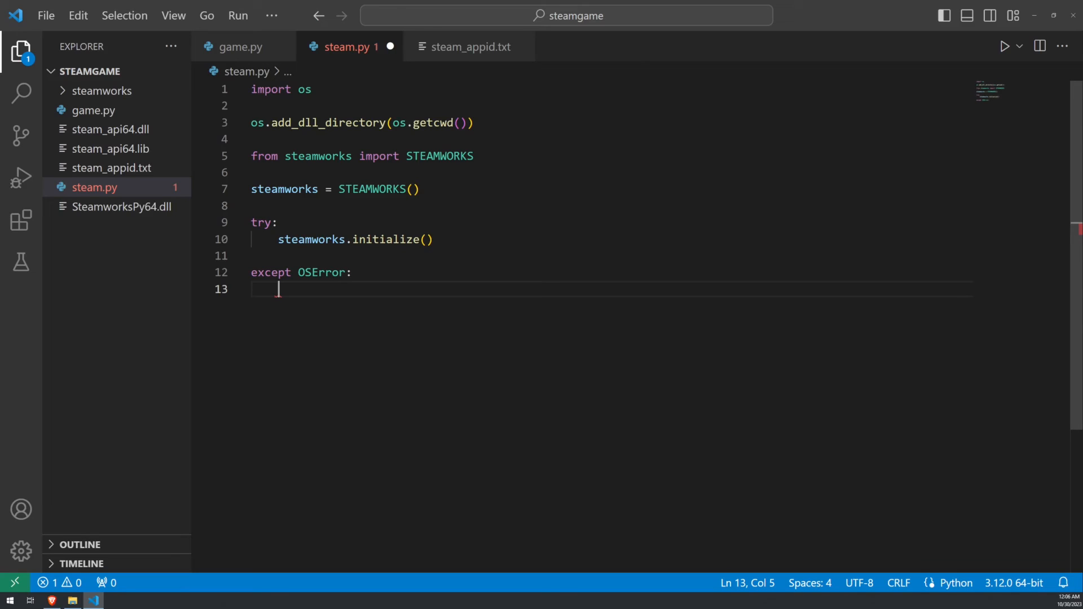
click(468, 46)
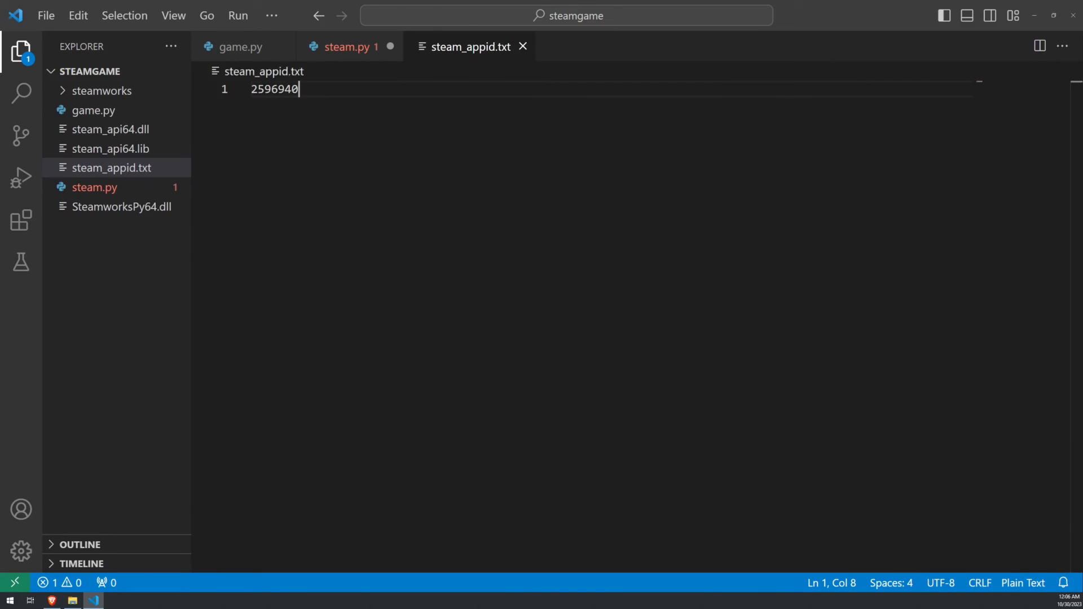
click(345, 46)
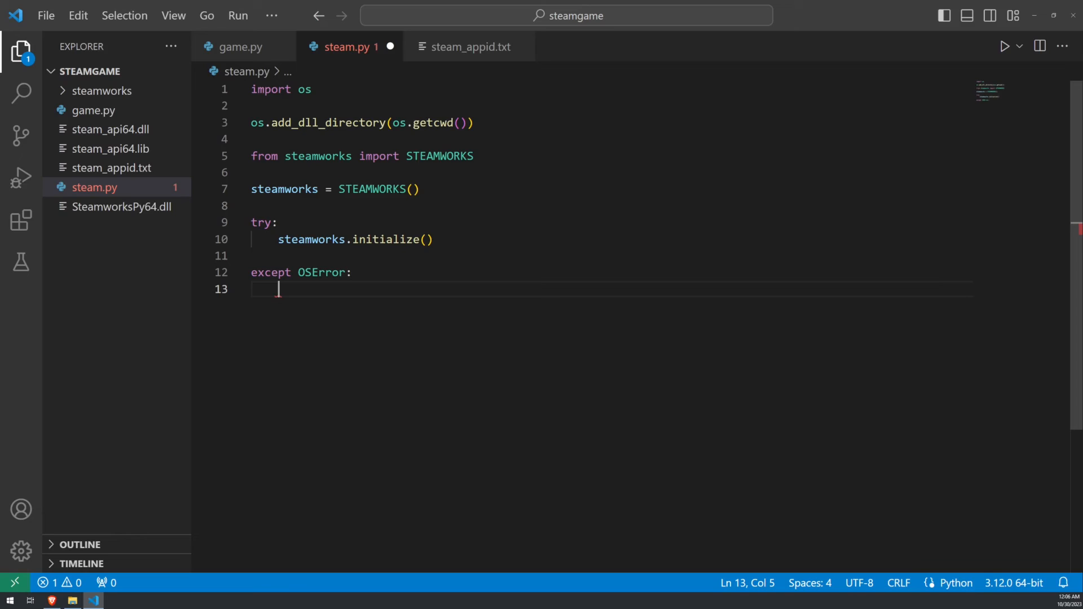
text(exit())
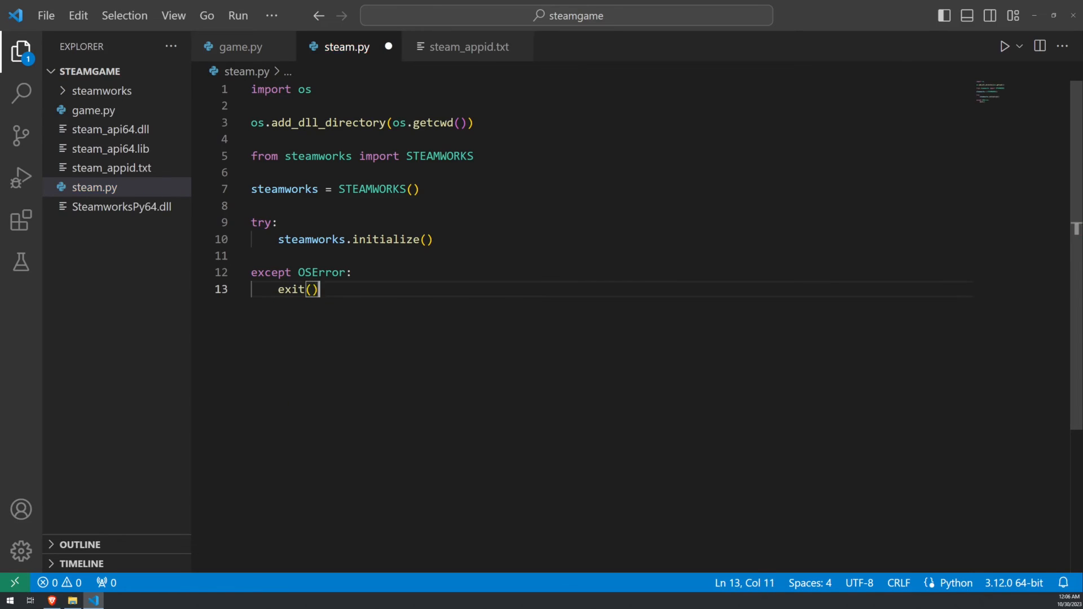
Import SteamNotRunningException from steamworks.exceptions
text(from)
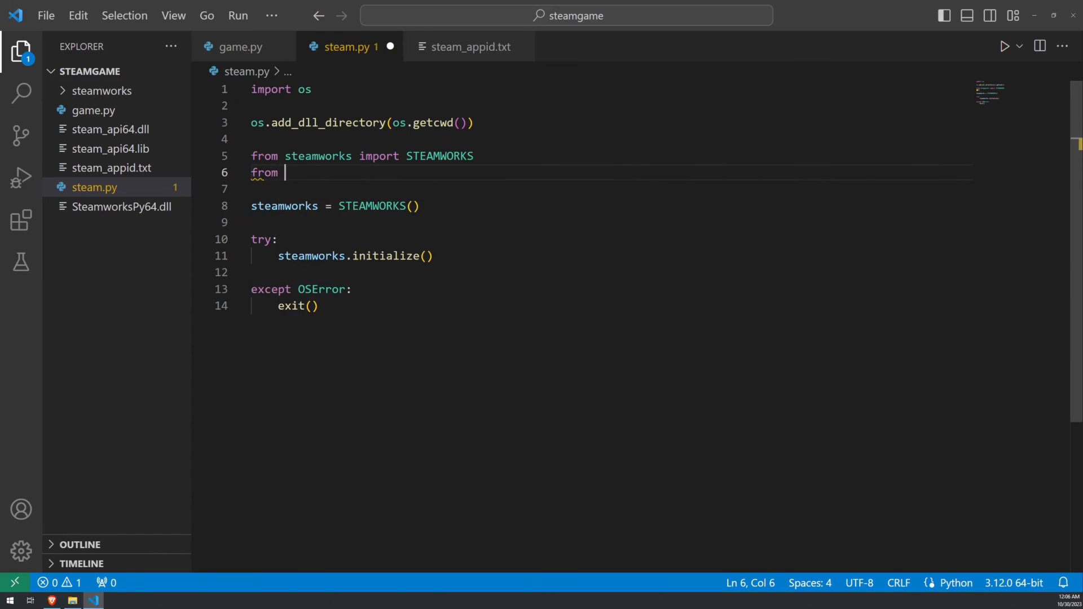
text(steamworks)
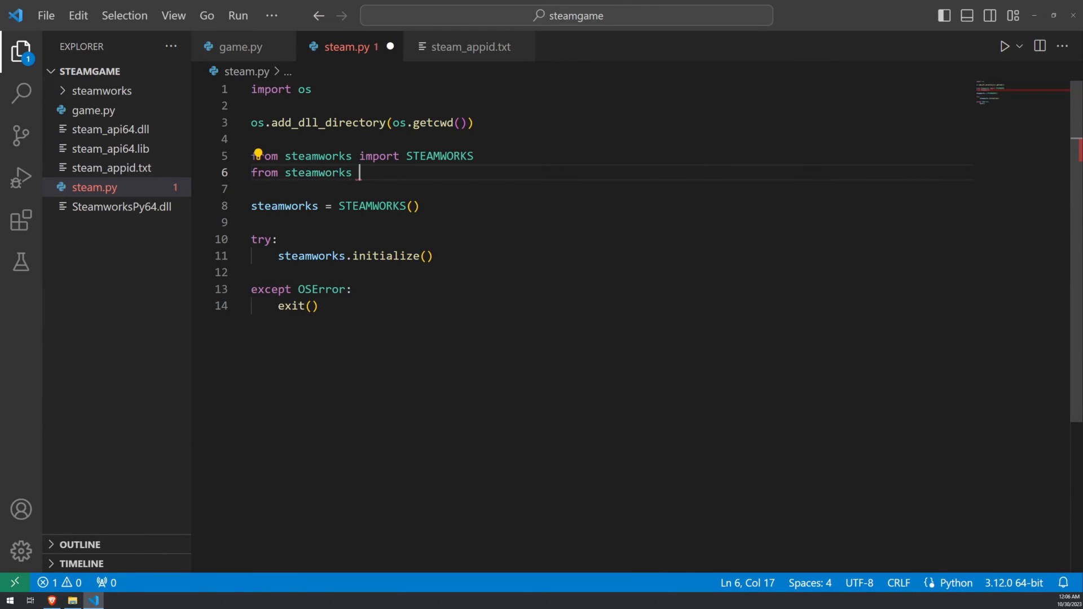
text(.exceptions import)
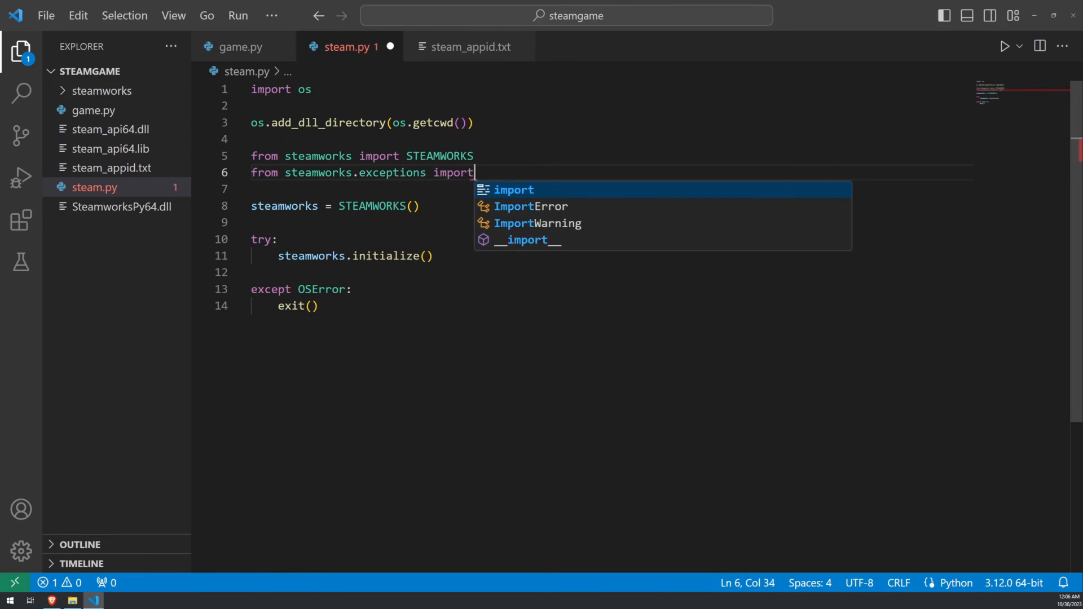
text(SteamNotRunningException)
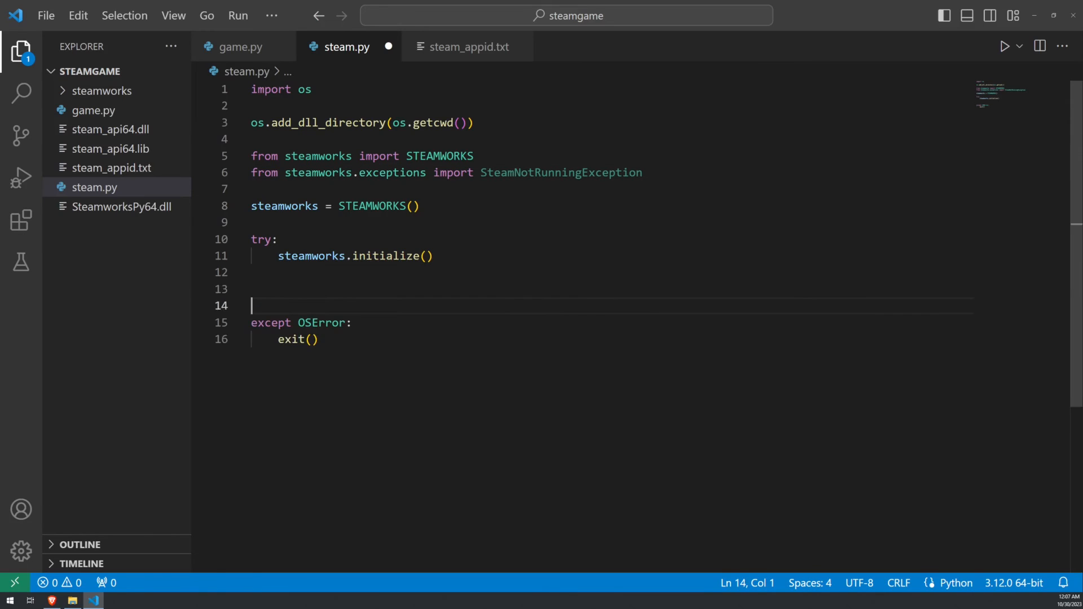
Add an except SteamNotRunningException handler that calls exit()
text(except)
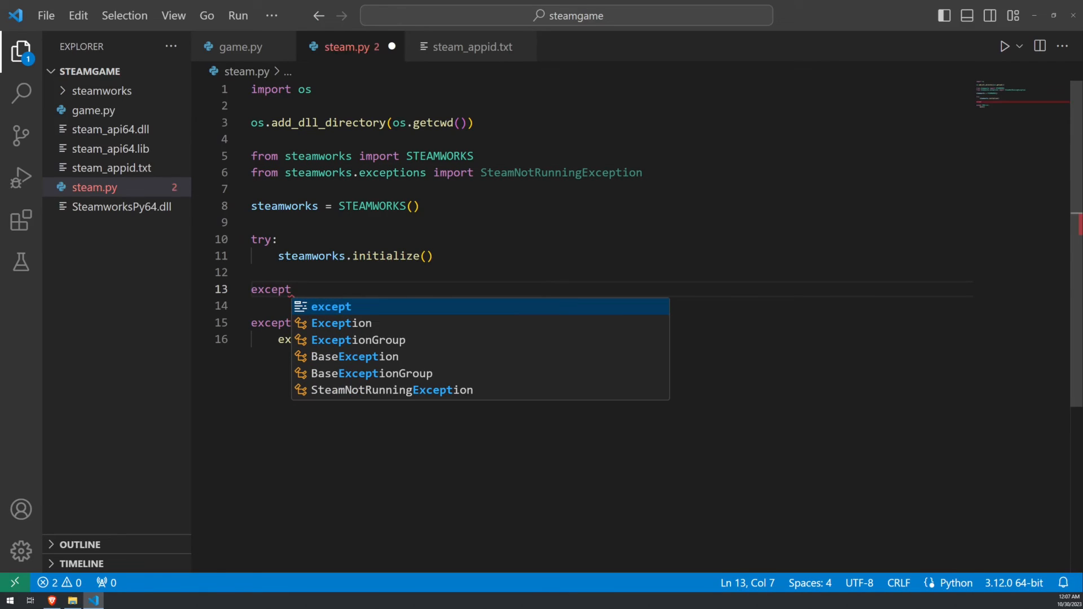
text(SteamNotRunningException:)
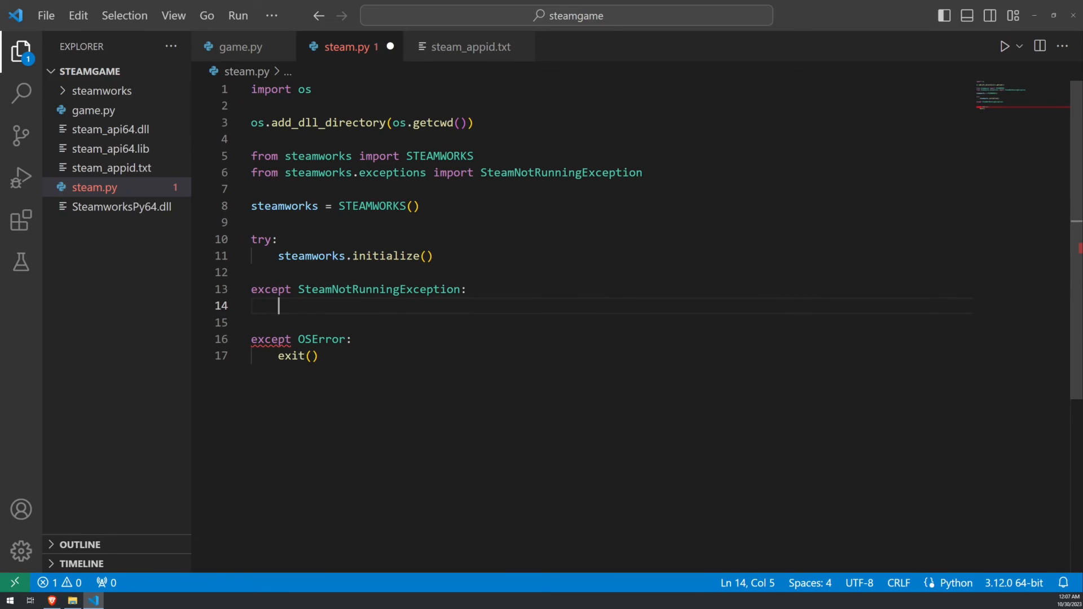
text(exit())
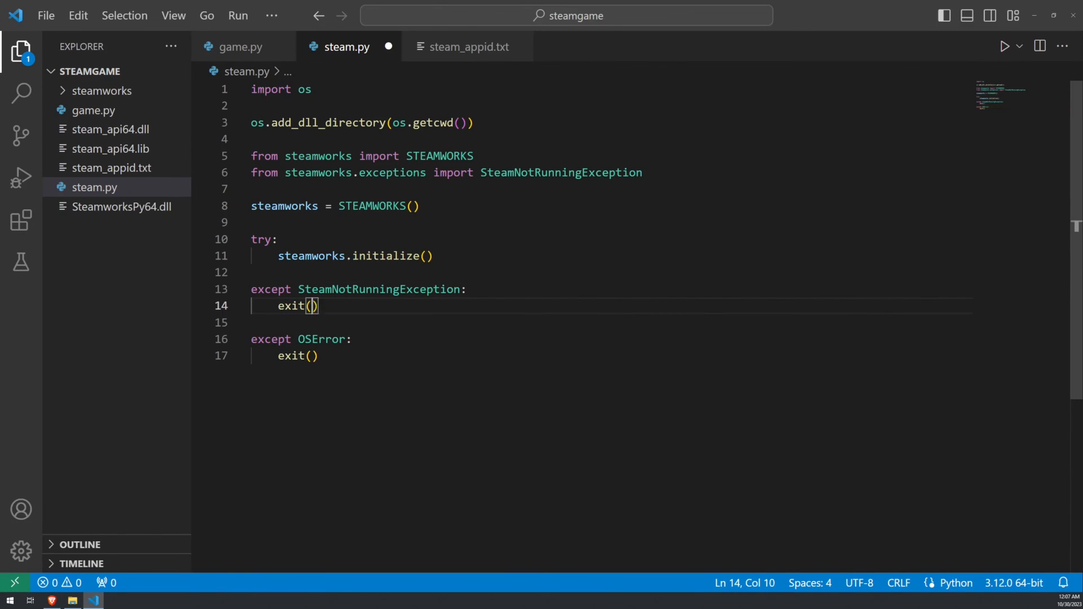
key(Right)
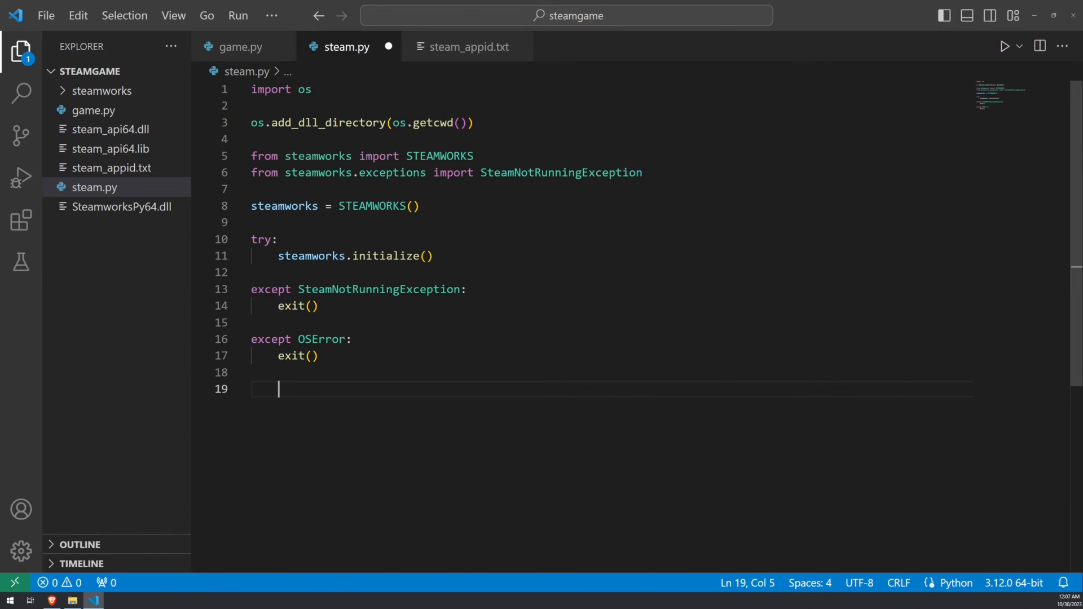
Start a steamworks.Users. test line in steam.py
text(steamworks.)
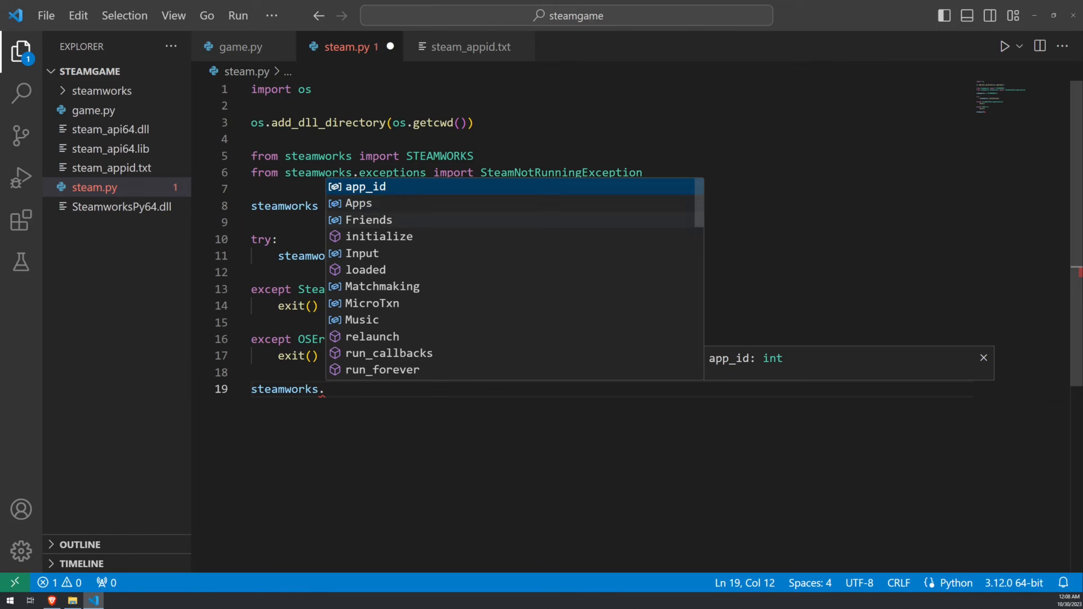
text(Users)
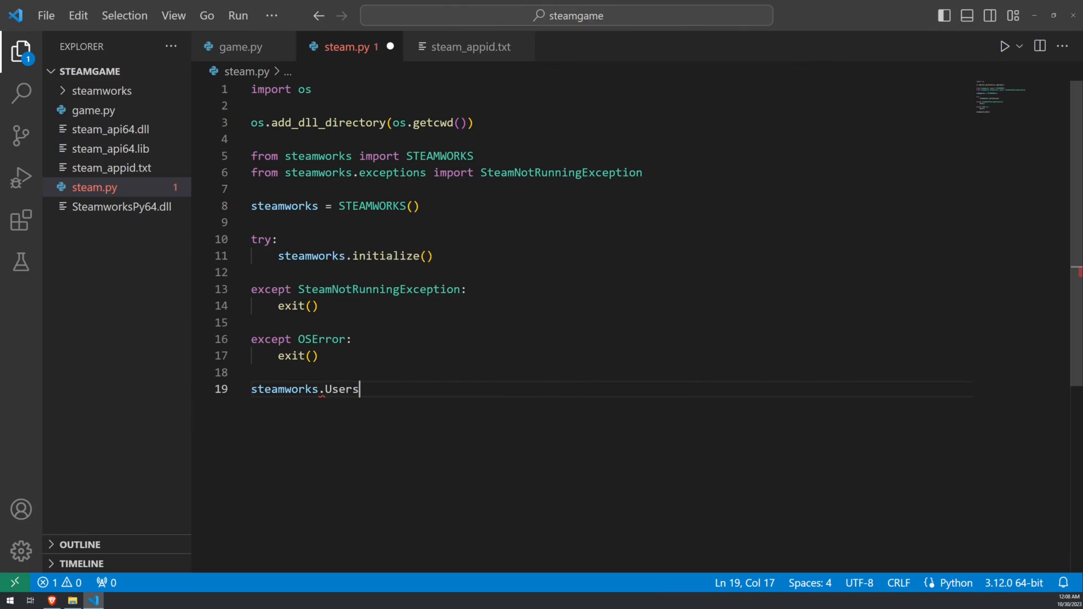
text(.)
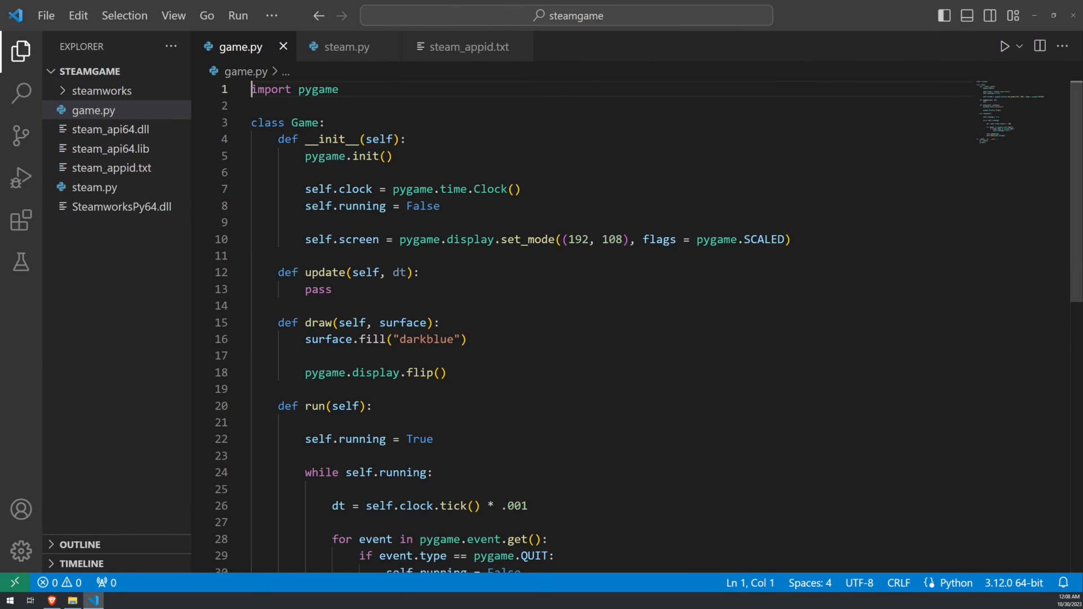
Add 'import steam' as the first line of game.py above the pygame import
key(Enter)
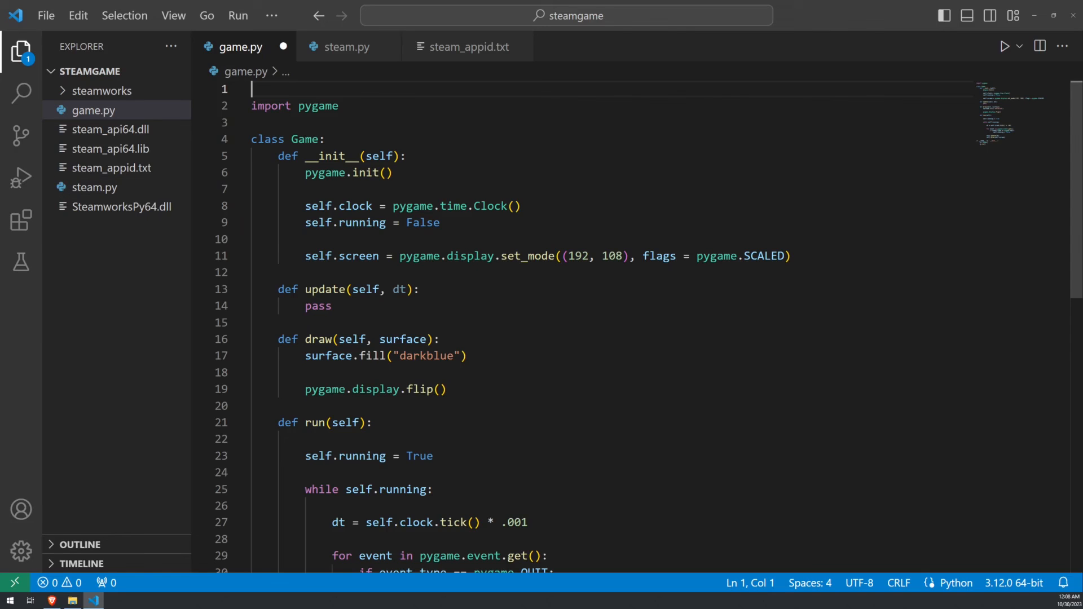
text(import steam)
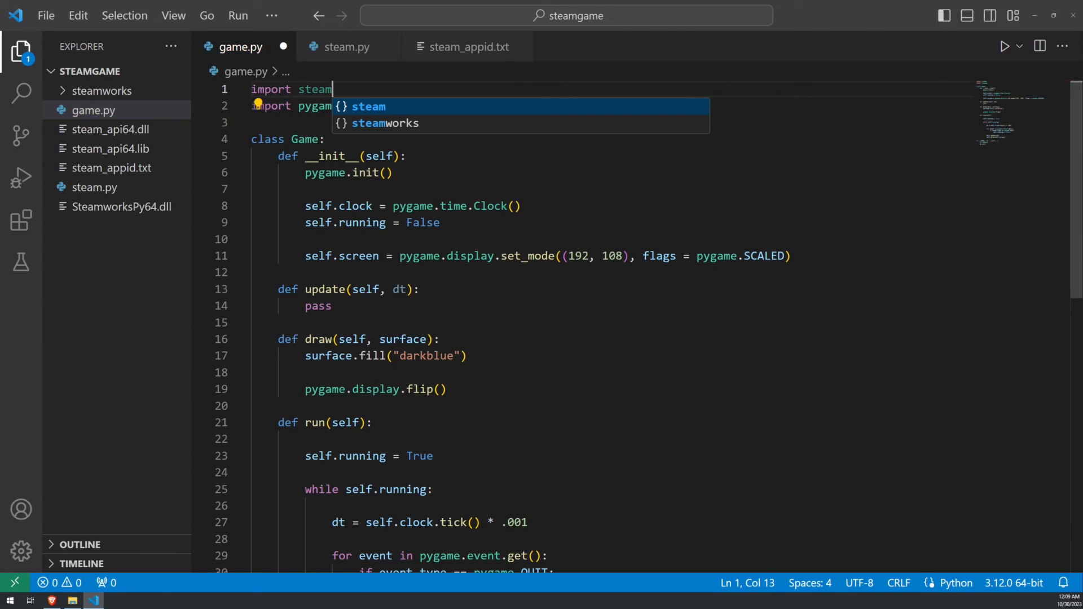
key(enter)
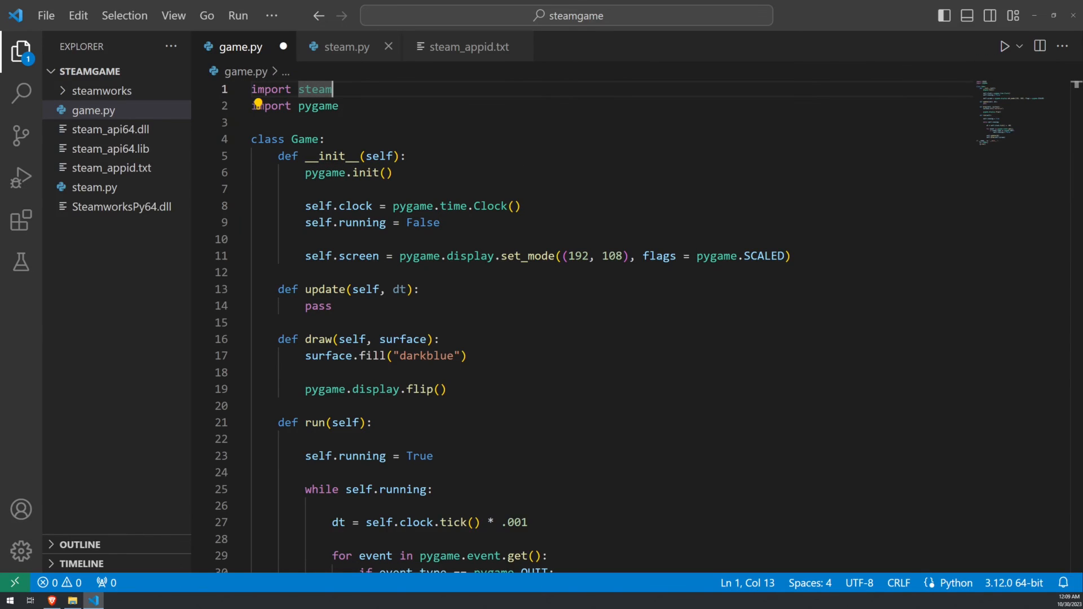
Review steam.py, then run game.py so the dark-blue pygame window opens
click(347, 46)
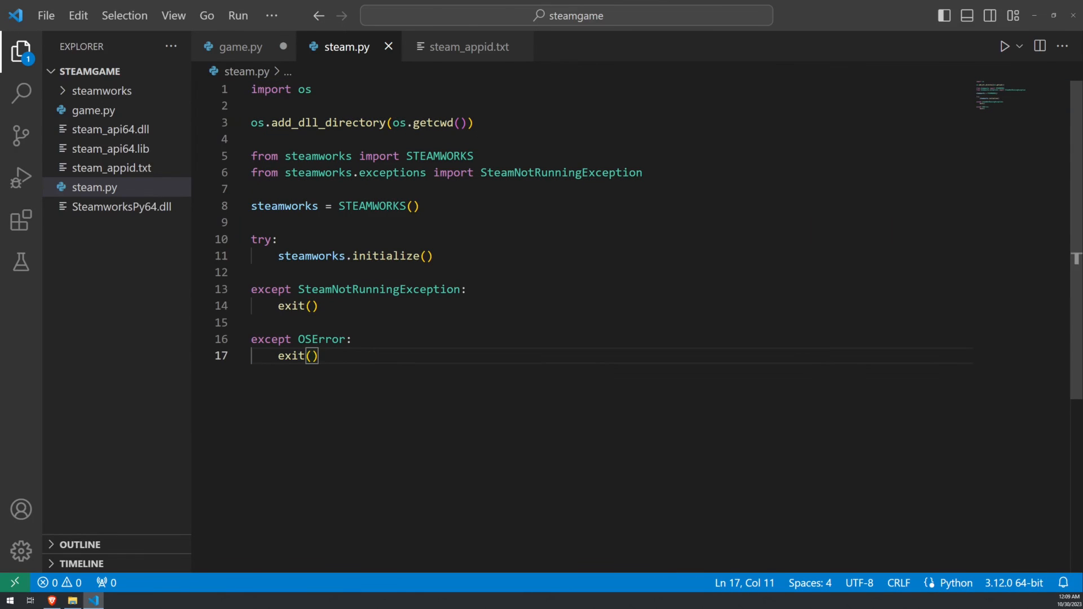
click(240, 46)
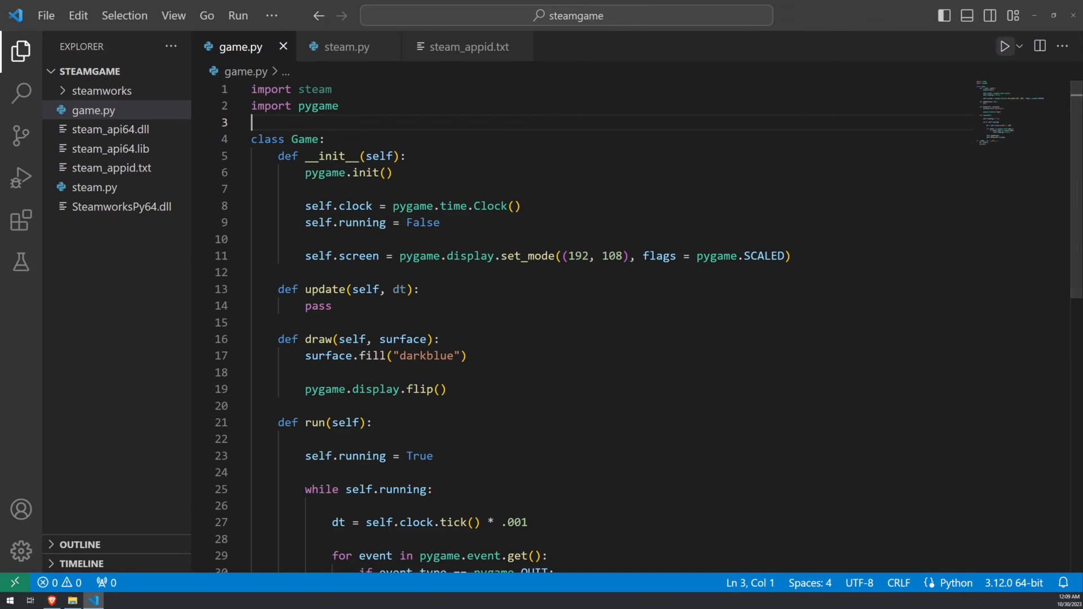
click(1006, 46)
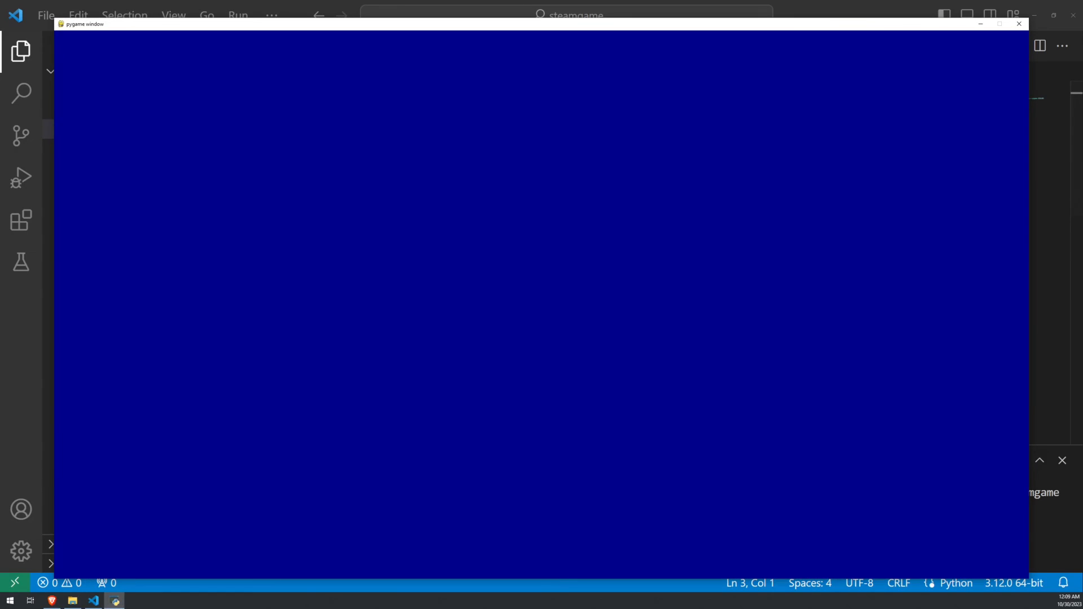